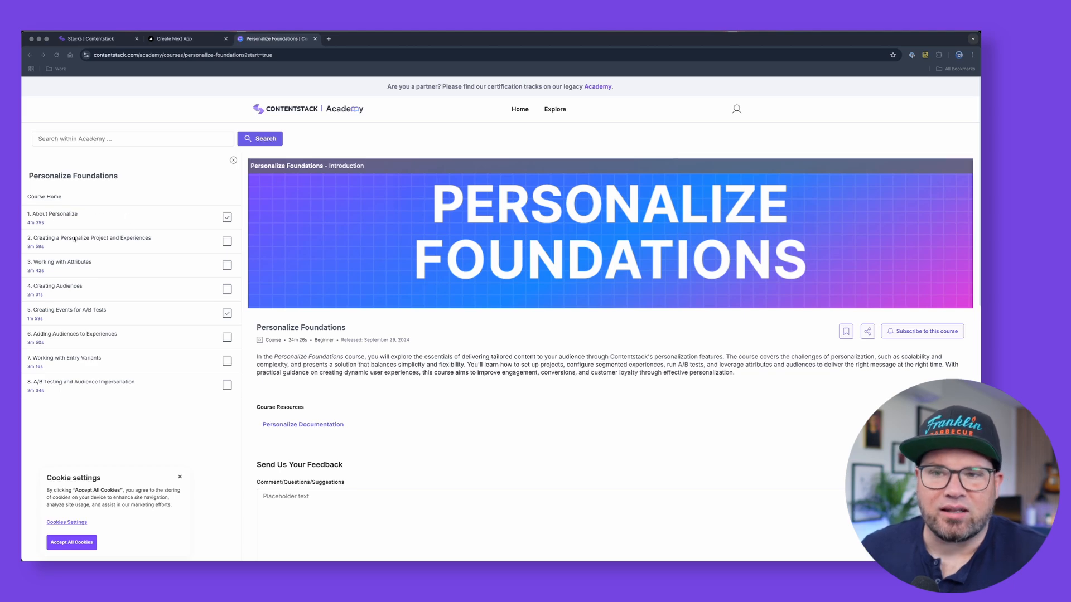
mouse_move(128, 276)
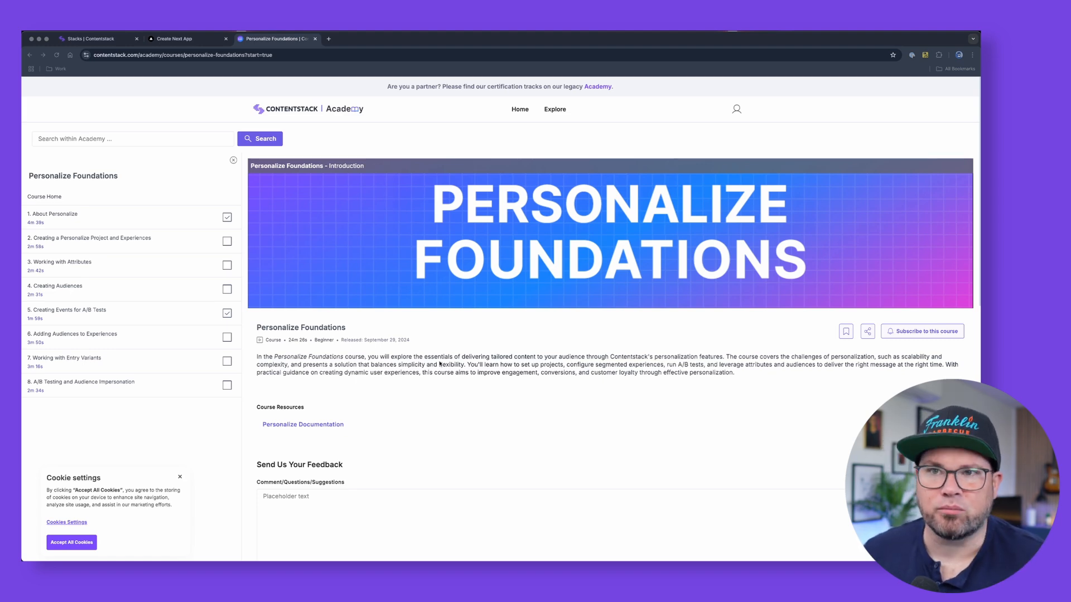
Step: Reach the Implementation Guide P13n project's experiences list via Personalize in the Contentstack tab
left_click(96, 38)
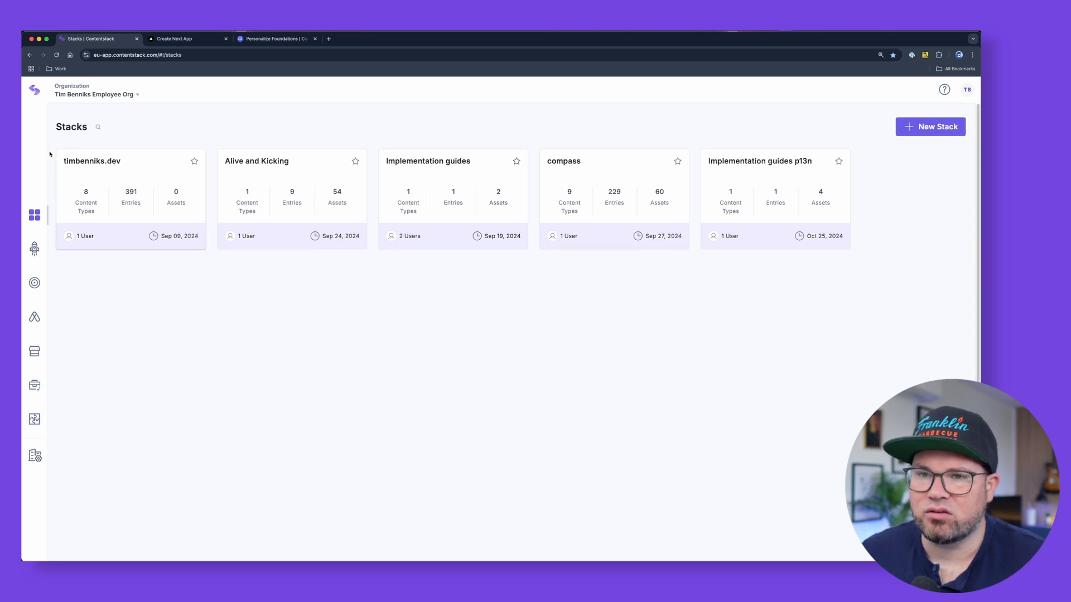
left_click(35, 282)
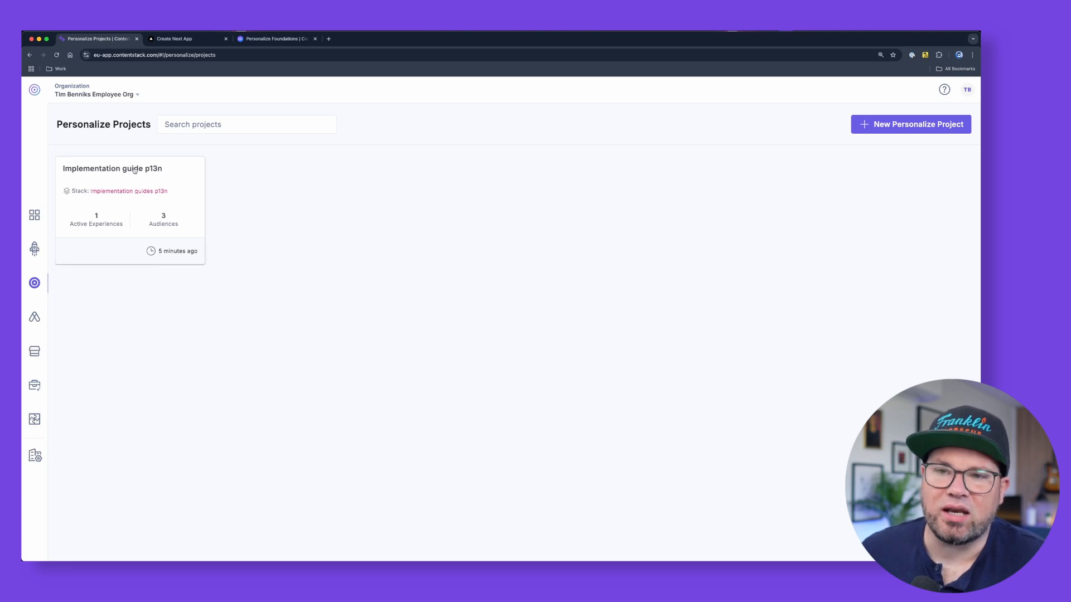
left_click(33, 215)
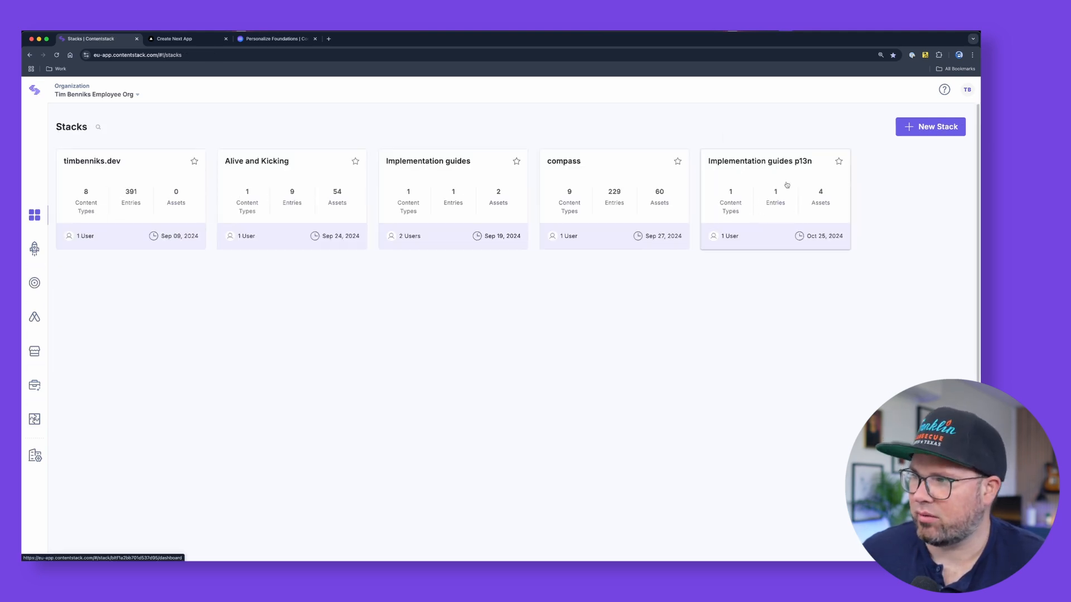
mouse_move(750, 170)
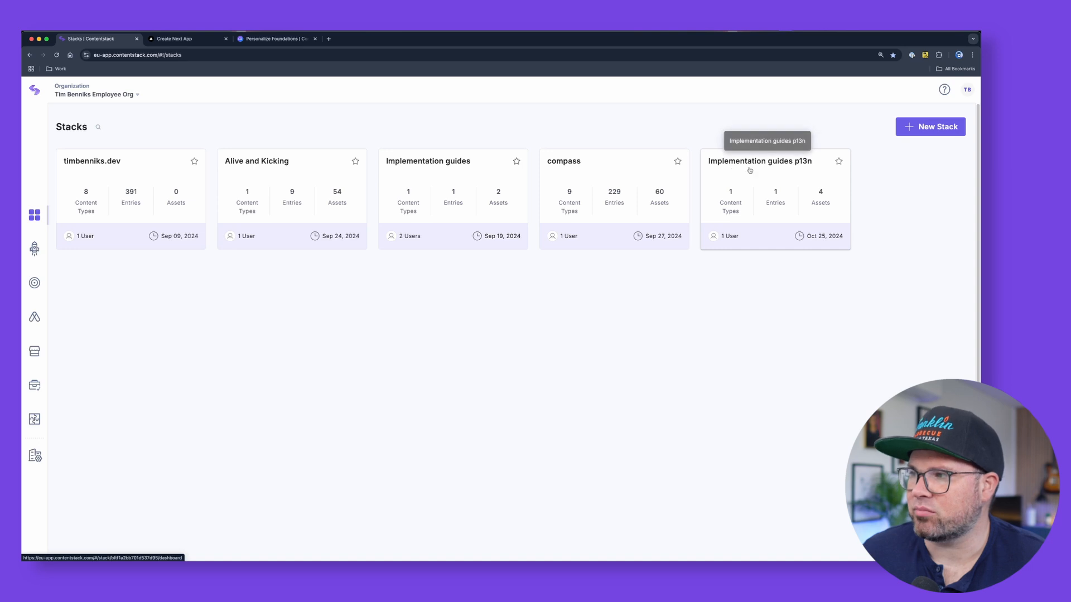
left_click(759, 160)
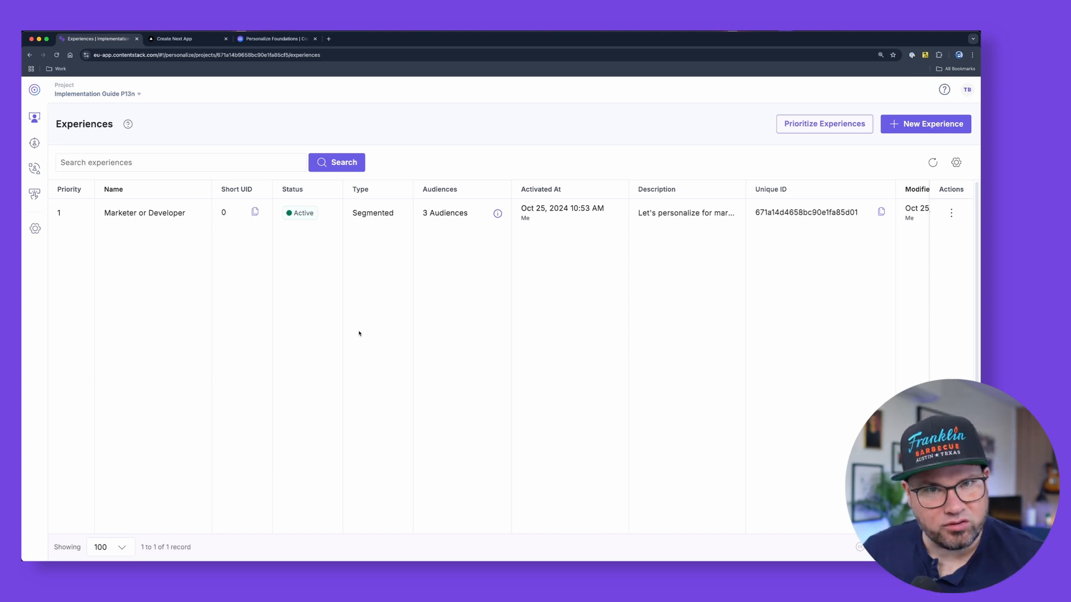
mouse_move(387, 315)
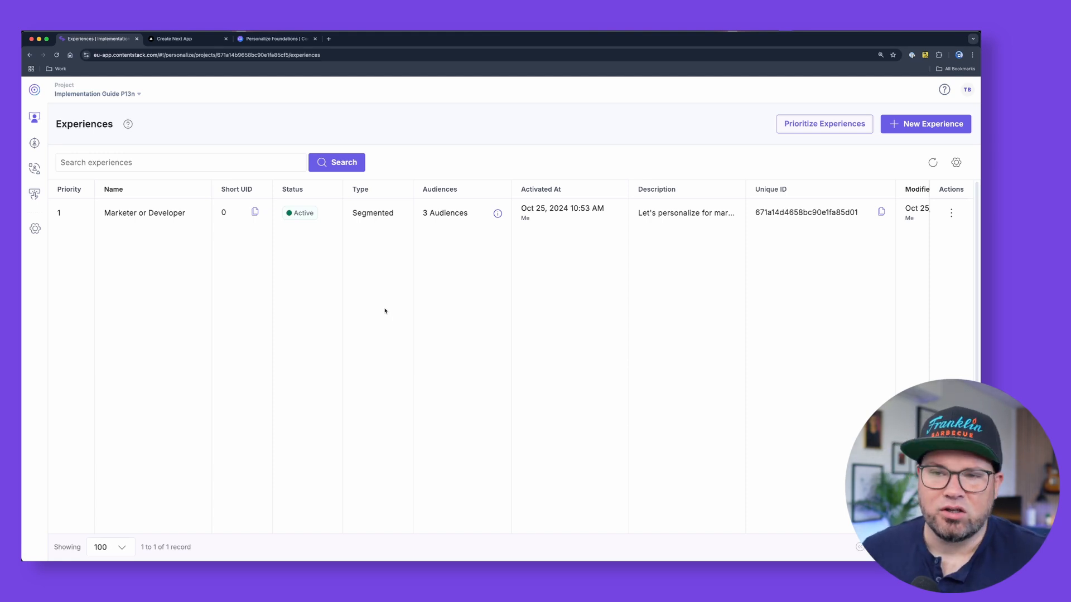
left_click(926, 124)
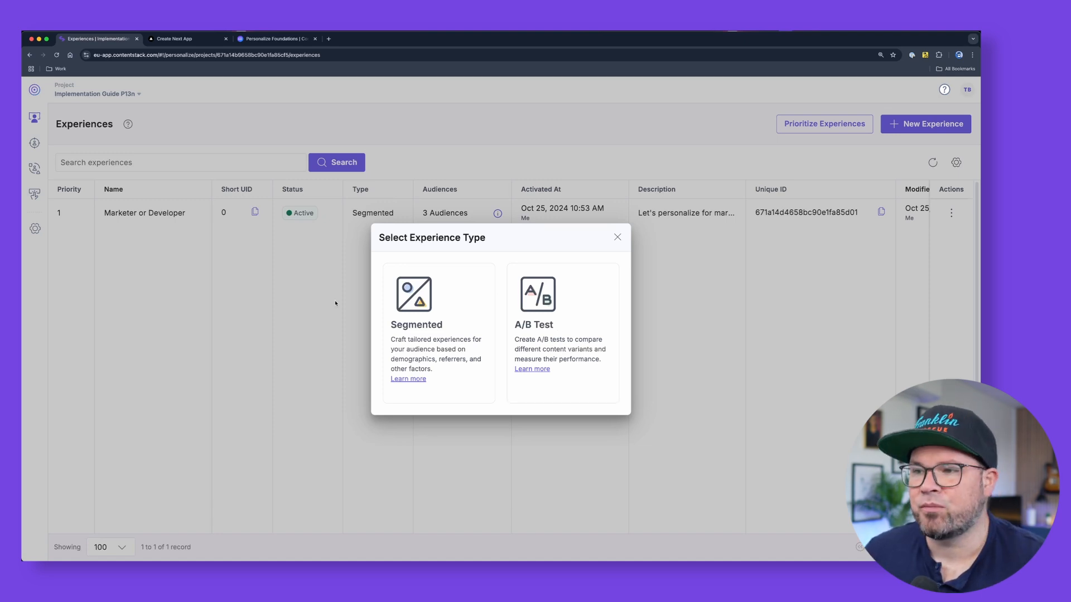
left_click(617, 237)
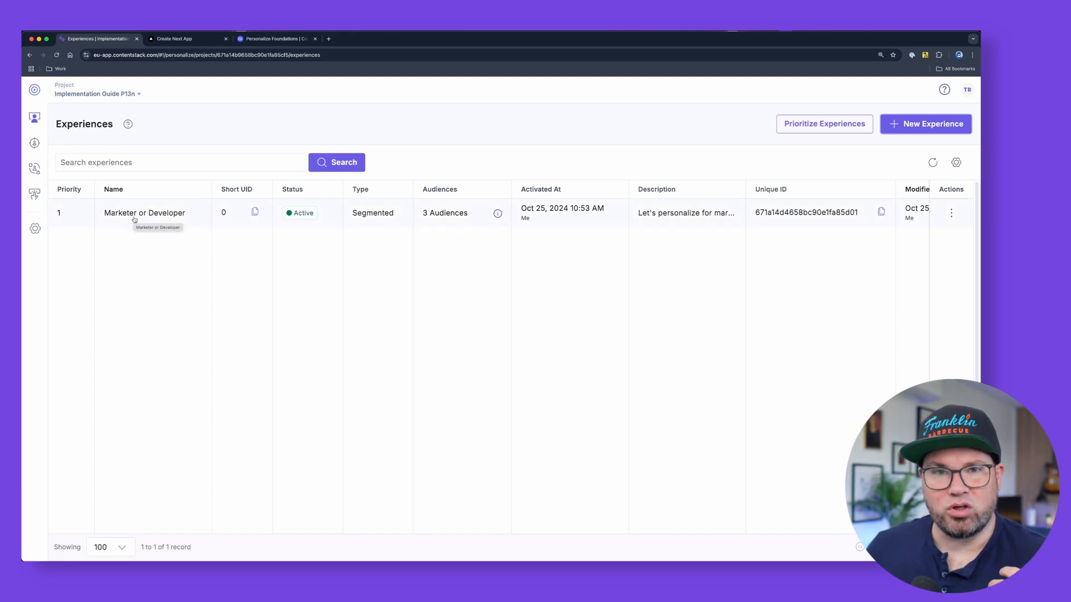
Step: View the Marketer or Developer experience's variant configuration, then its Marketer audience among the three audiences
left_click(144, 212)
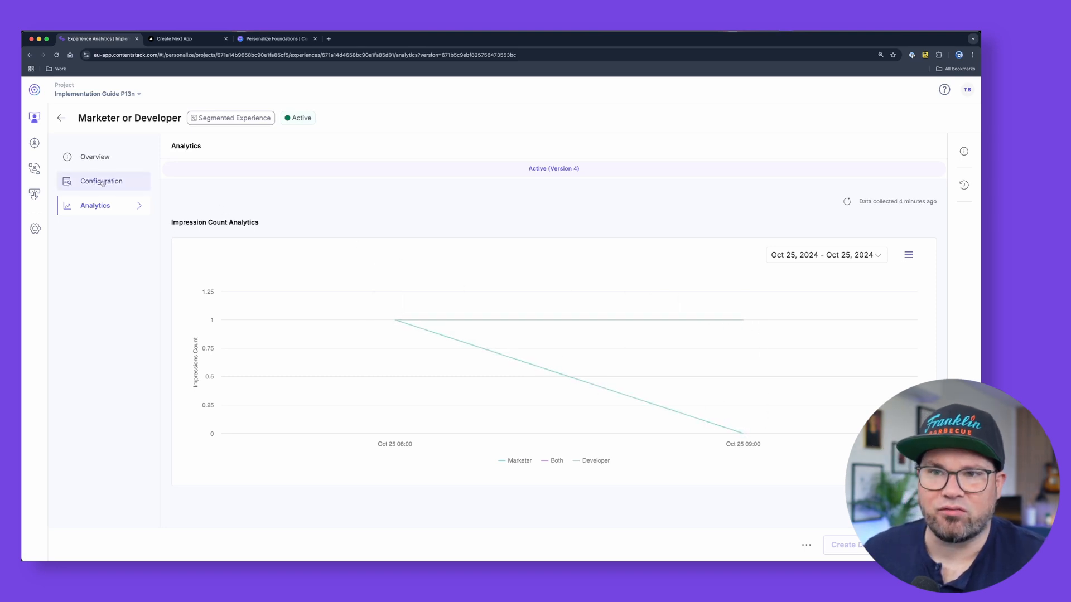
left_click(102, 180)
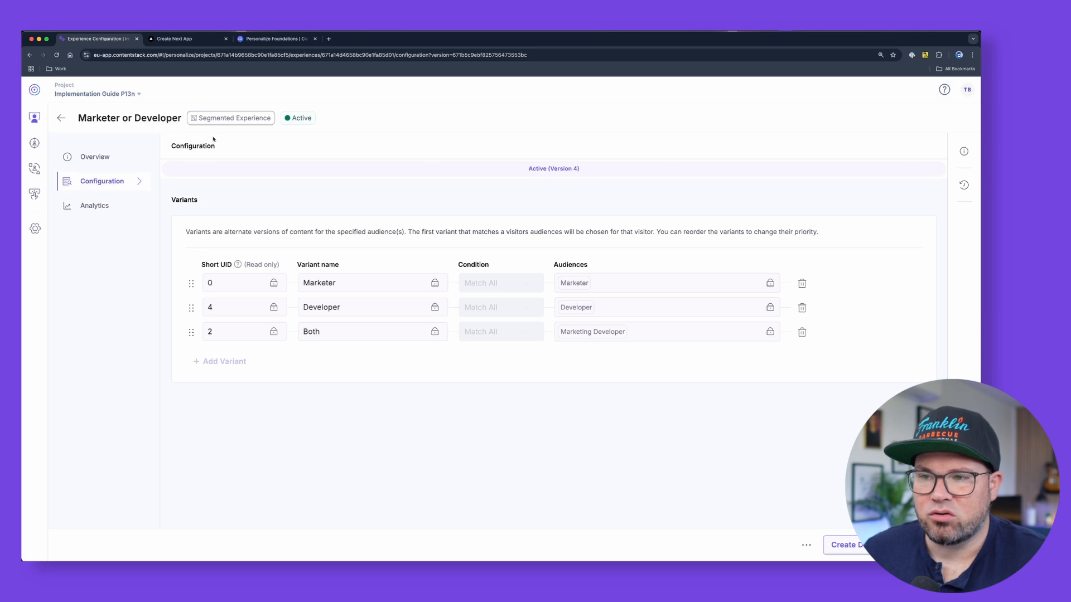
mouse_move(523, 316)
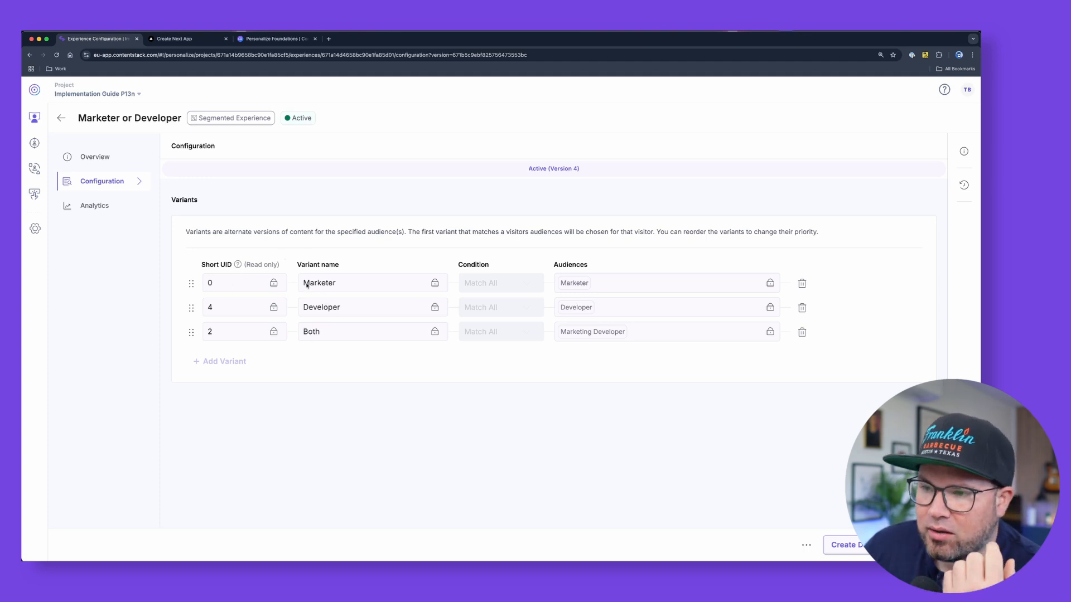
mouse_move(335, 334)
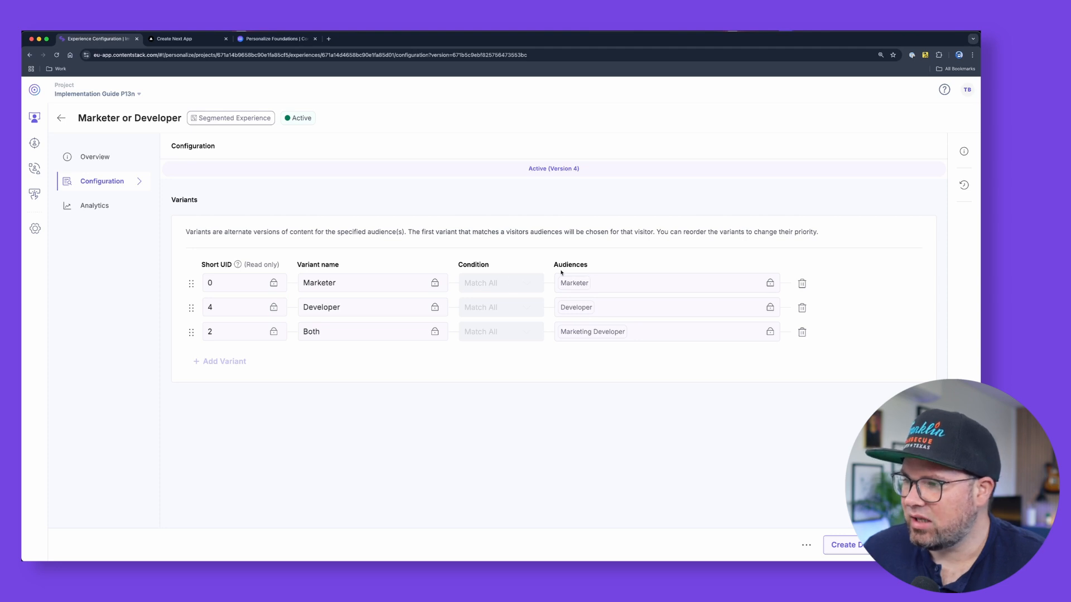
left_click(573, 282)
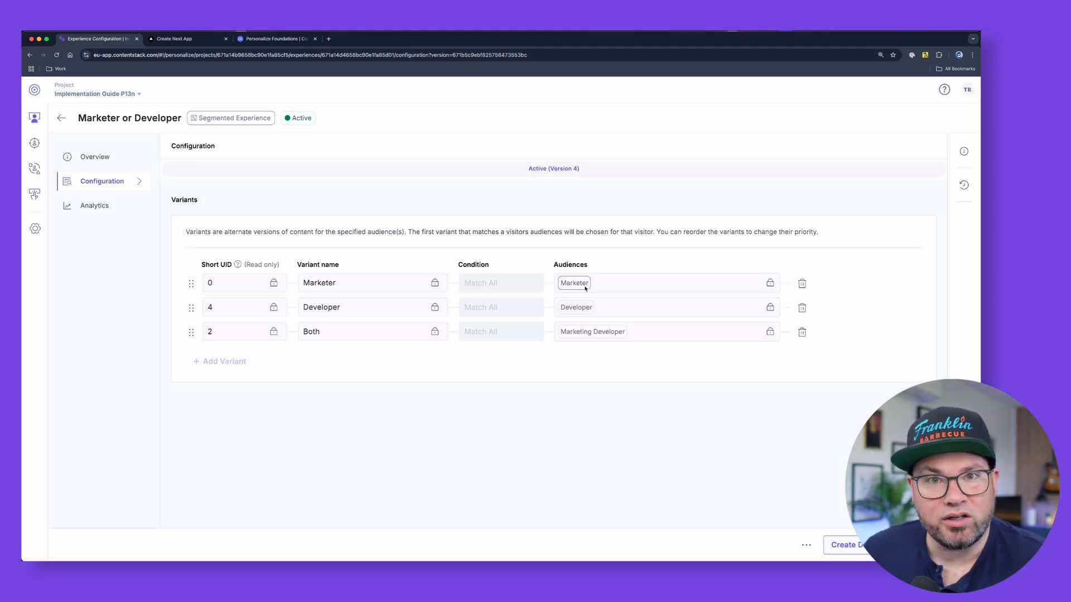
left_click(35, 144)
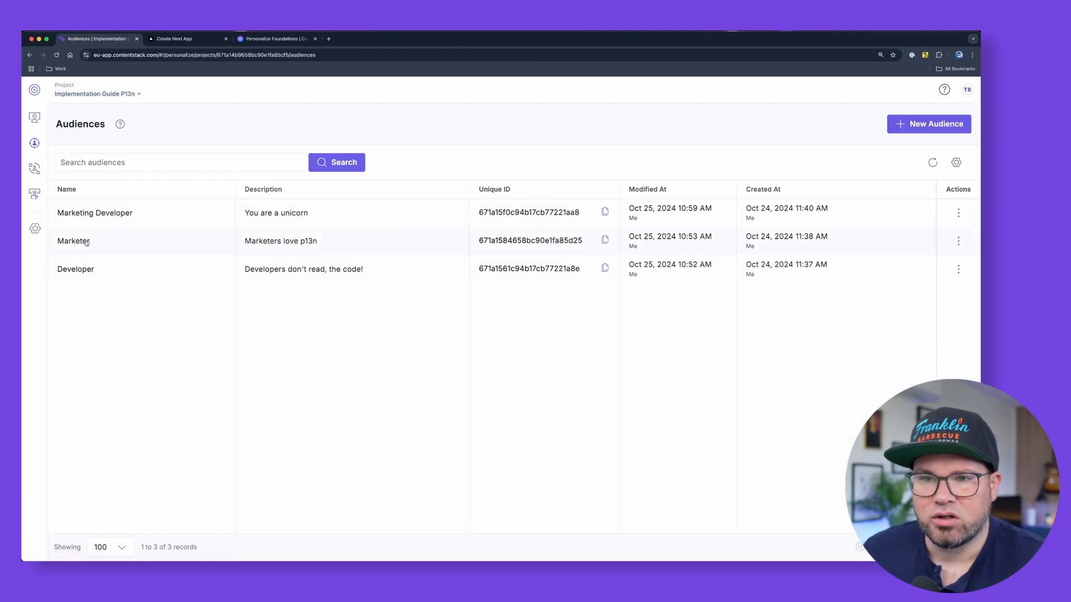
left_click(74, 241)
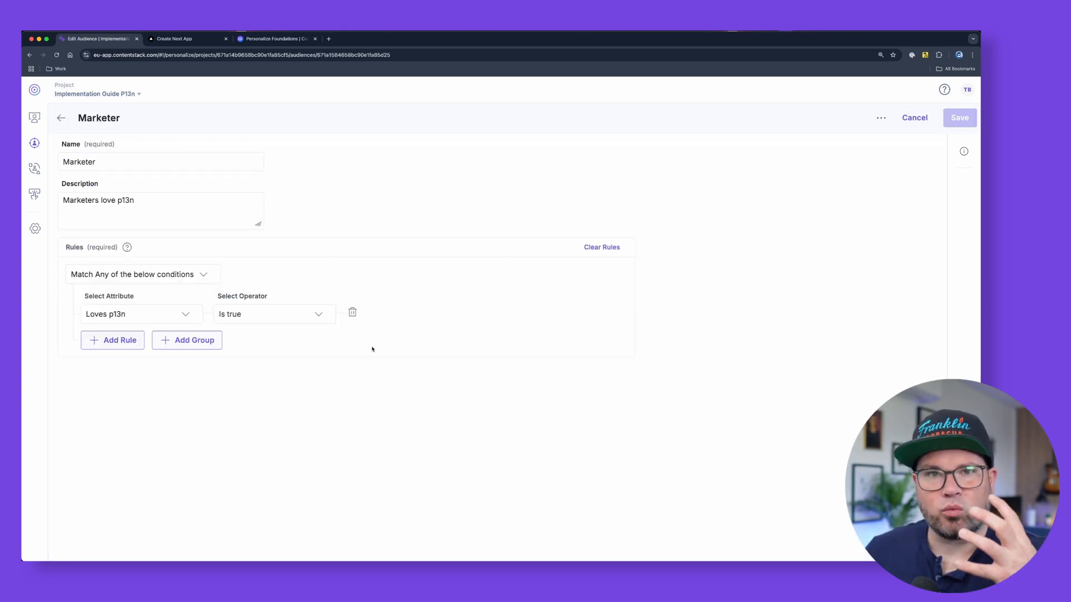
mouse_move(406, 351)
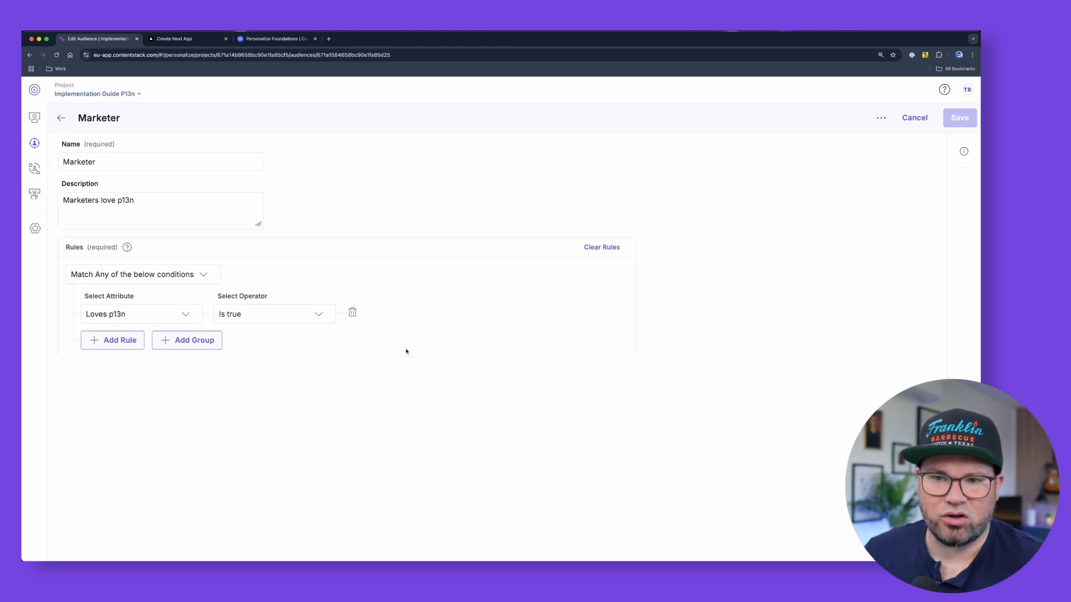
left_click(272, 313)
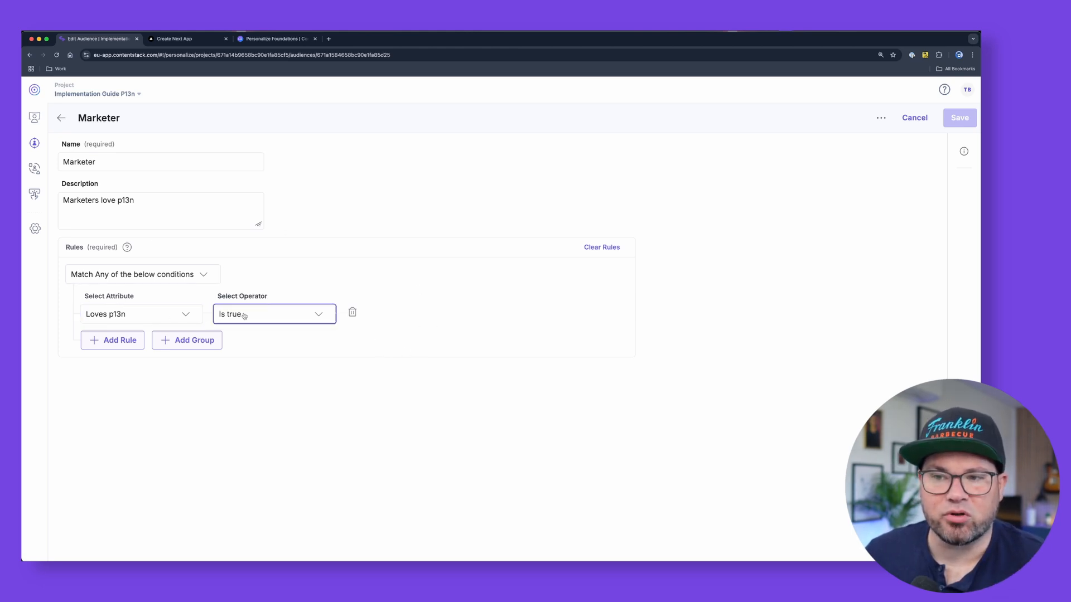
left_click(161, 211)
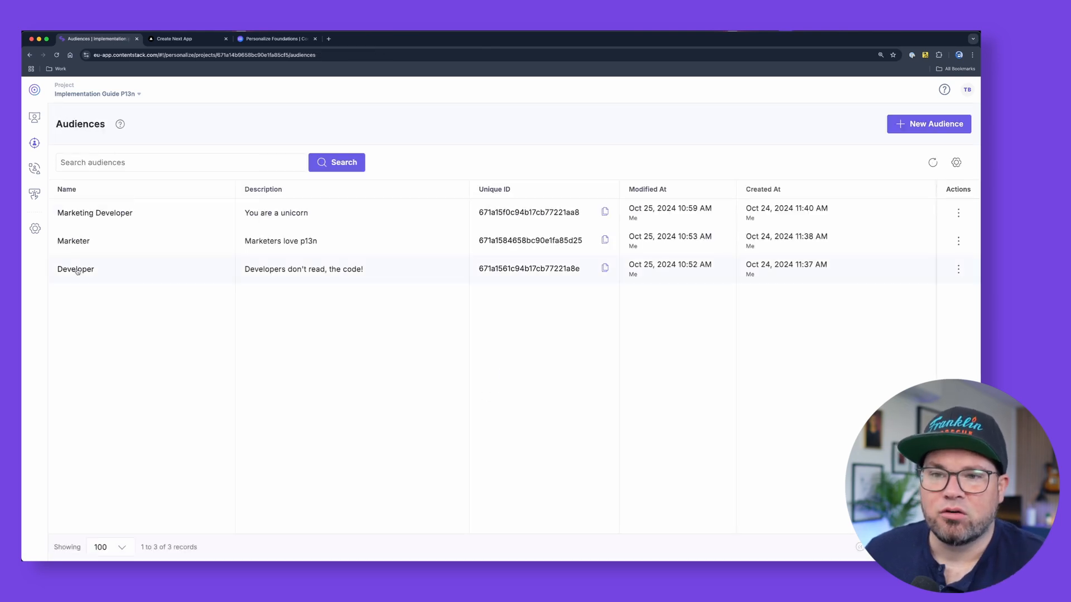
left_click(76, 268)
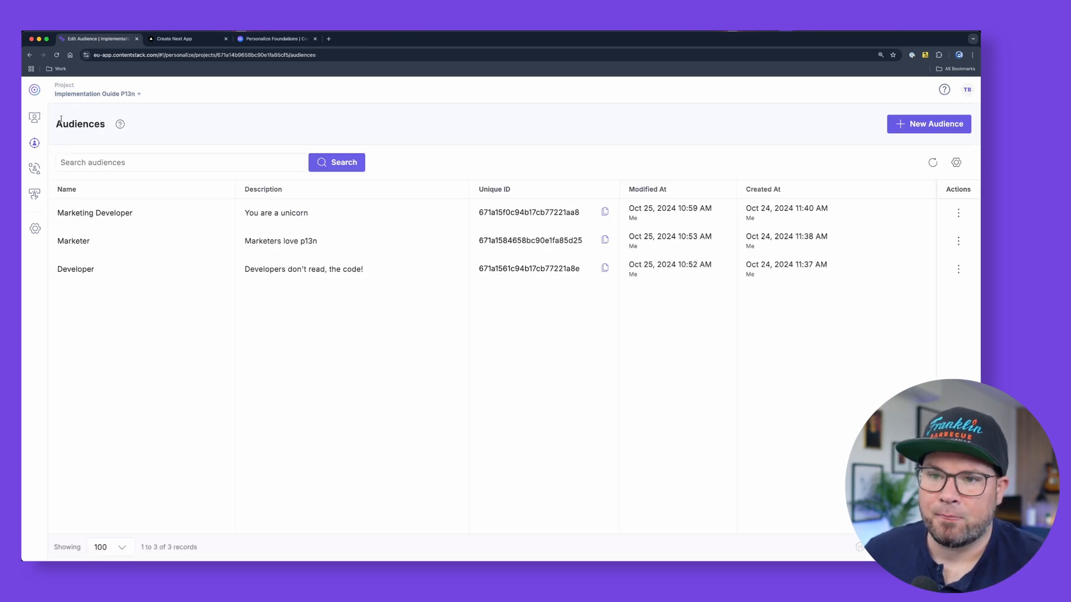
left_click(94, 212)
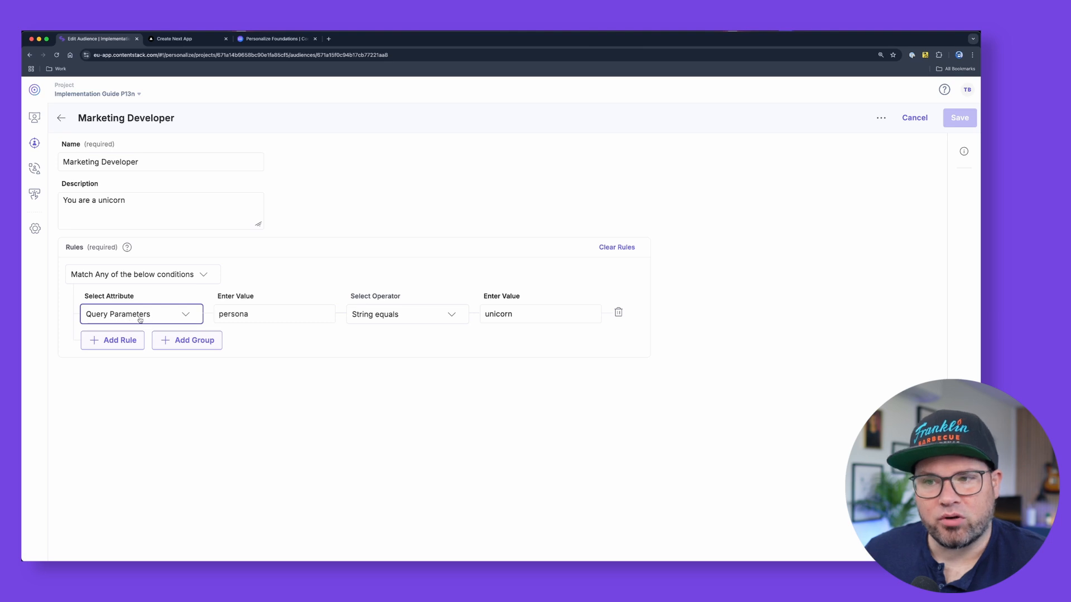
left_click(540, 313)
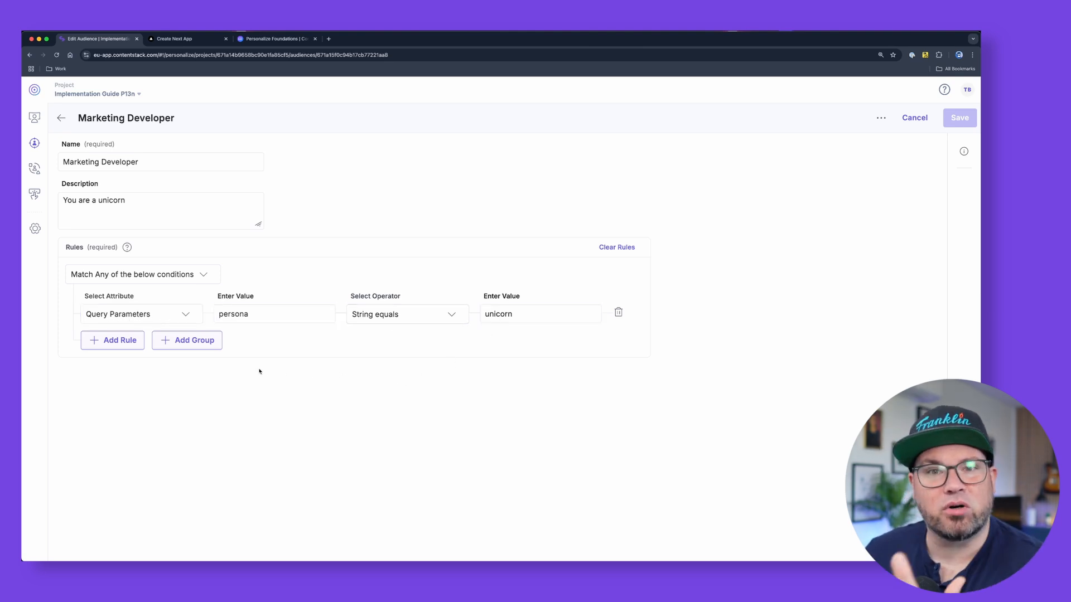
left_click(140, 314)
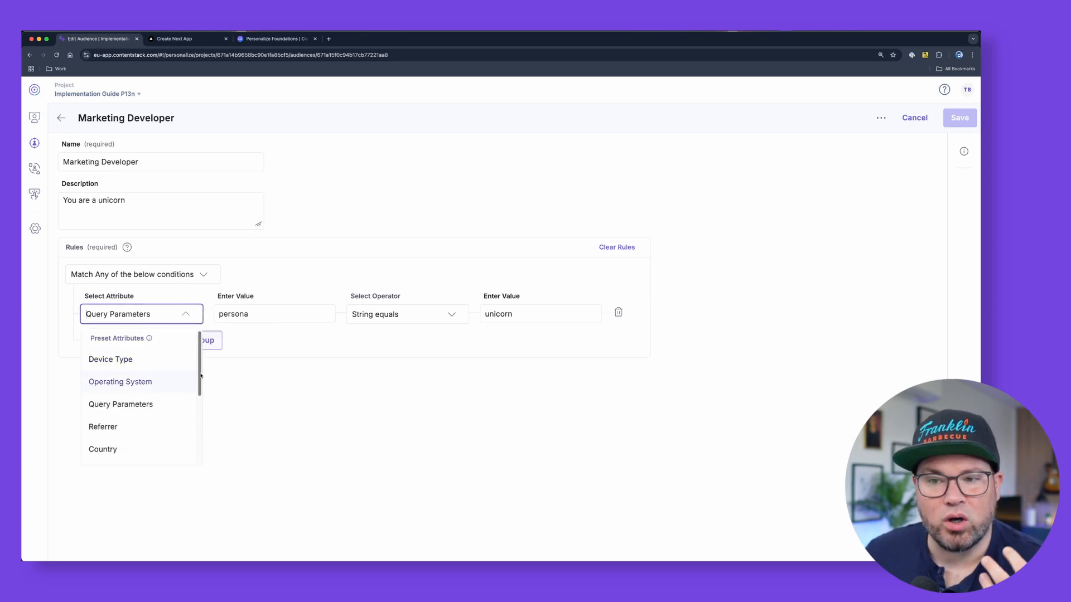
mouse_move(148, 338)
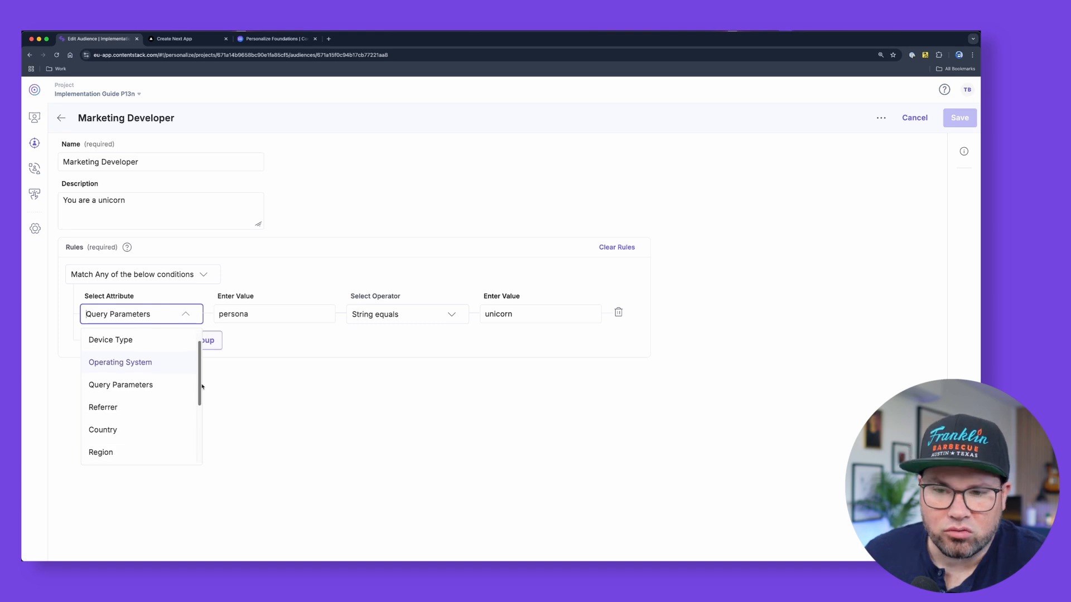
scroll("down", 3)
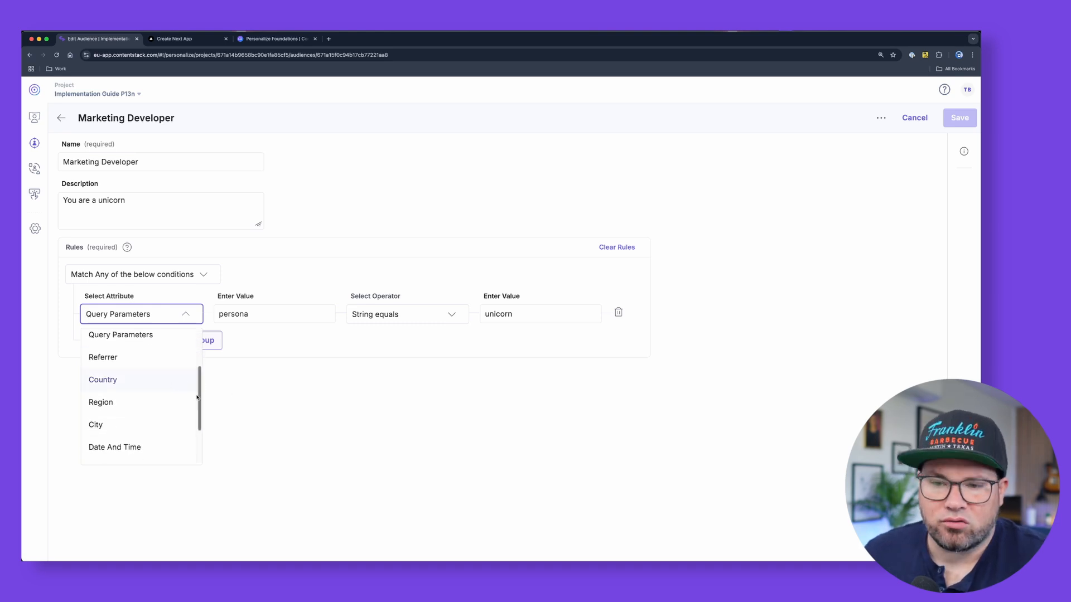
scroll("down", 3)
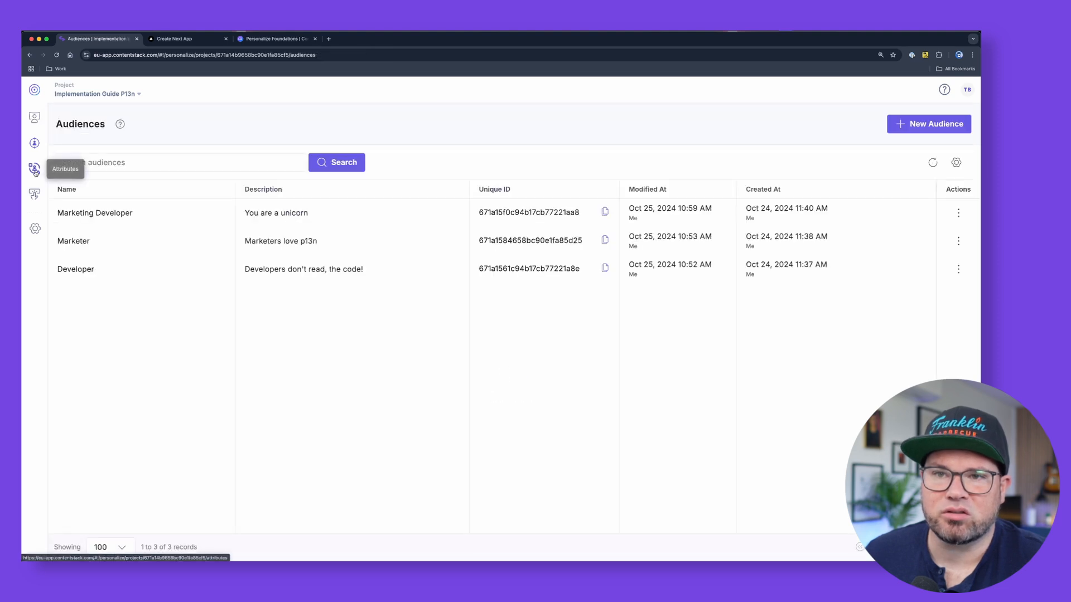
Step: Inspect the Loves p13n custom attribute in the attributes list and close it unchanged
left_click(34, 170)
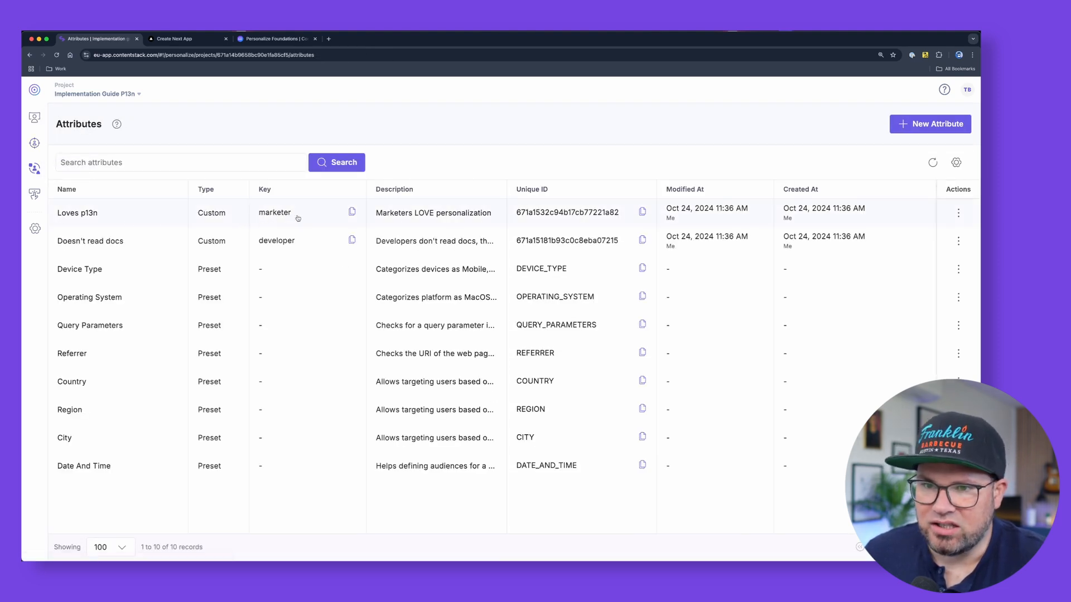
left_click(353, 212)
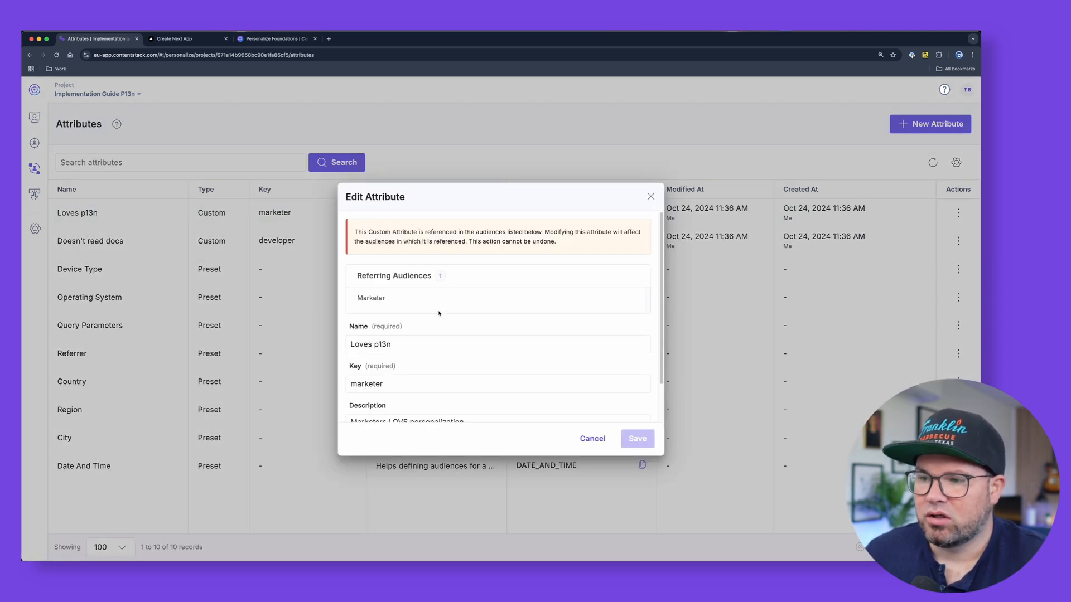
scroll("down", 3)
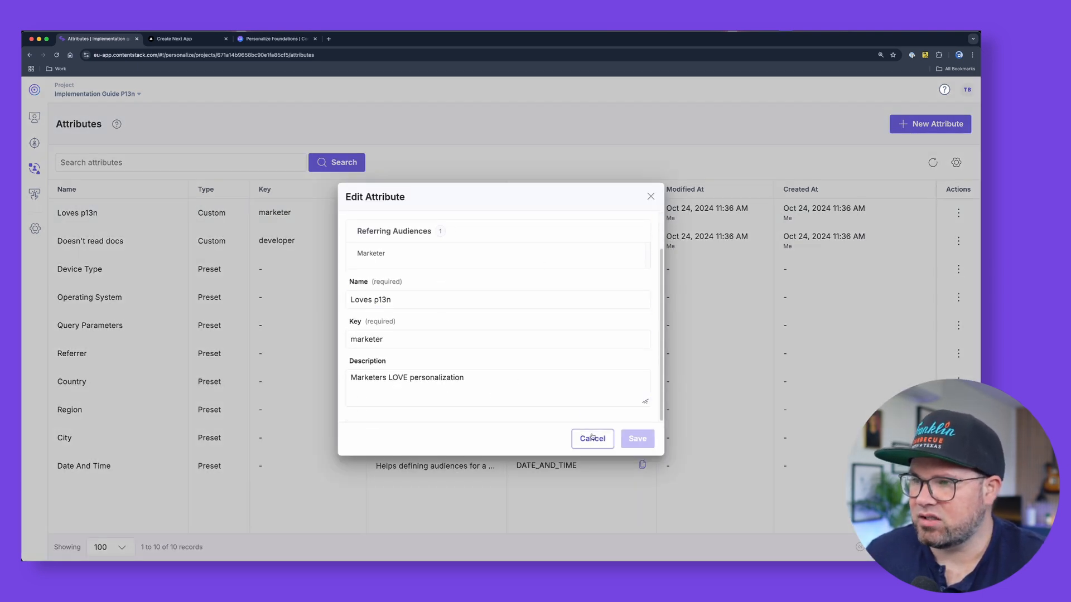
left_click(635, 438)
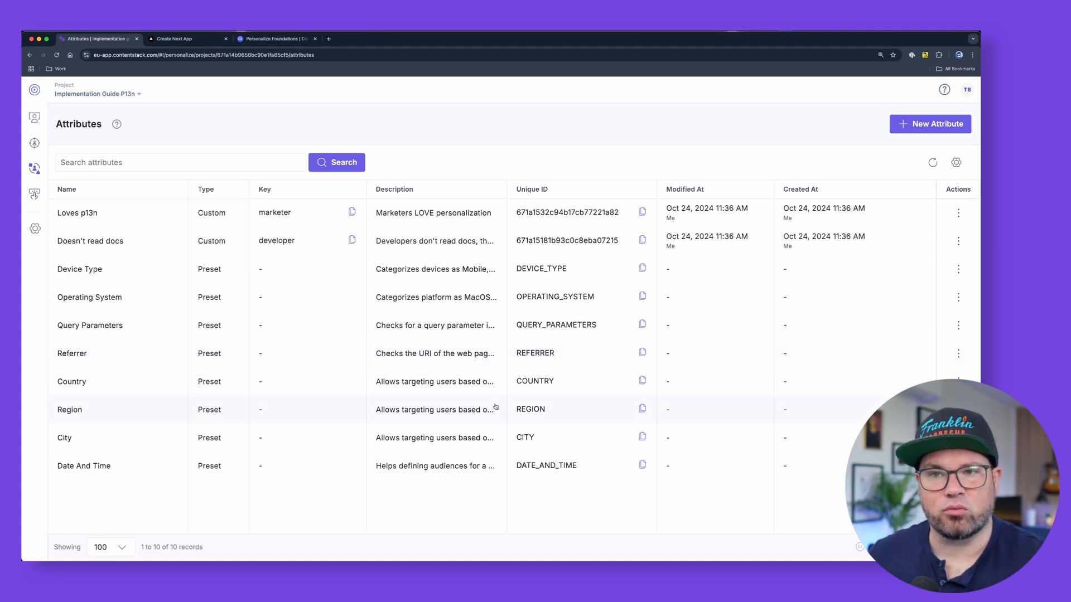
Step: View the Marketer audience's rule, then return to the experiences list
left_click(34, 142)
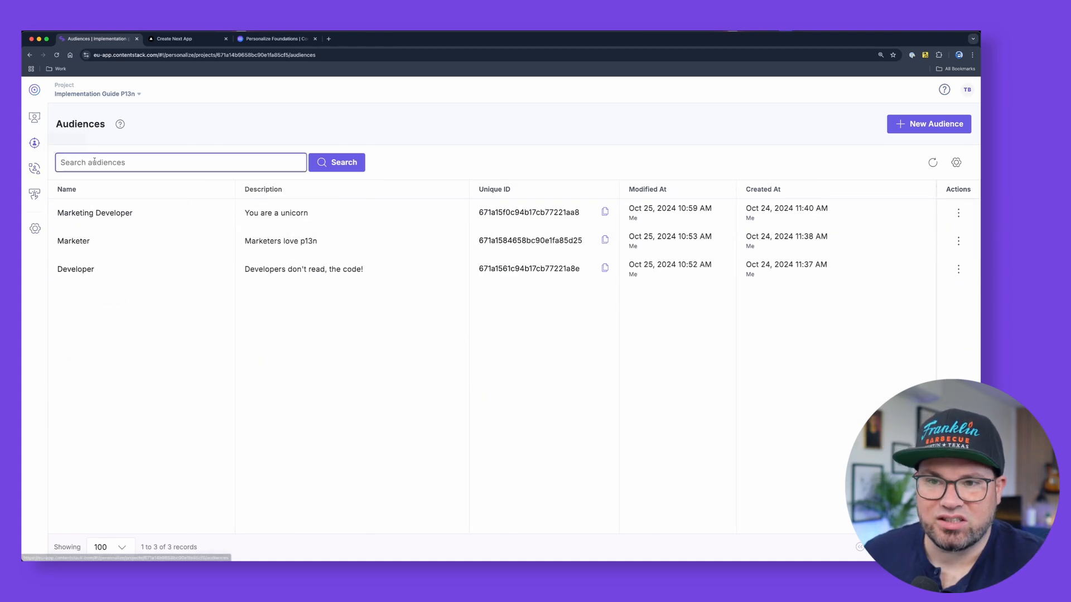
left_click(74, 241)
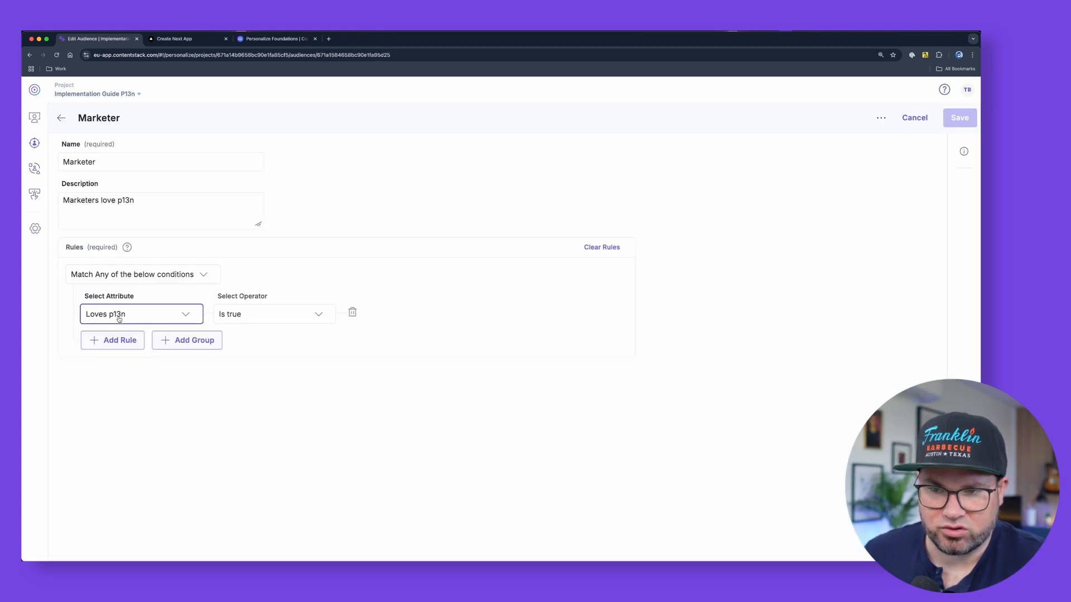
left_click(161, 211)
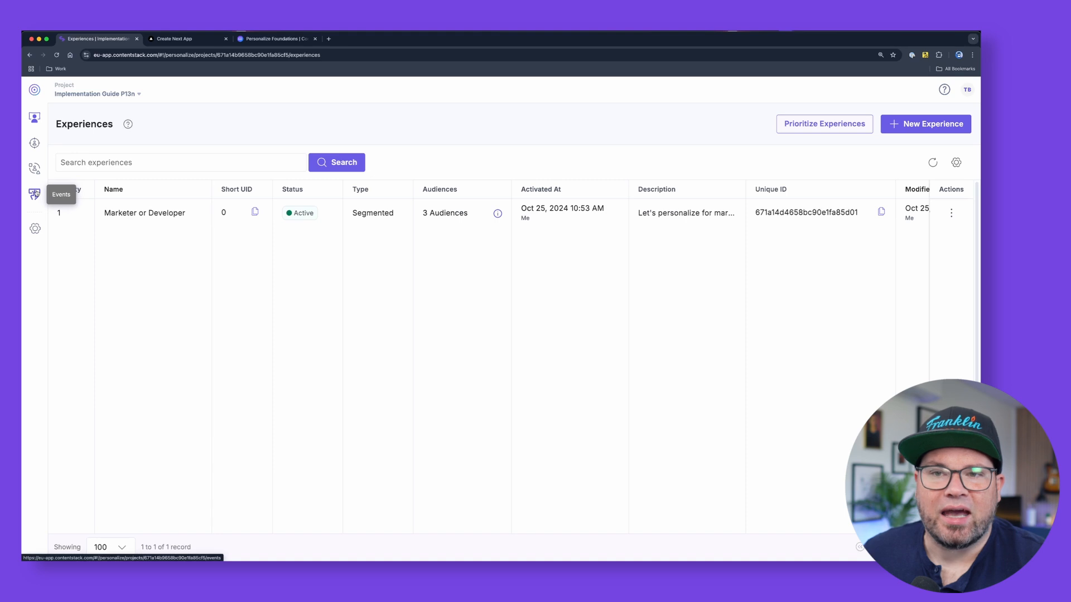
Step: View the CtaReset, CtaMarketer and CtaDeveloper events, then reach the Implementation guides p13n stack's settings
left_click(35, 194)
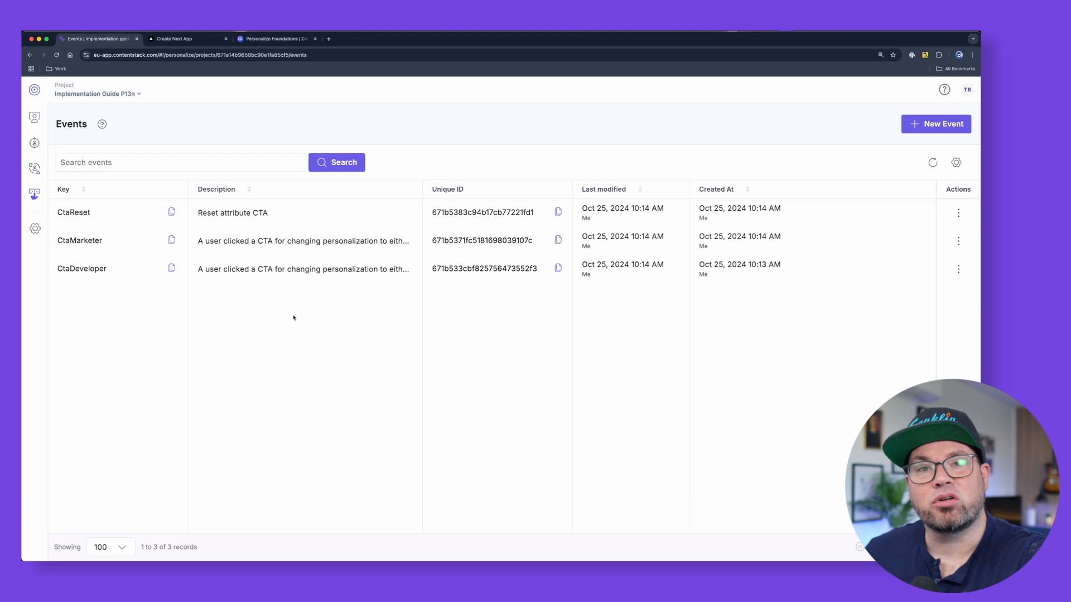
mouse_move(35, 118)
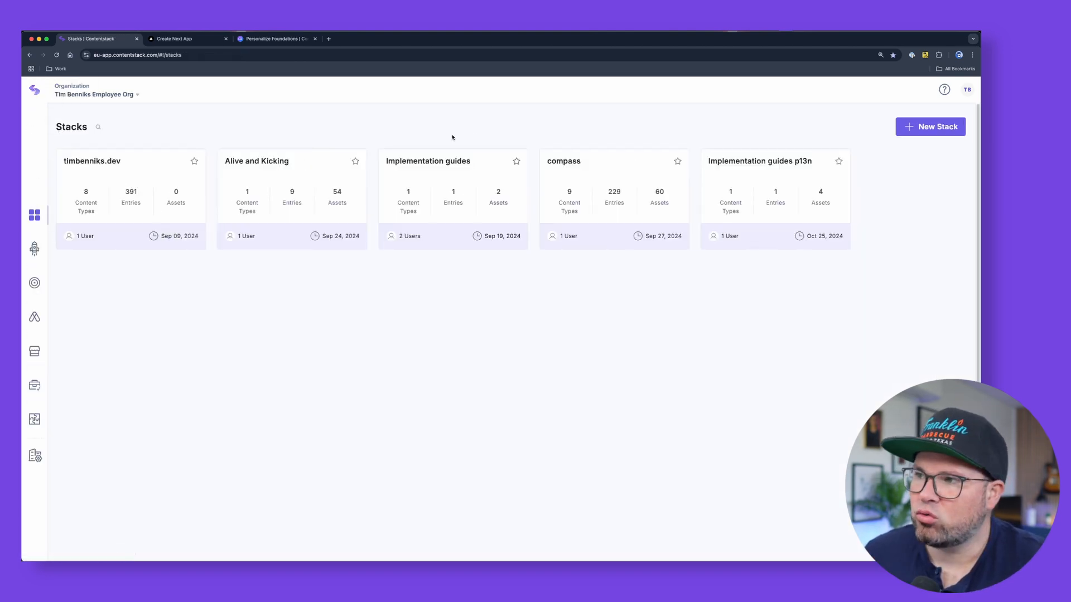
left_click(759, 160)
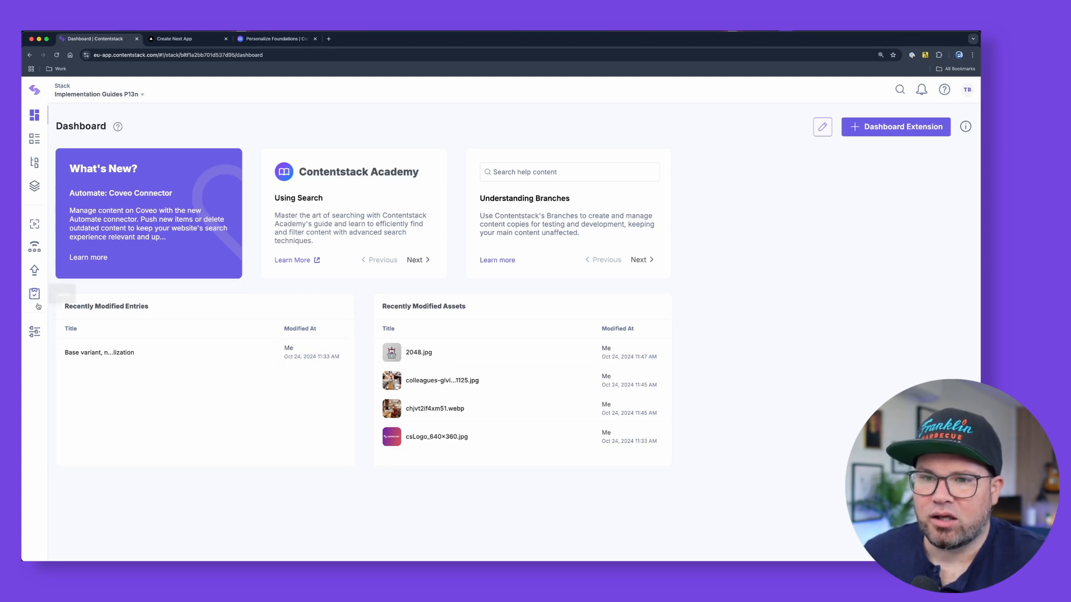
left_click(34, 332)
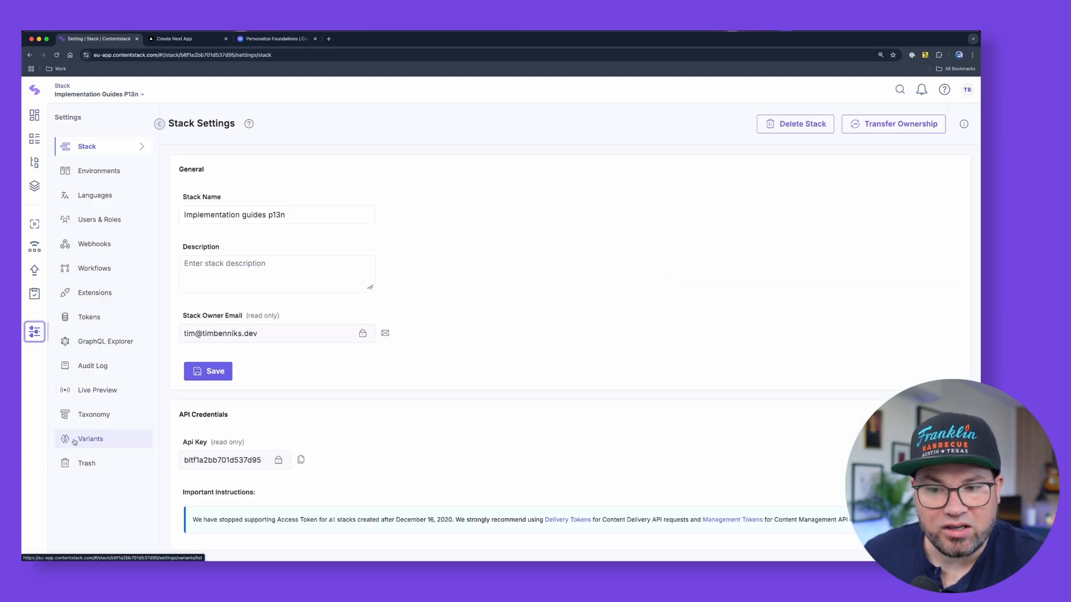
Step: Inspect the Marketer or Developer variant group (Both, Marketer, Developer) linked to Page, then list content types
left_click(90, 438)
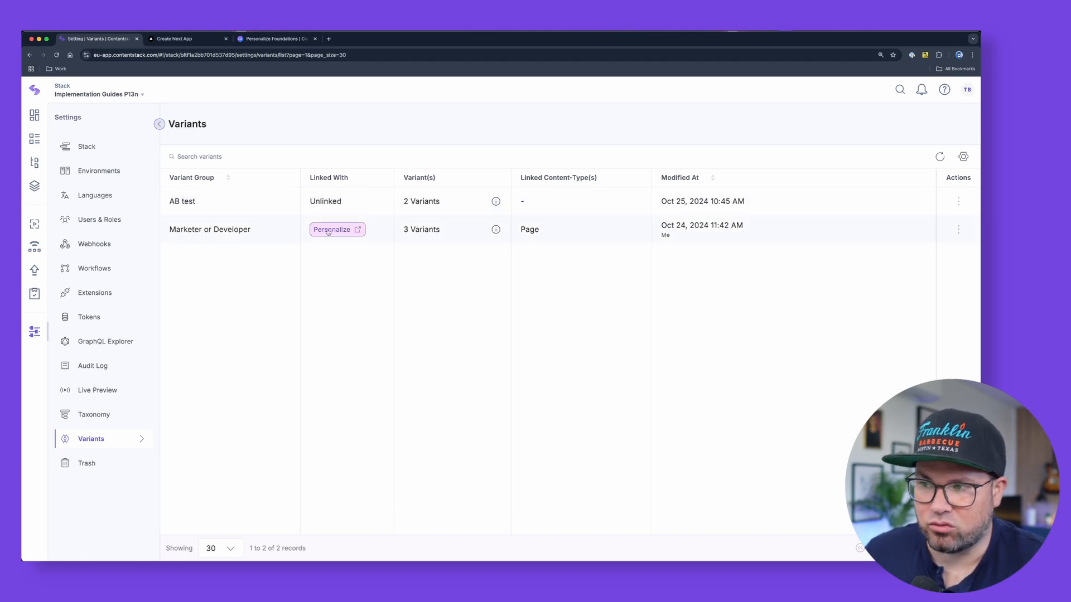
left_click(210, 228)
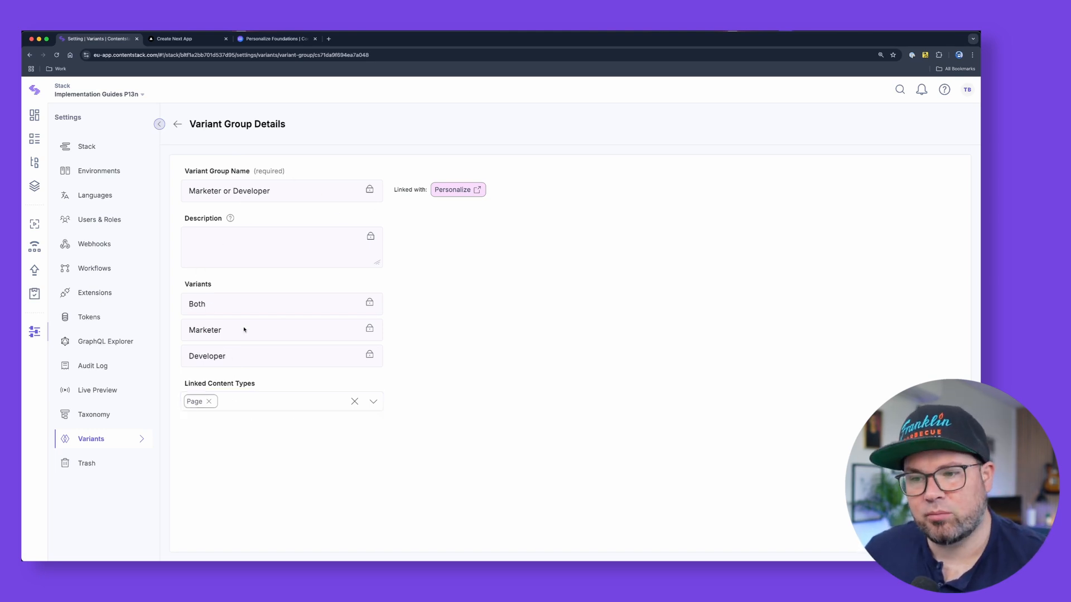
left_click(372, 402)
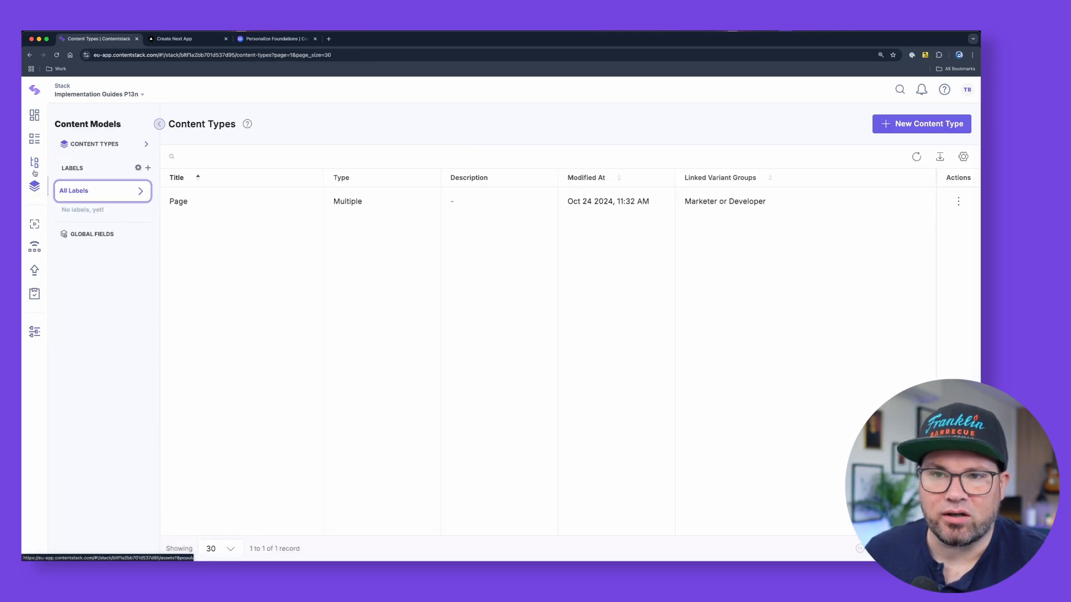
Step: Show the variant list (Both, Marketer, Developer) of the Base variant, no personalization entry
left_click(178, 201)
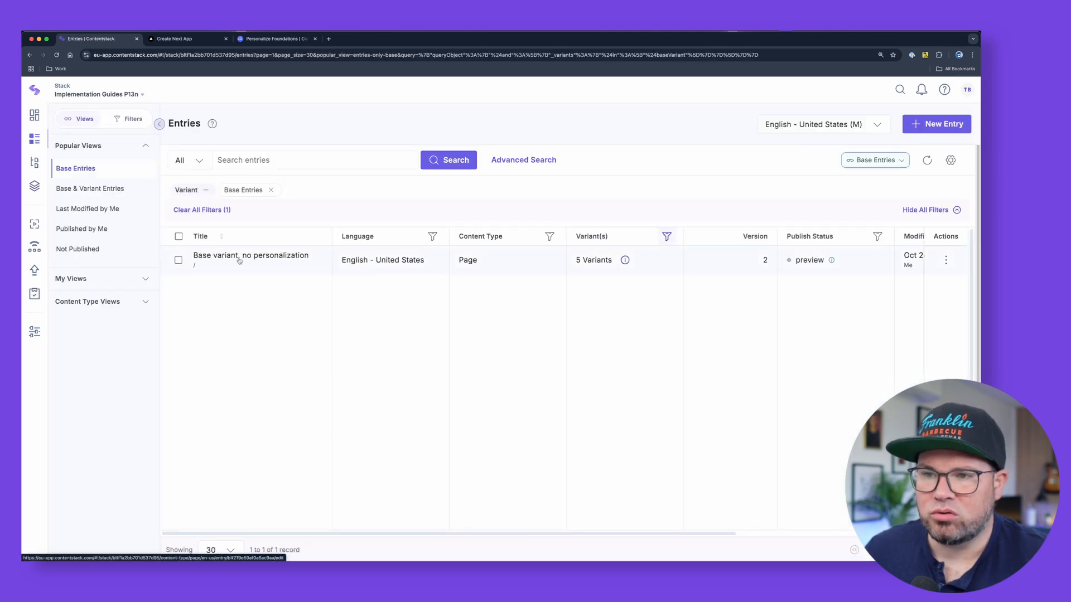
left_click(250, 260)
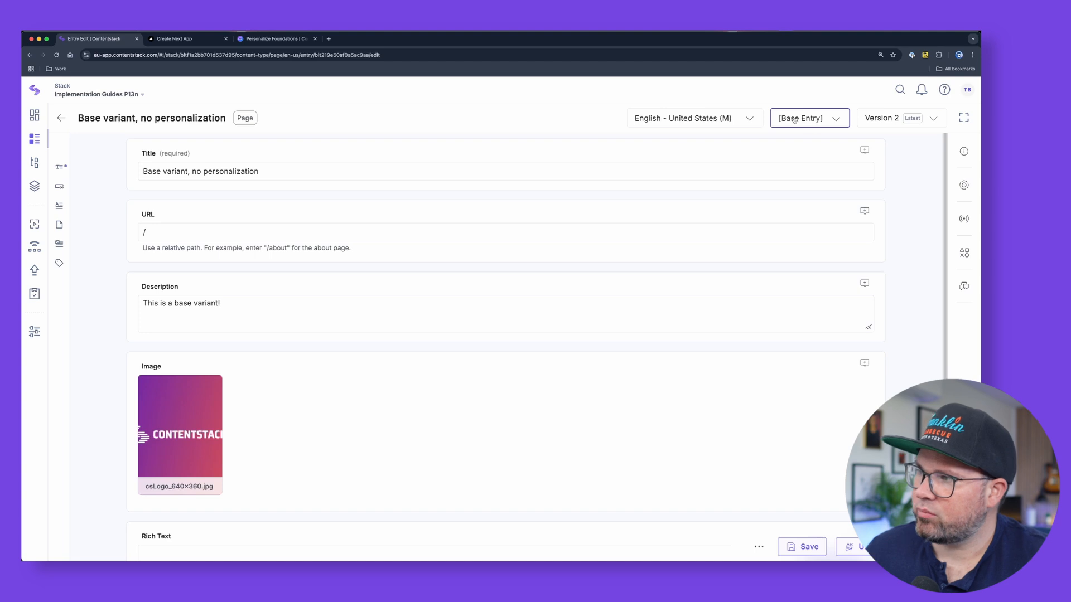
left_click(809, 117)
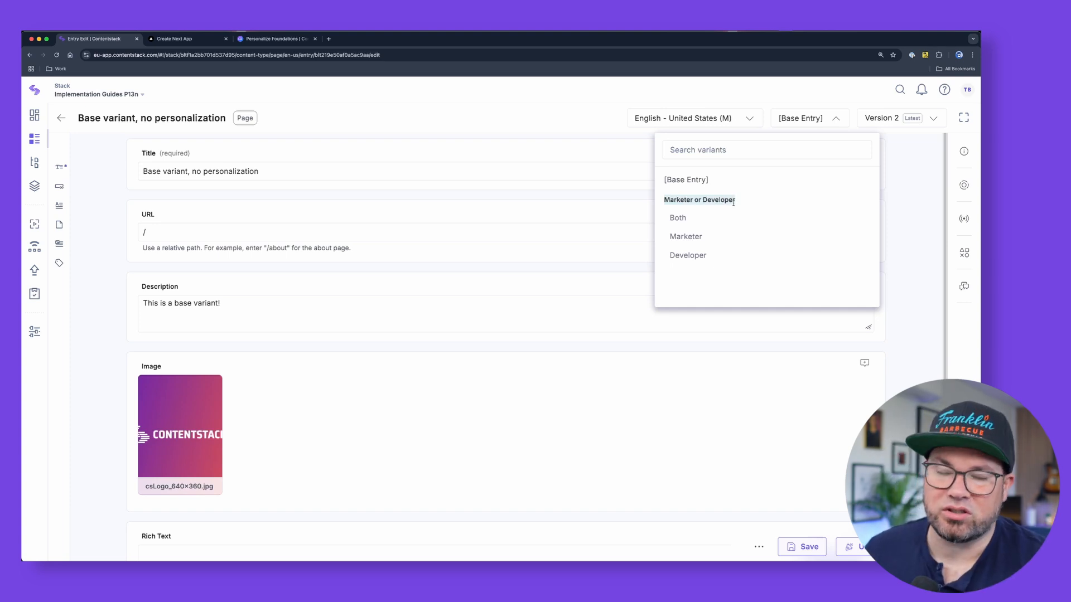
mouse_move(685, 237)
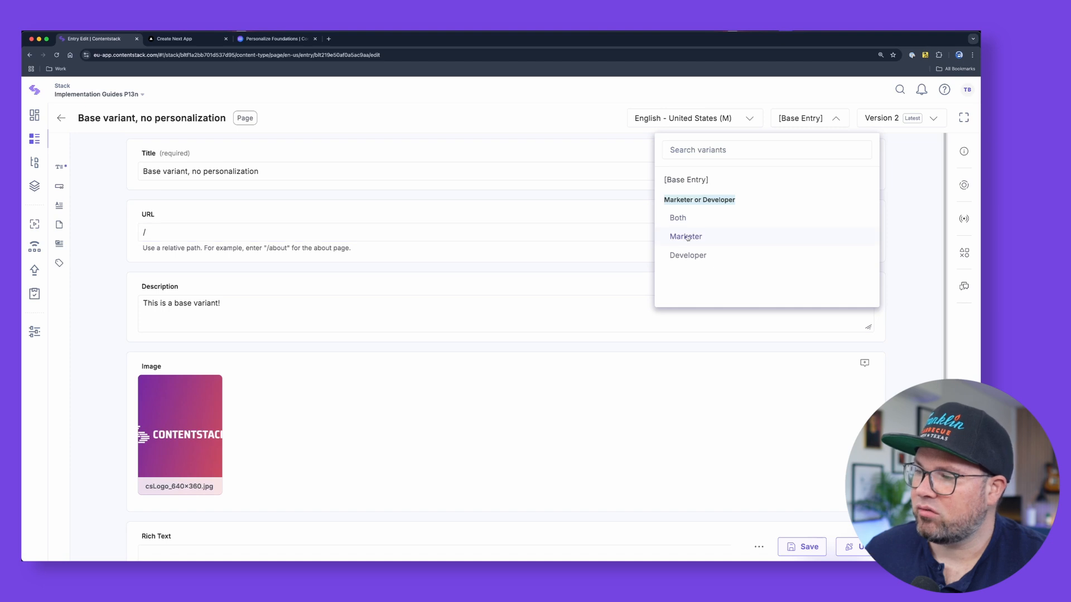
Step: Review the Marketer variant's fields and show its Live Preview of localhost:3000
left_click(685, 236)
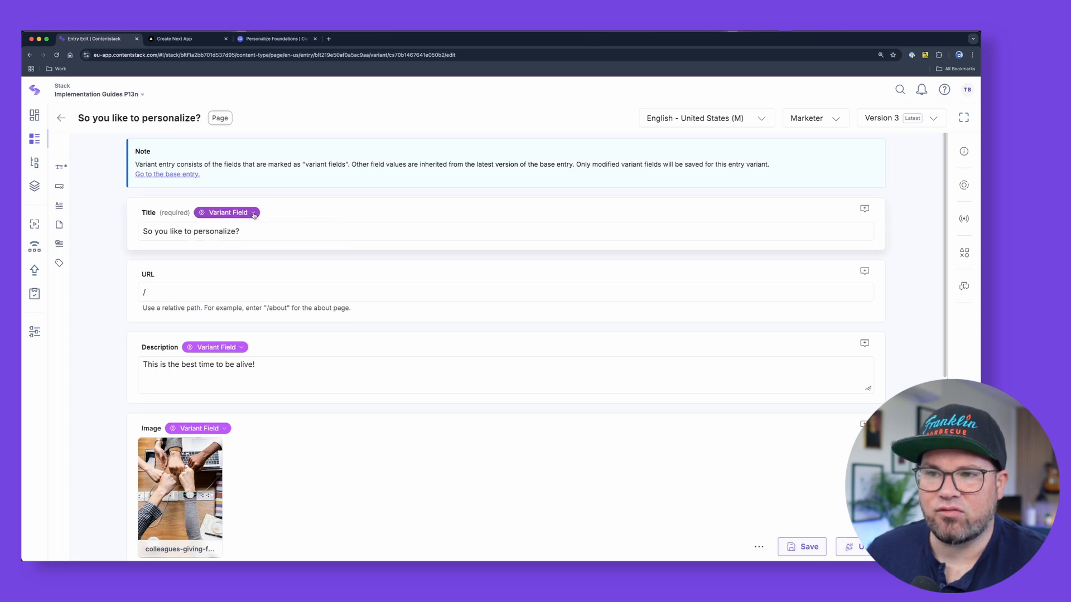
scroll("down", 3)
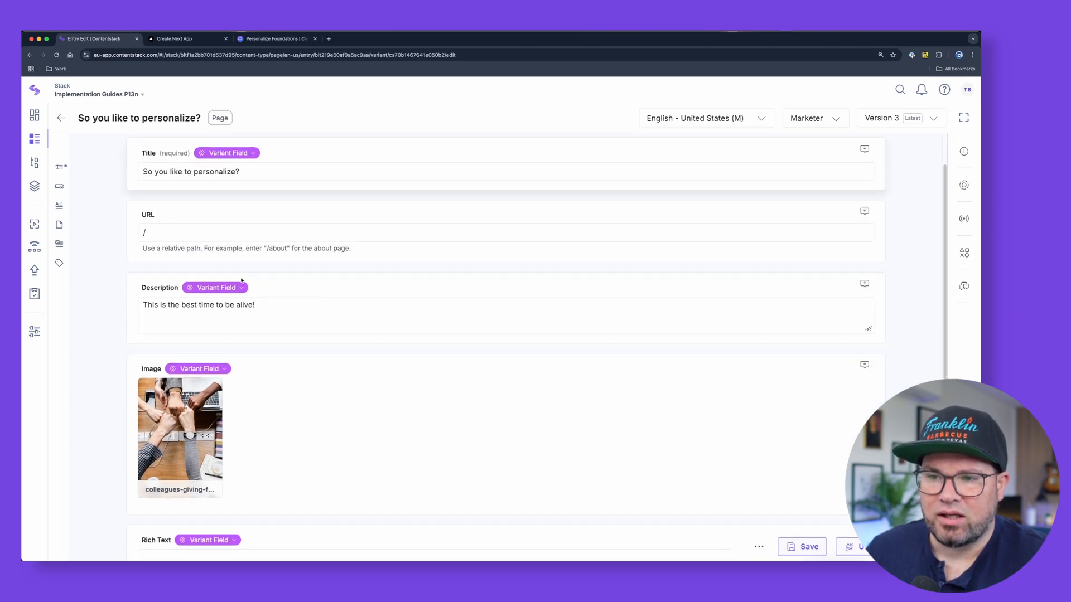
scroll("down", 3)
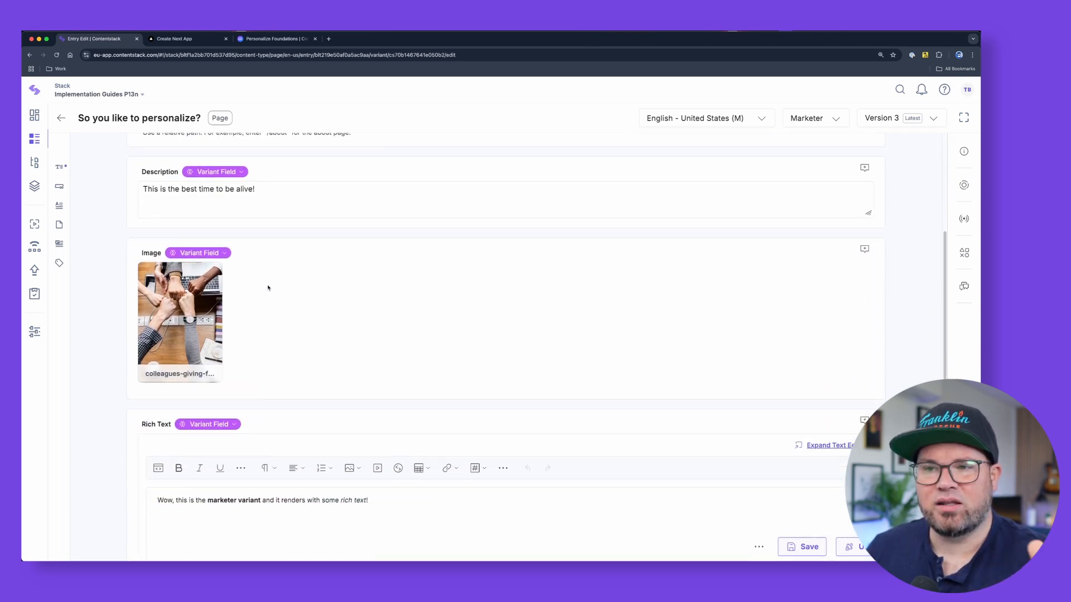
scroll("down", 3)
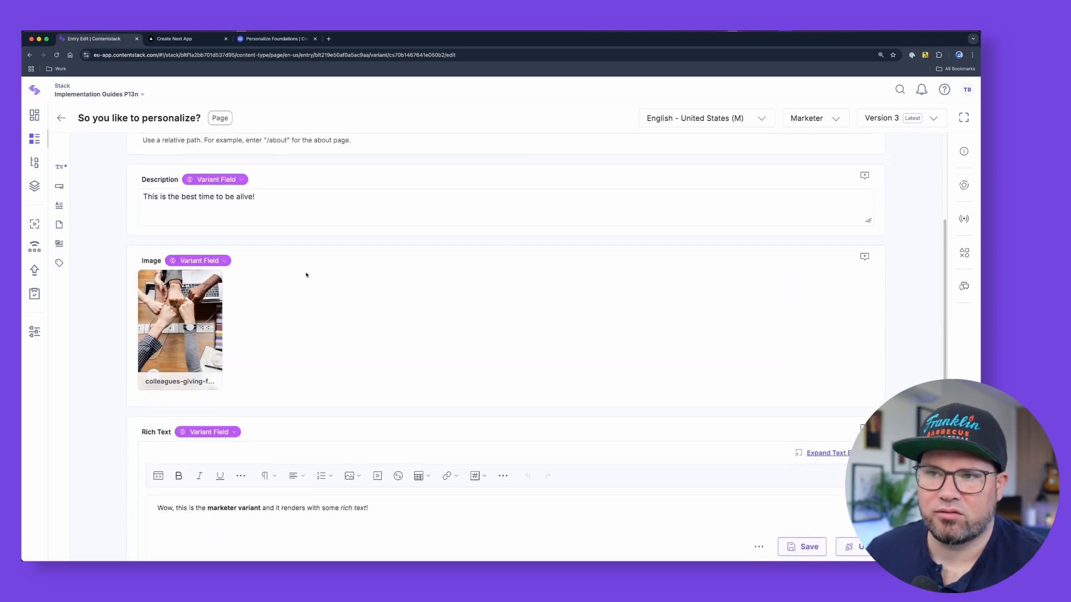
left_click(962, 218)
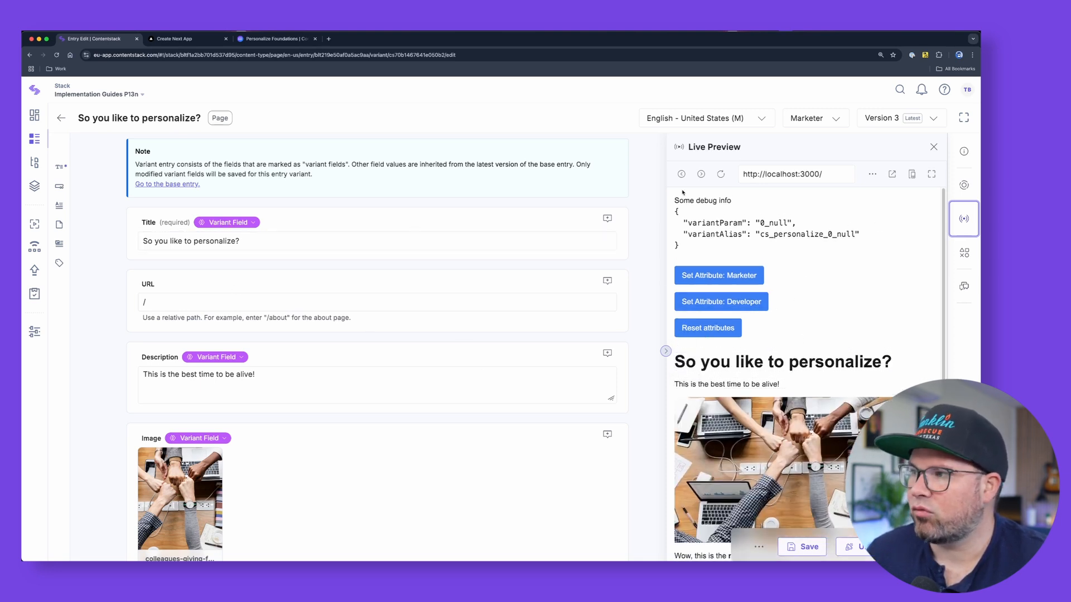
Step: Review the Developer variant, So you prefer not to reads docs?, with Live Preview toggled
left_click(813, 117)
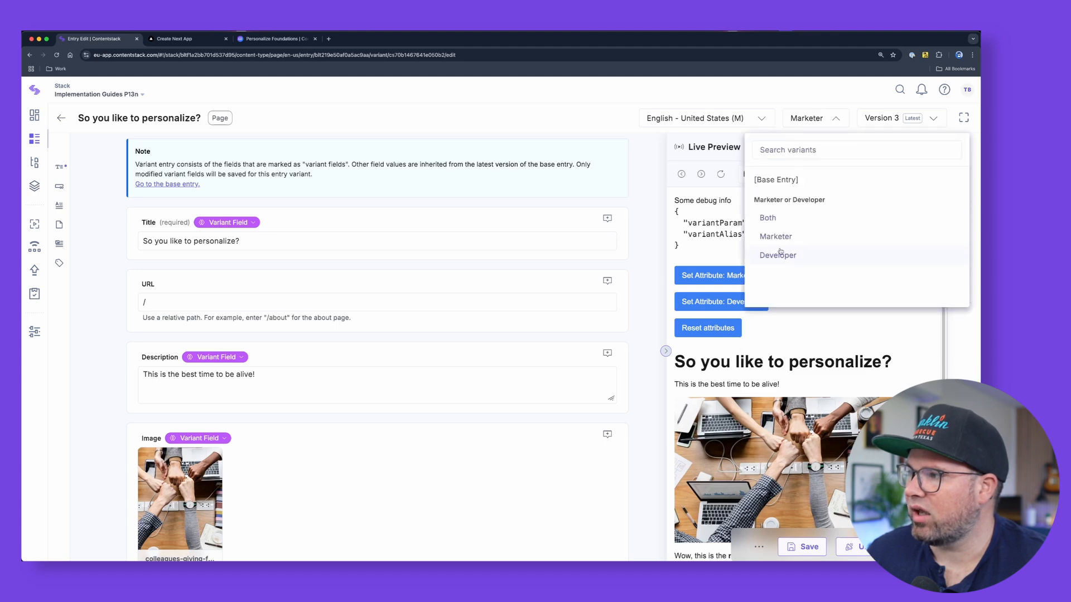
left_click(777, 254)
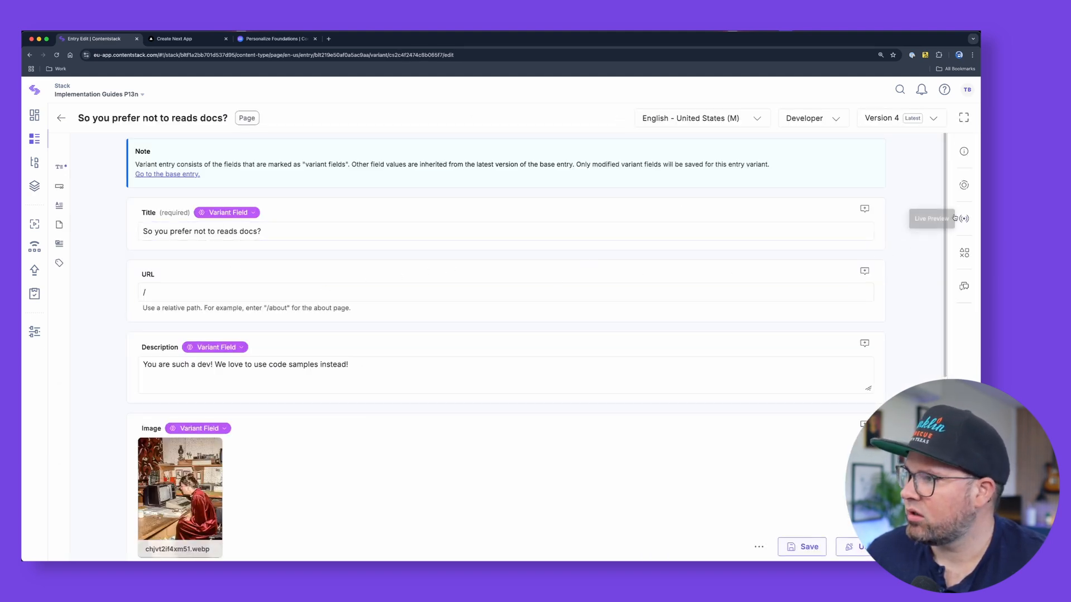
left_click(964, 219)
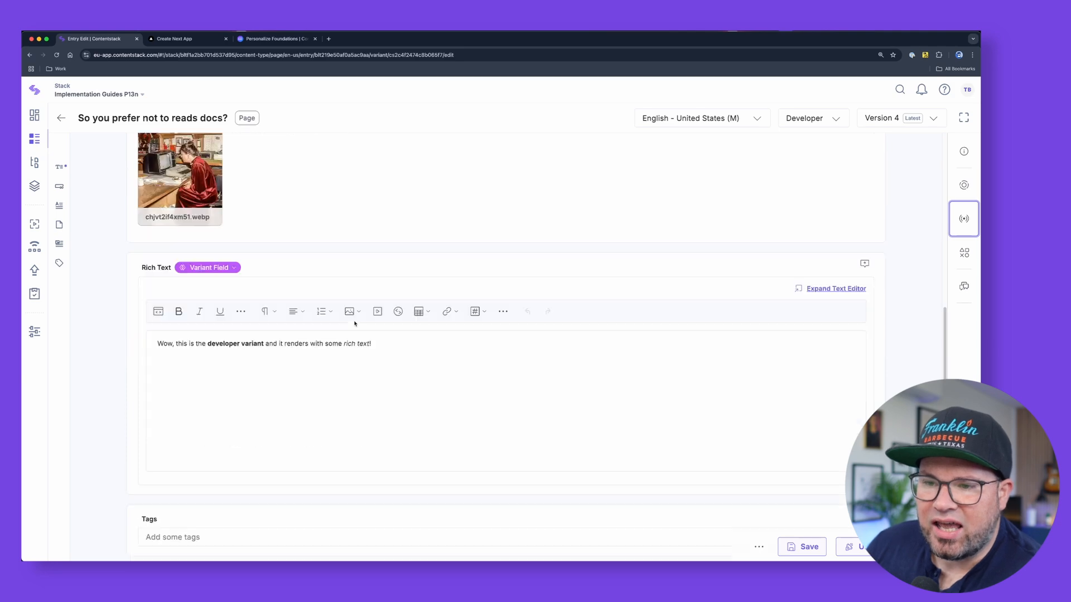
scroll("up", 3)
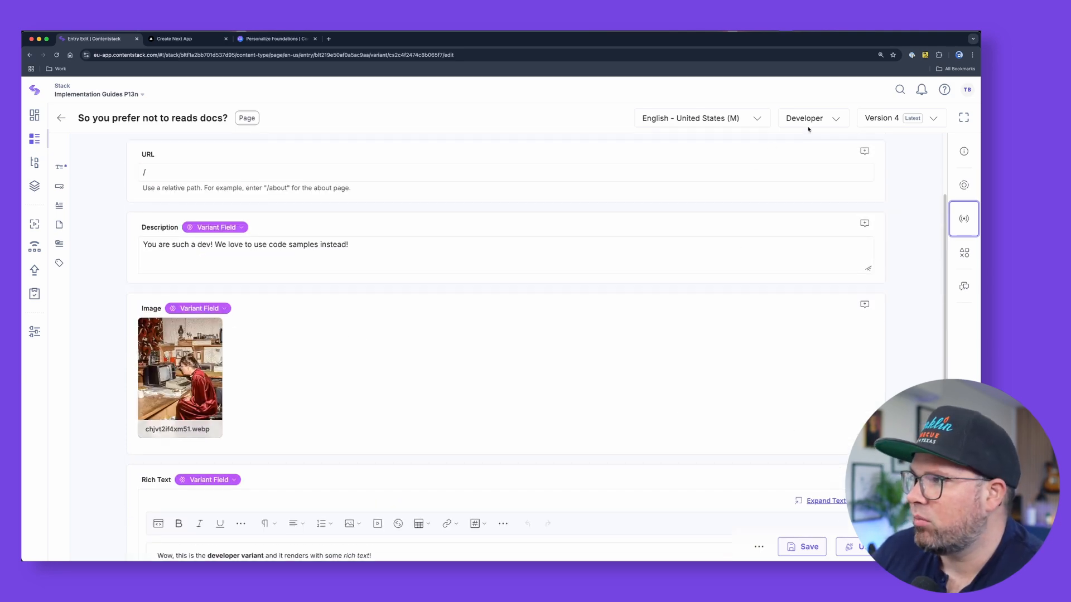
left_click(810, 117)
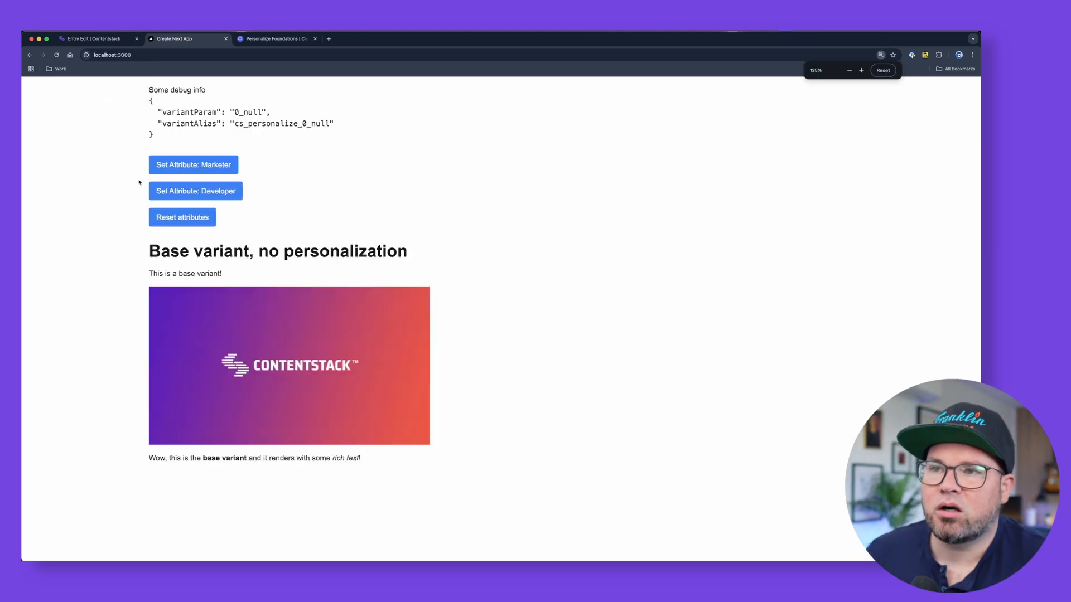
Step: Select the localhost:3000 address to edit the persona query
left_click_drag(152, 109, 334, 124)
type("?persona=")
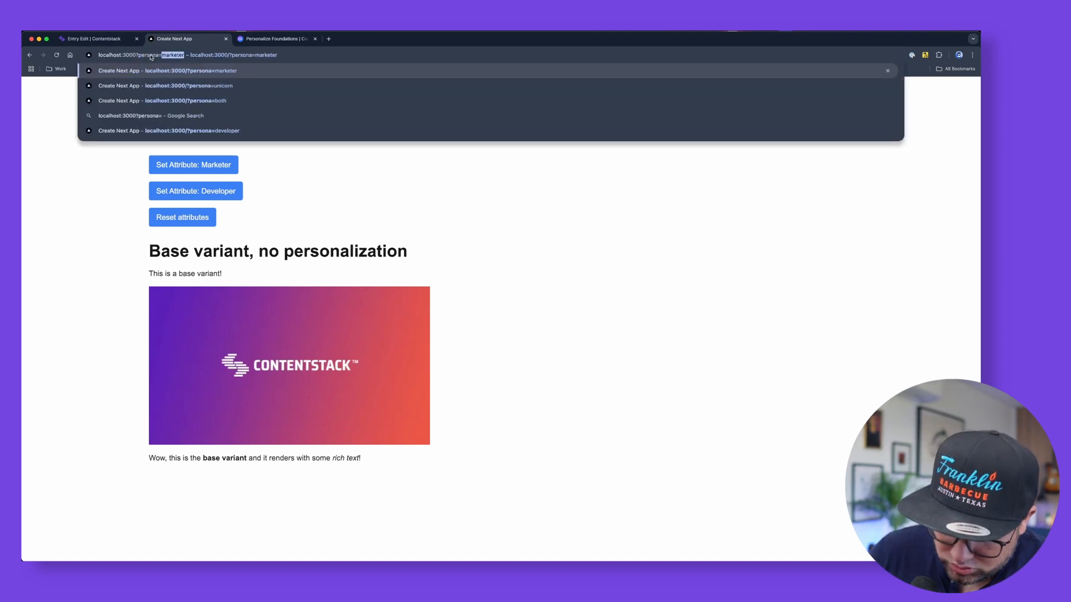
Step: Load localhost:3000/?persona=unicorn showing The unicorn of unicorns variant, then return to Contentstack
left_click(188, 85)
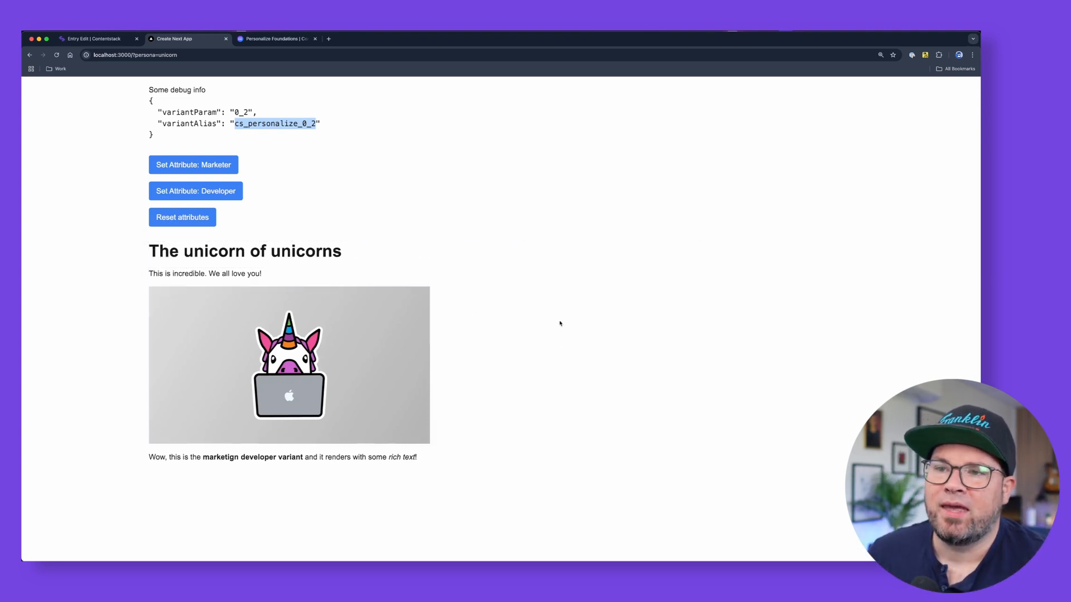
mouse_move(595, 409)
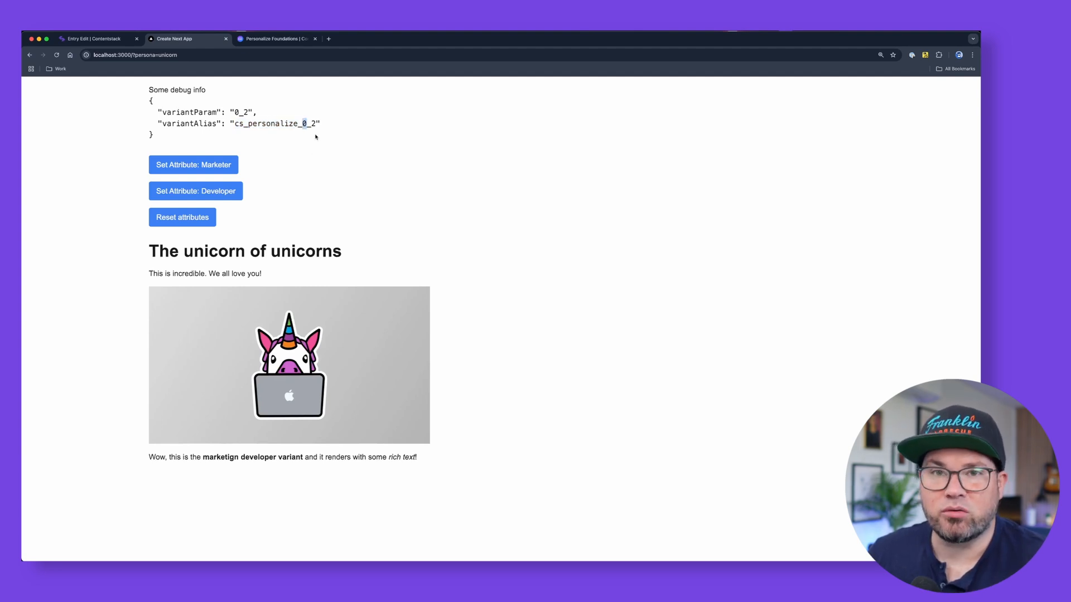
left_click(95, 38)
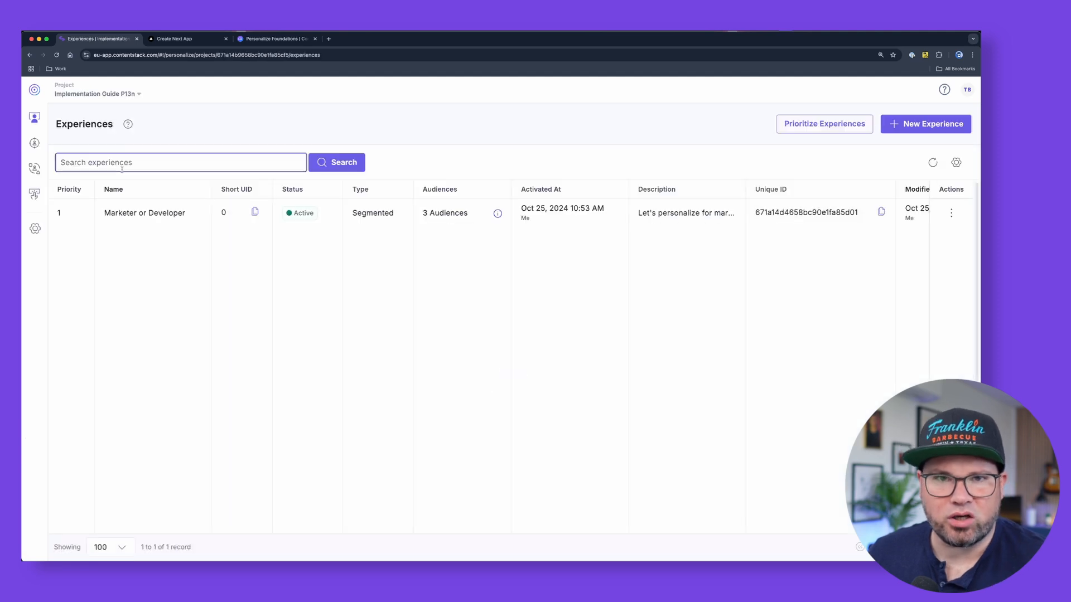
left_click(144, 212)
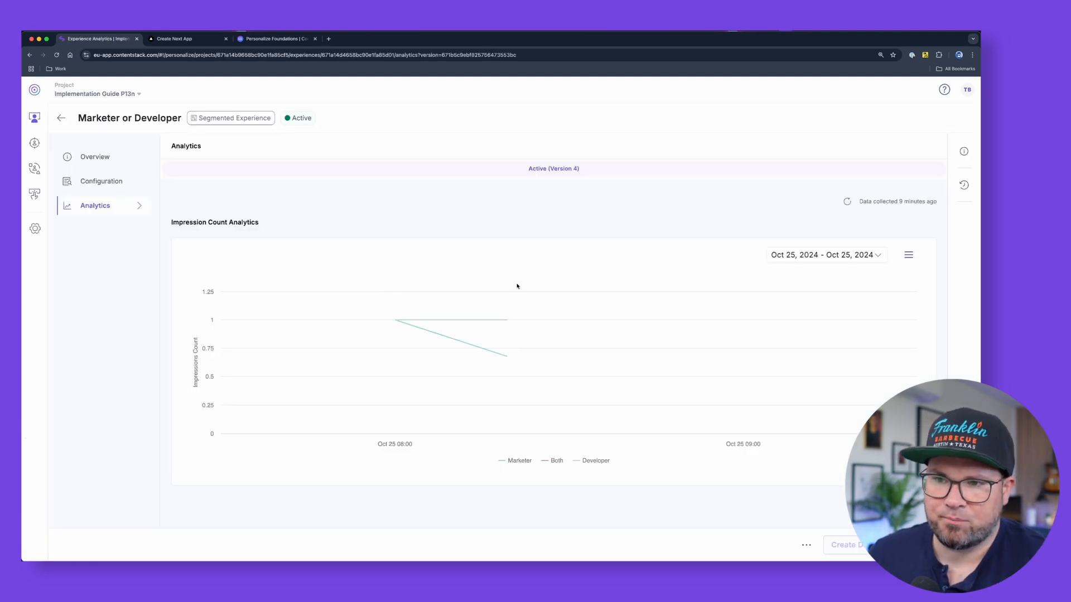
left_click(95, 156)
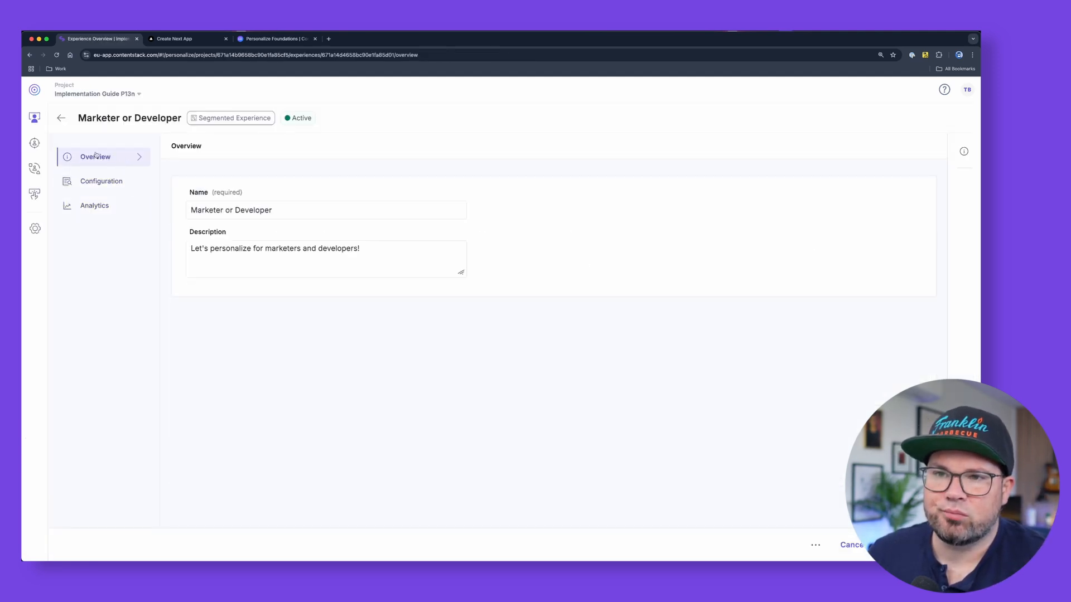
left_click(60, 117)
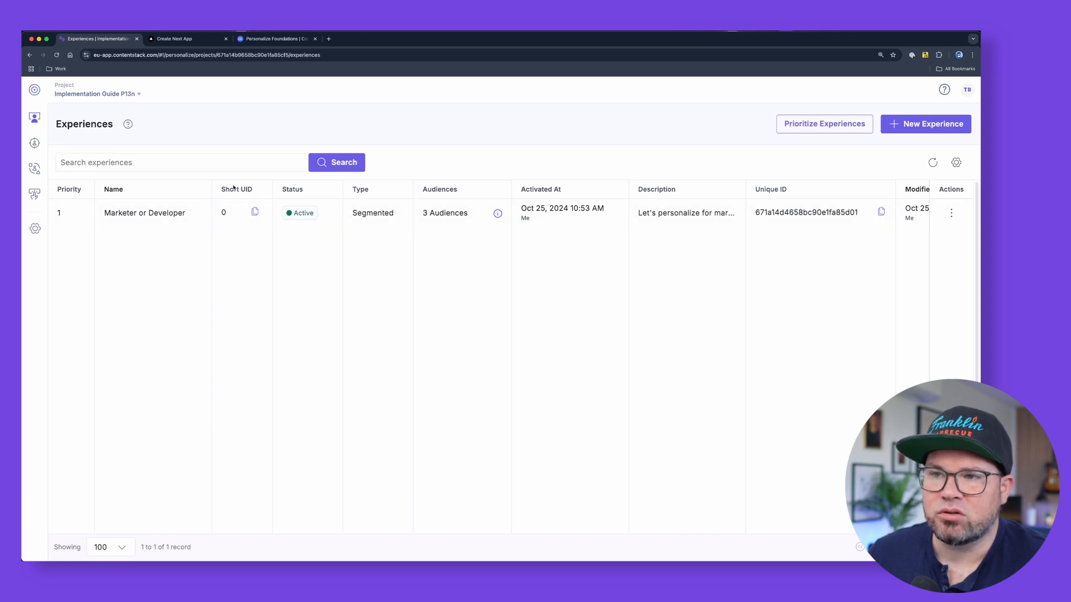
left_click(174, 38)
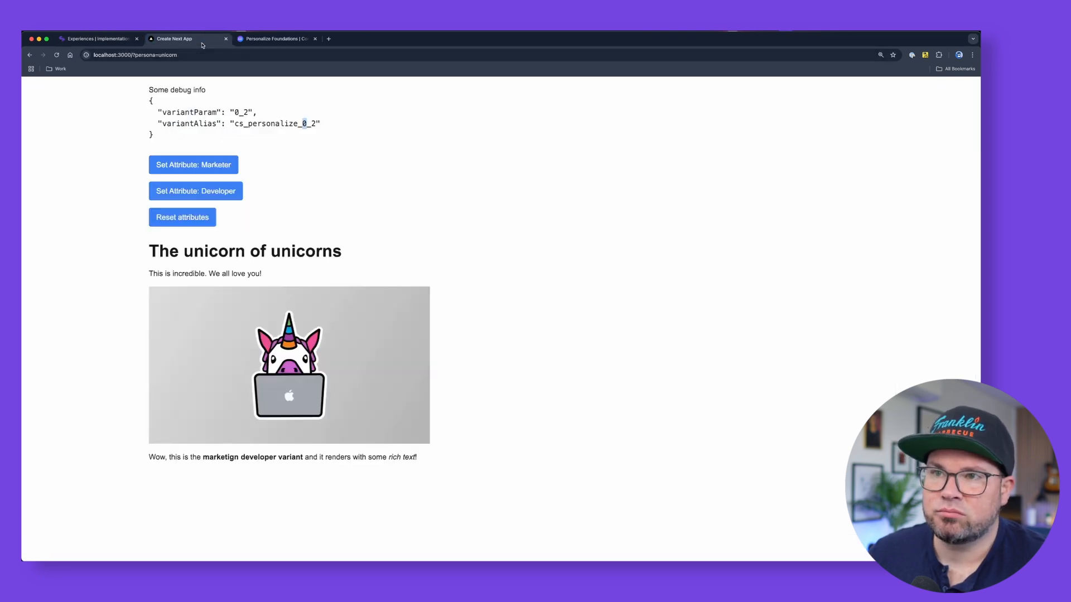
left_click(96, 37)
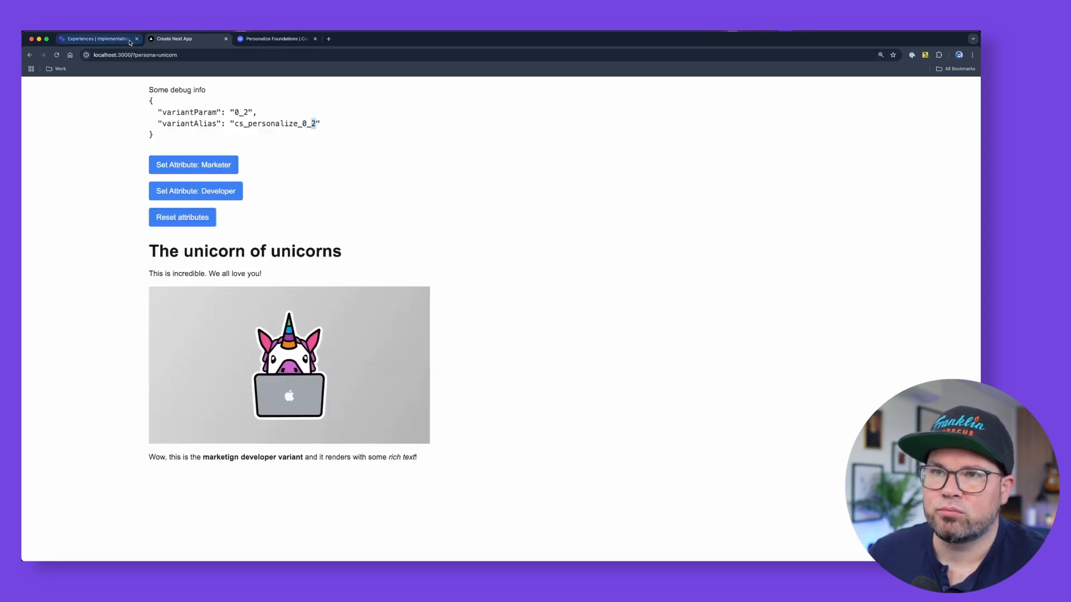
left_click(96, 38)
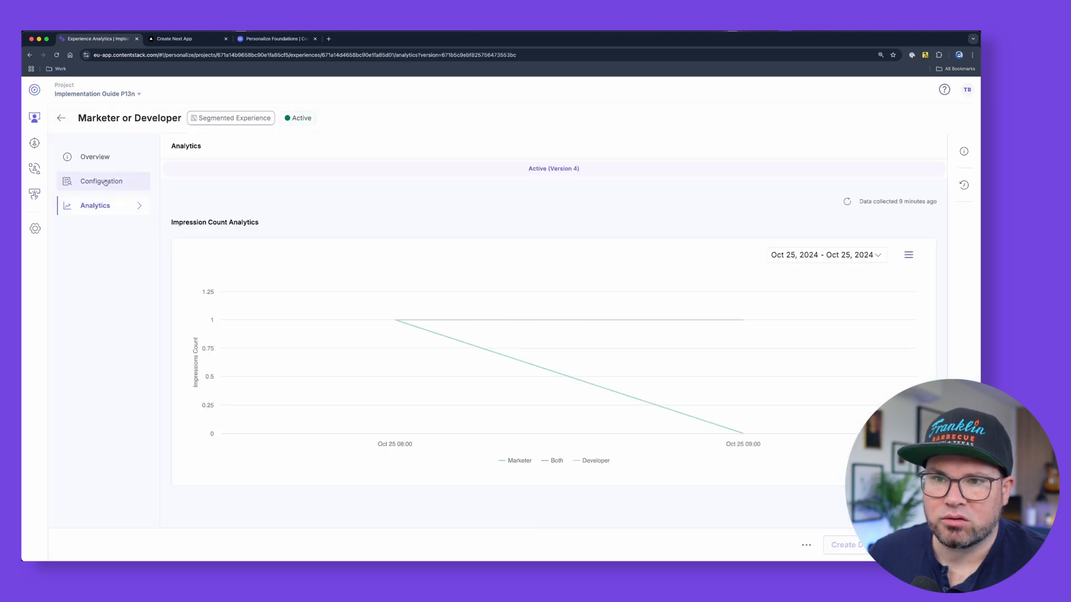
left_click(101, 181)
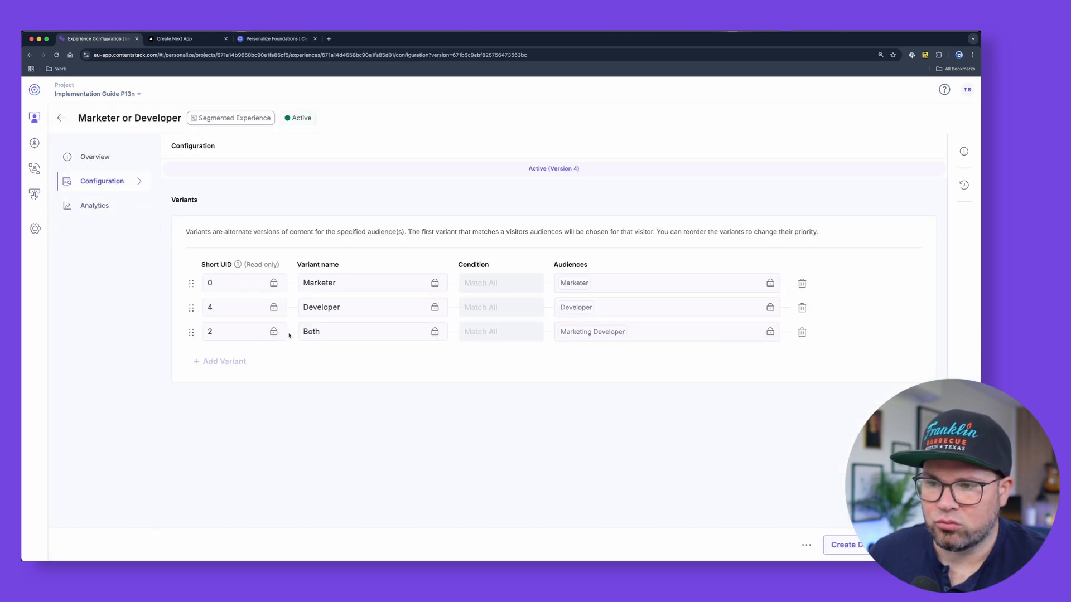
left_click(592, 331)
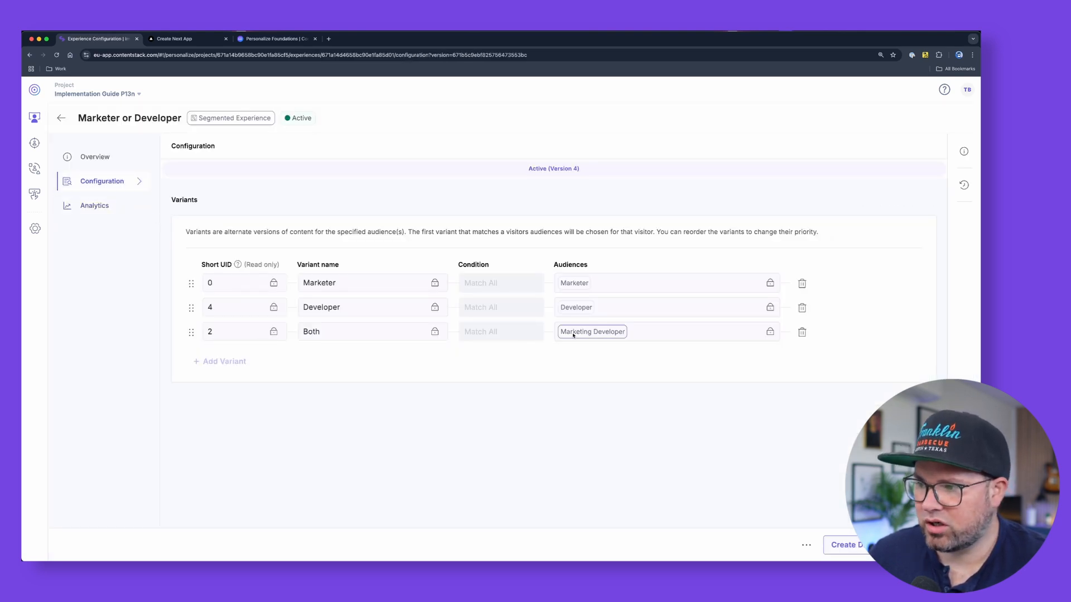
left_click(184, 38)
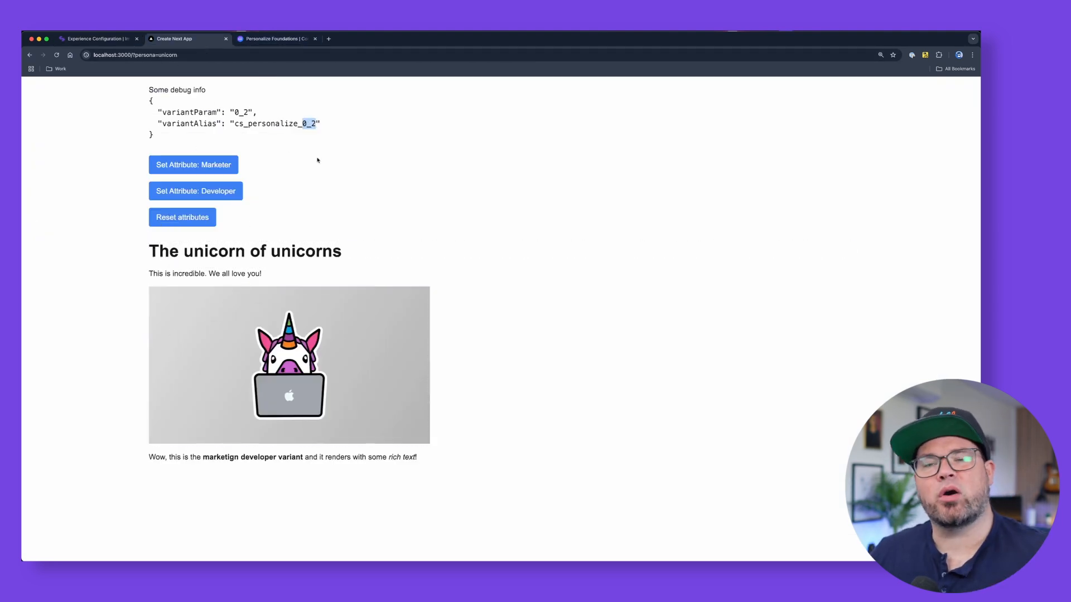
key("F12")
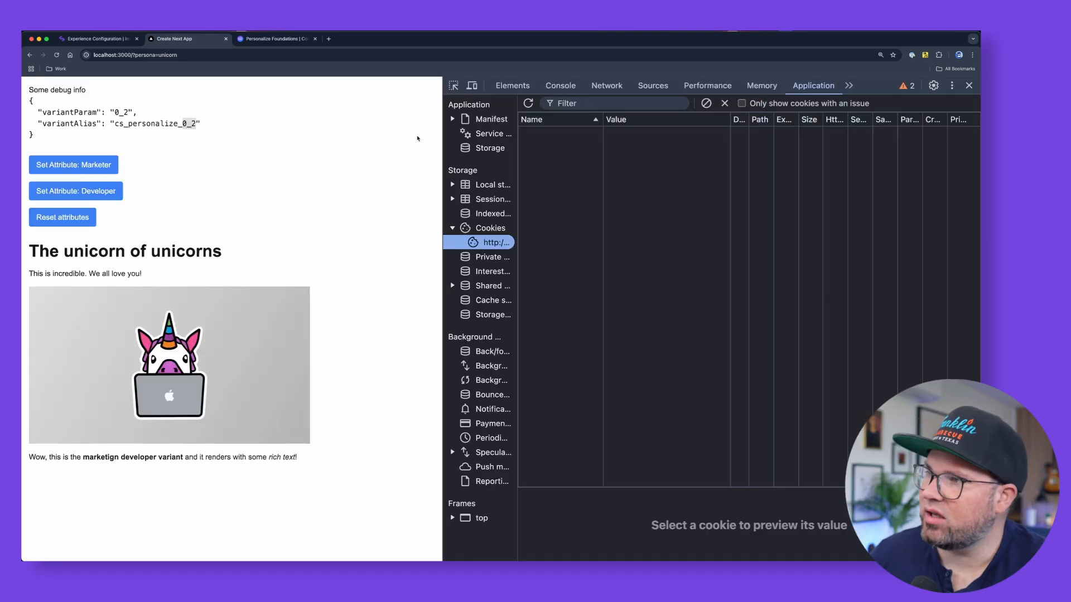
left_click(606, 86)
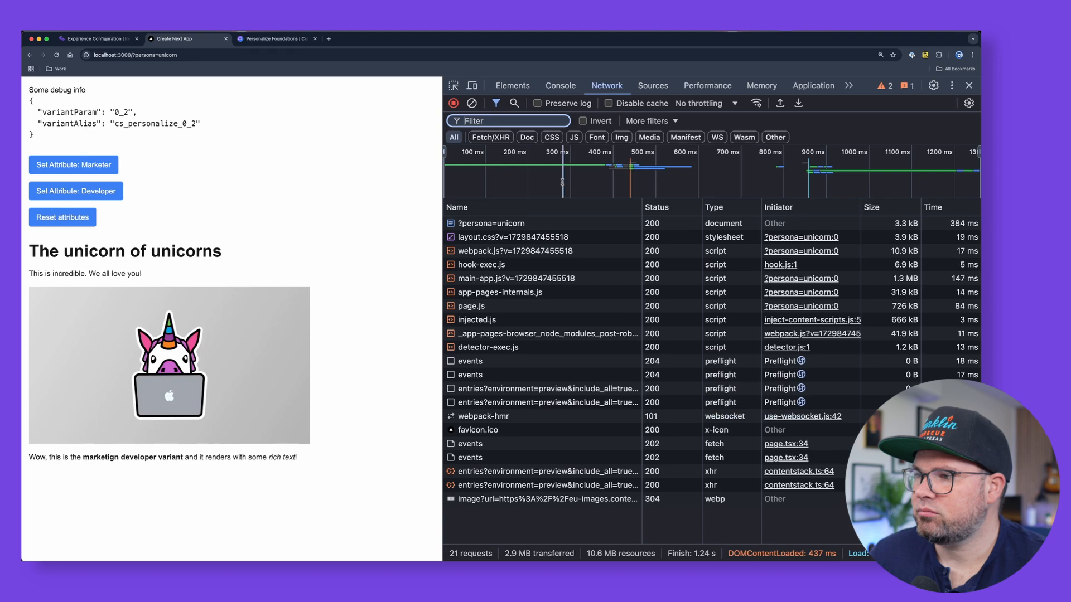
left_click(545, 471)
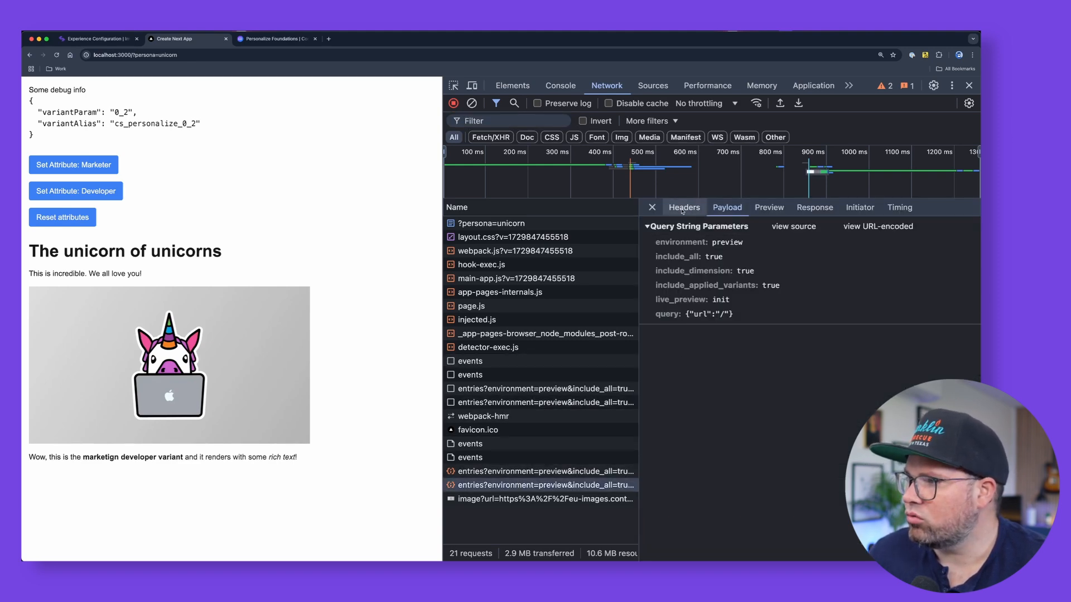
left_click(683, 207)
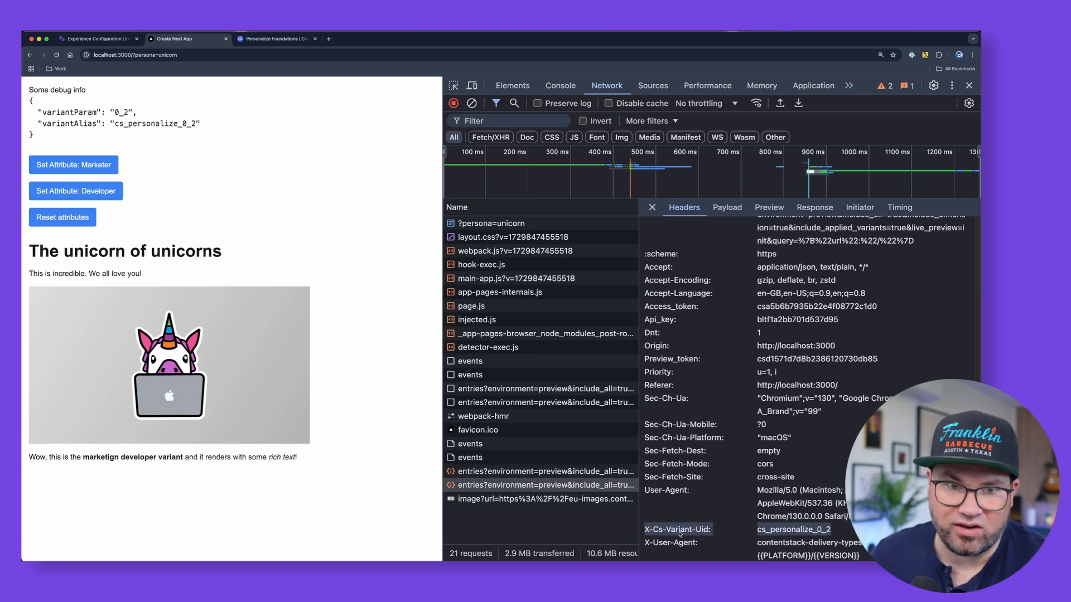
left_click(968, 85)
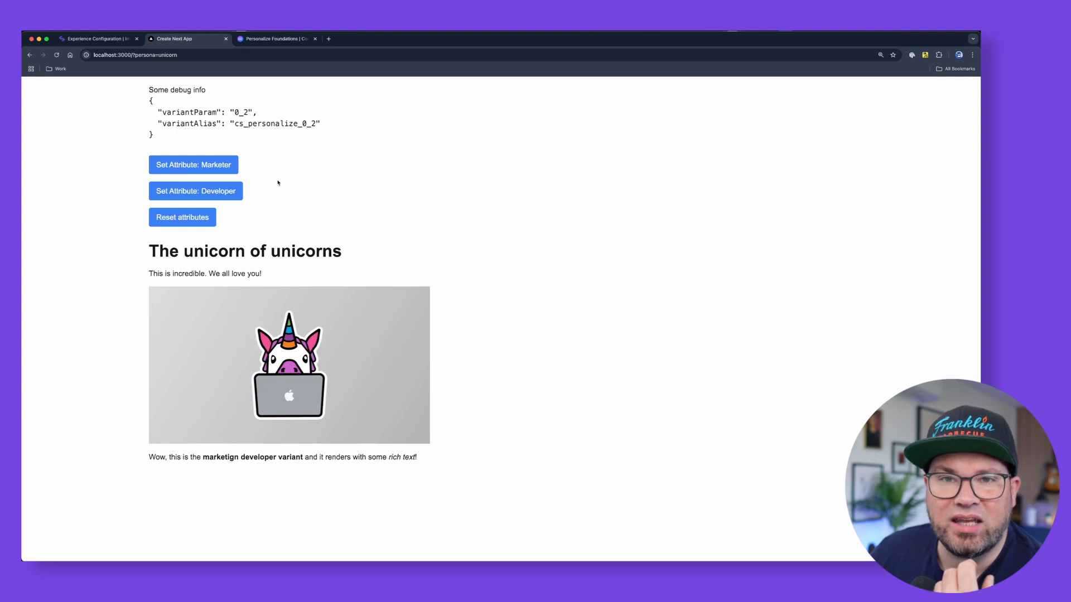
Step: Show the marketer variant on localhost and compare it against the Contentstack variant configuration
left_click(193, 165)
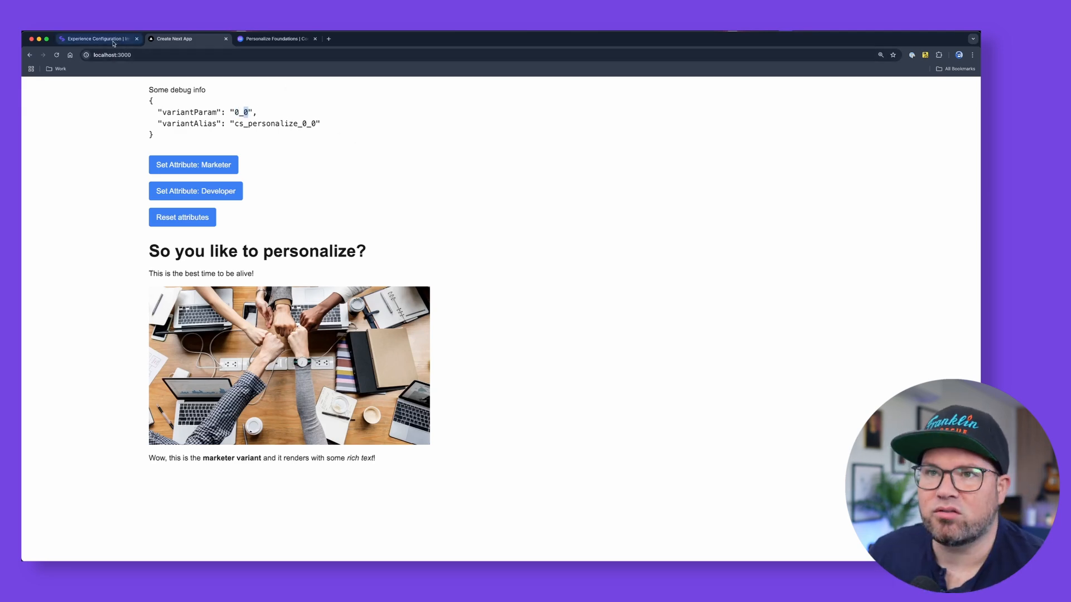
left_click(96, 38)
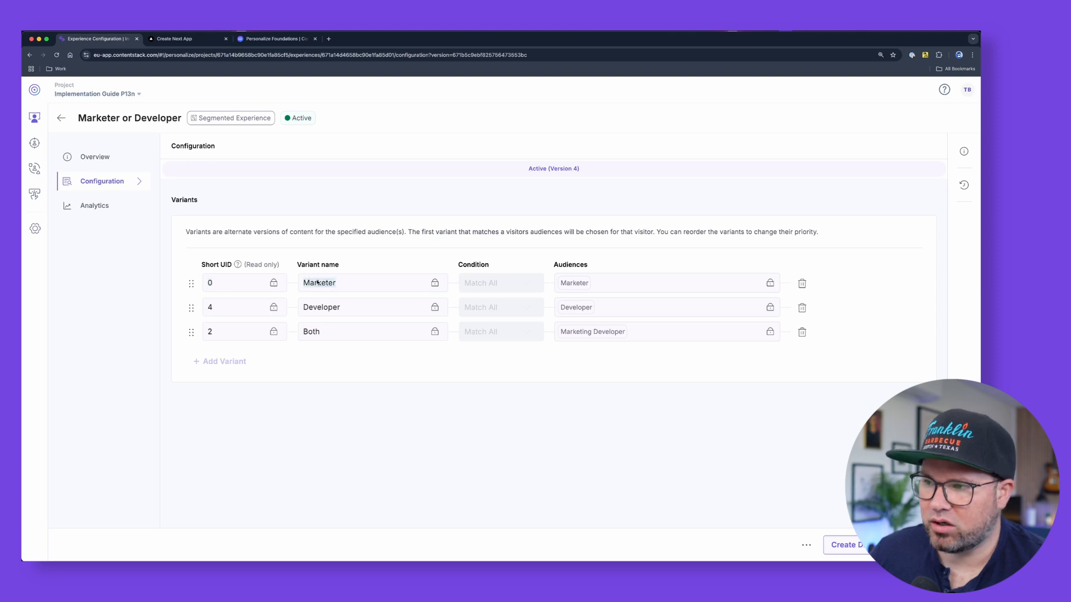
left_click(180, 38)
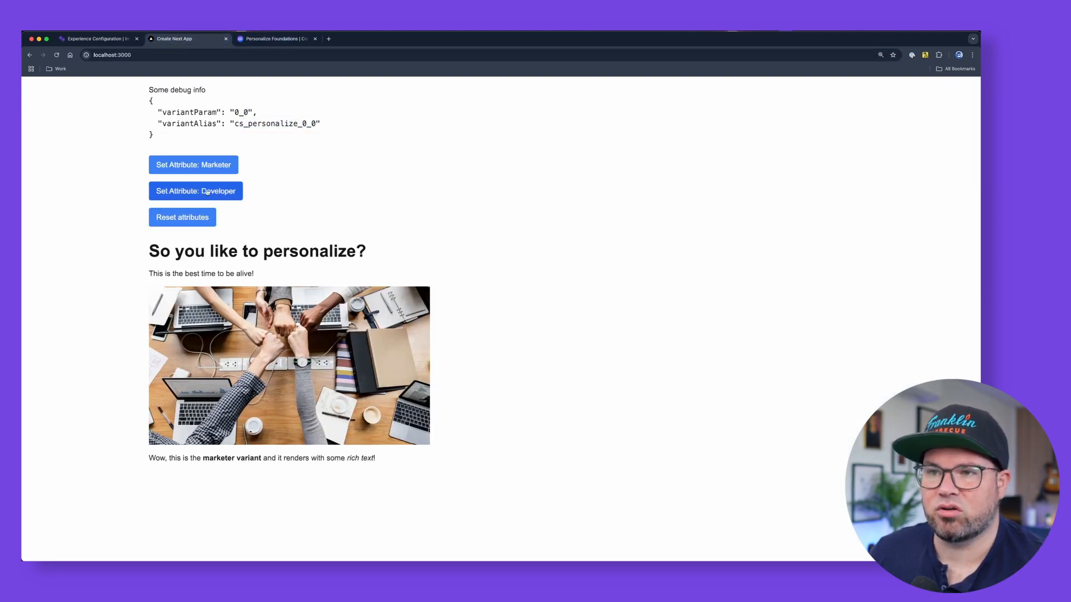
Step: Switch to the developer variant (0_4), compare with Contentstack, then reset attributes to the base variant (0_null)
left_click(193, 190)
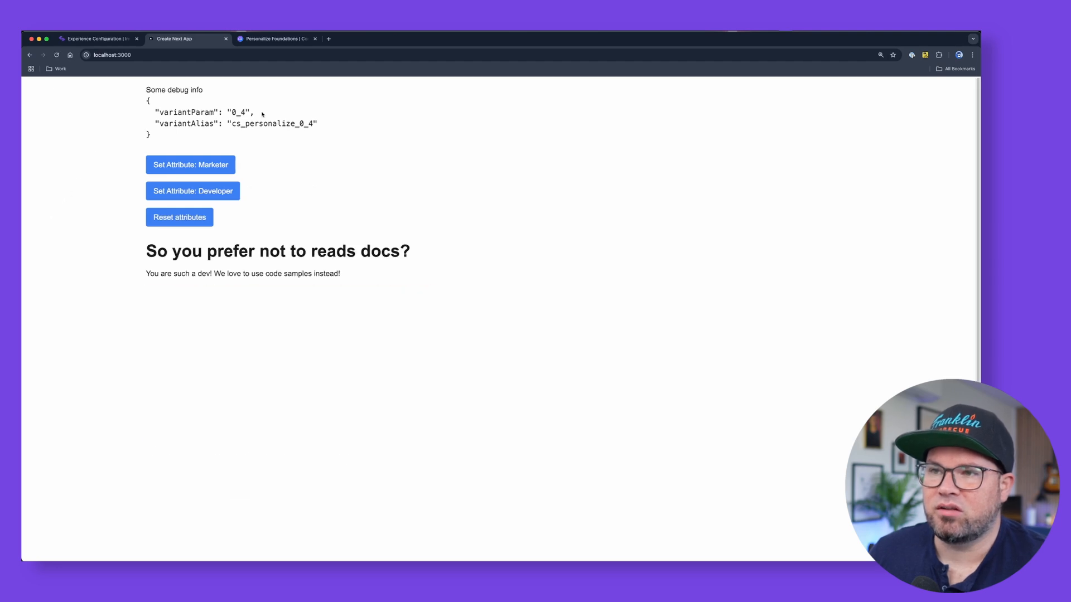
left_click(96, 38)
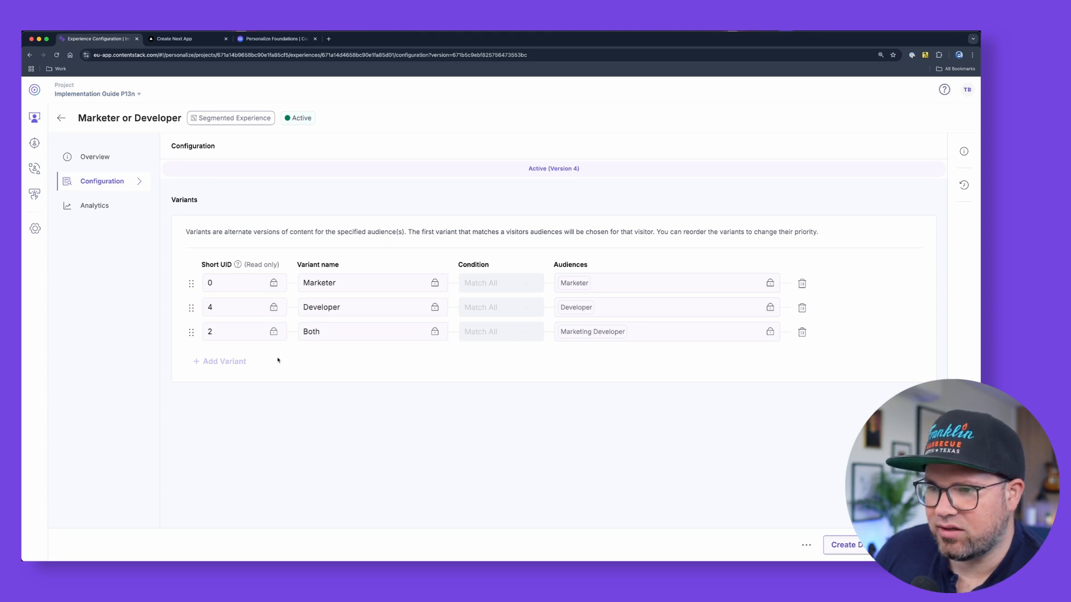
mouse_move(238, 319)
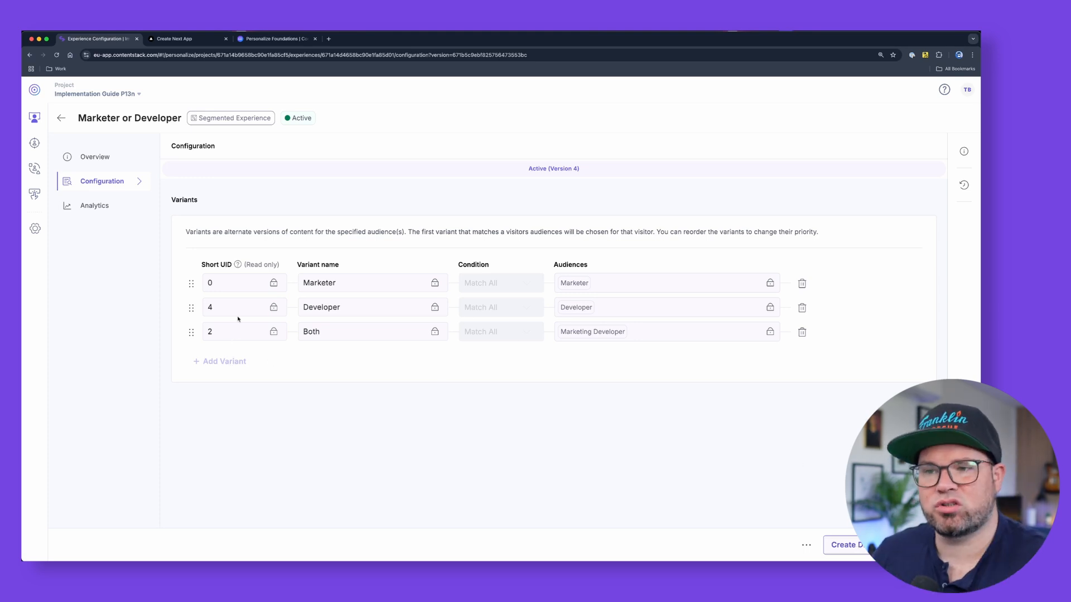
left_click(175, 38)
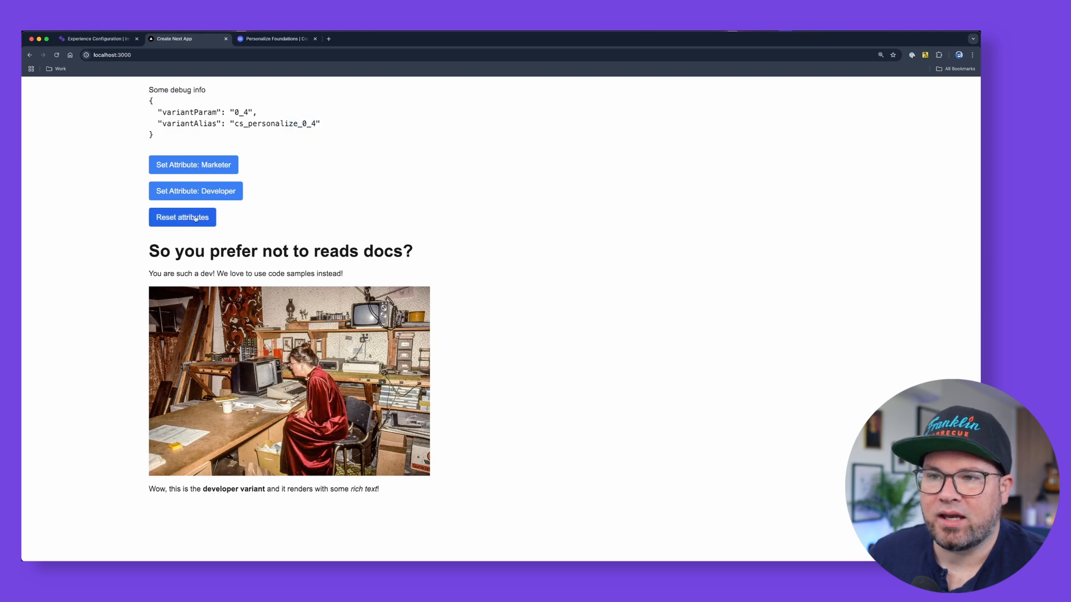
left_click(182, 217)
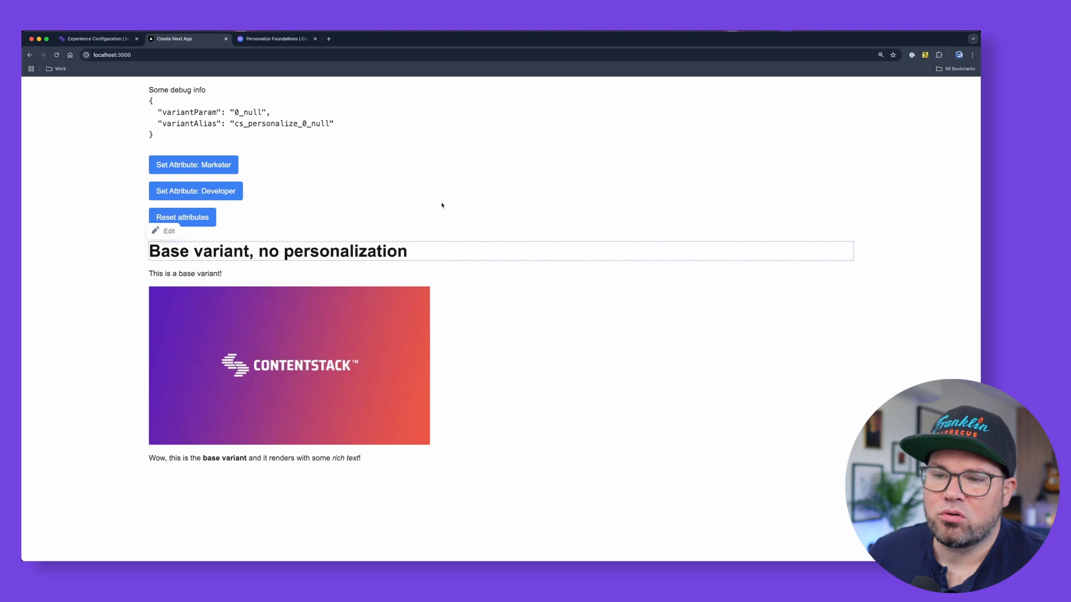
mouse_move(320, 169)
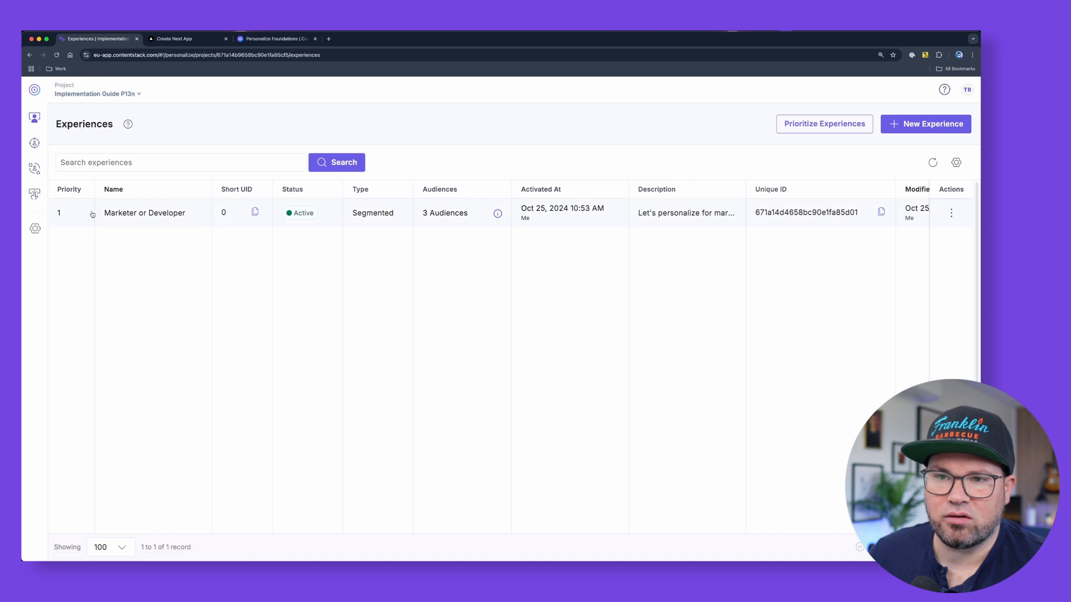
Step: View the Marketer or Developer experience analytics showing one Developer impression, then go to the project code
left_click(144, 212)
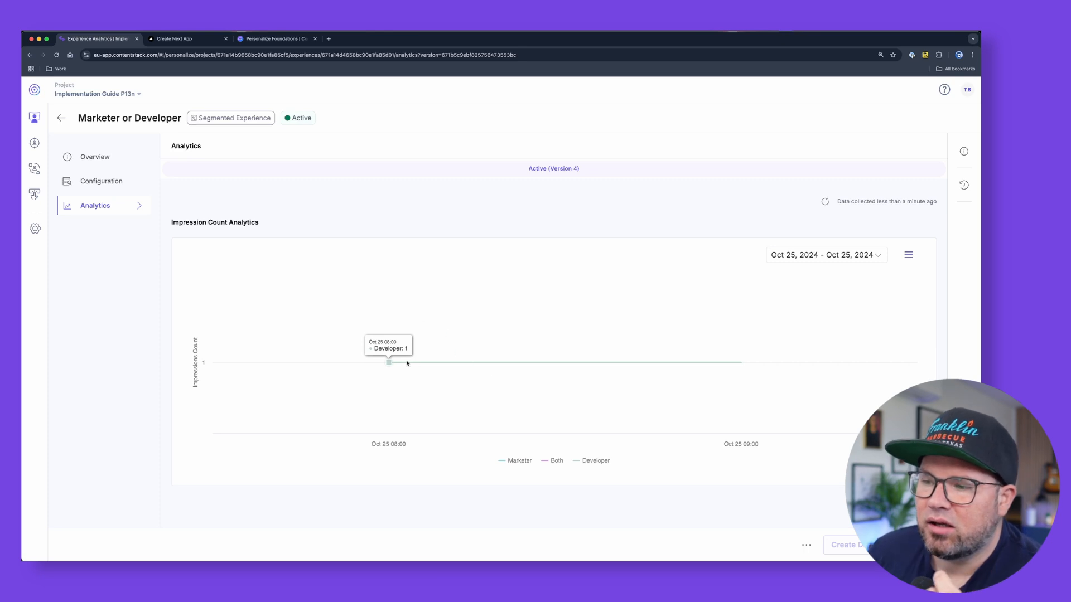
mouse_move(387, 323)
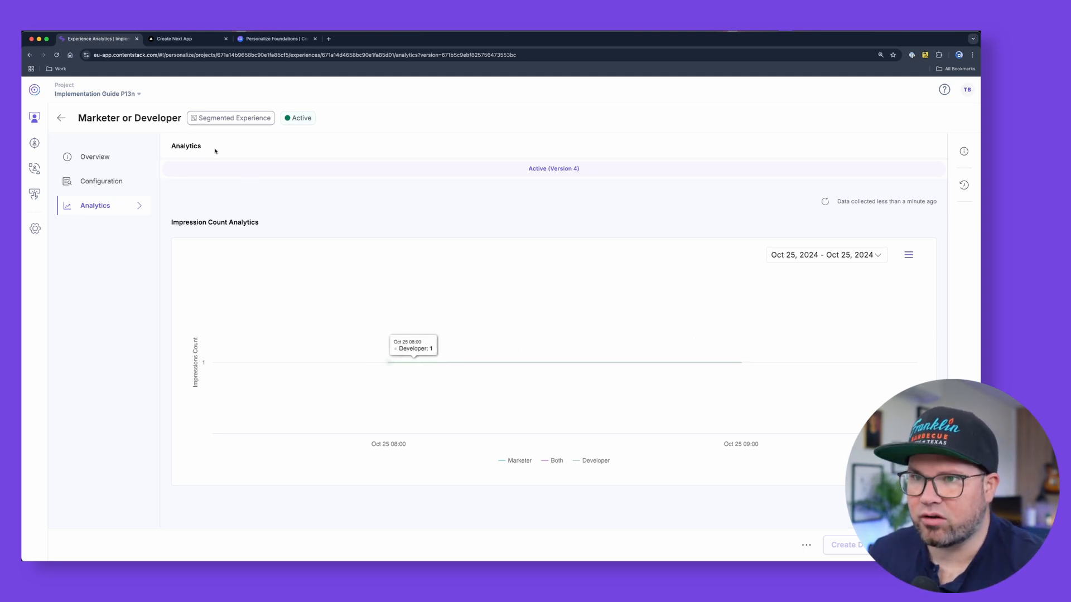
left_click(174, 38)
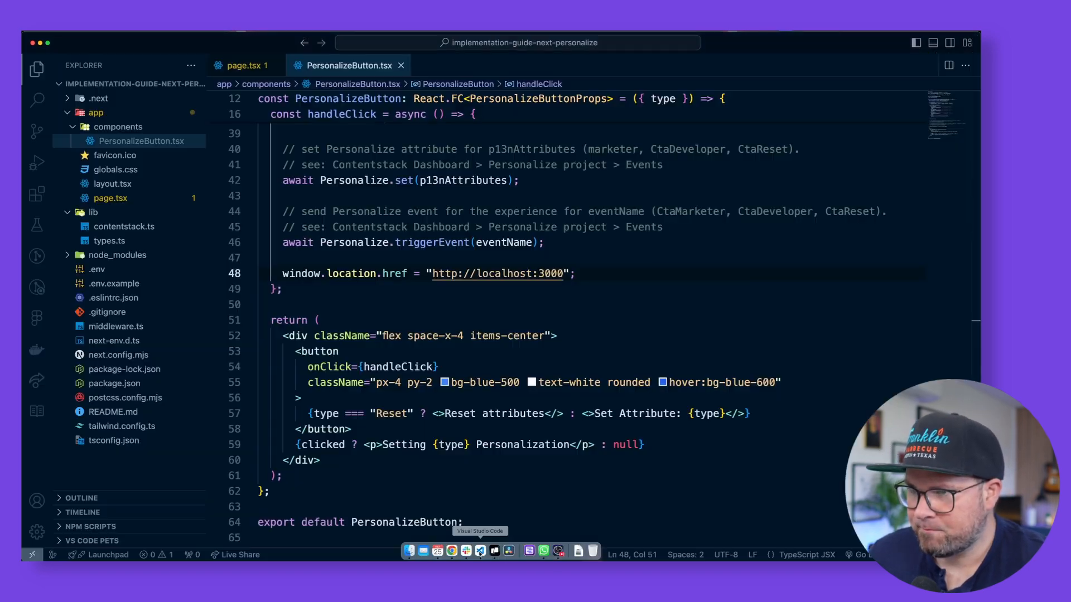
Step: Review middleware.ts with Personalize.init on the request and the variant rewrite, then return to the site
left_click(400, 66)
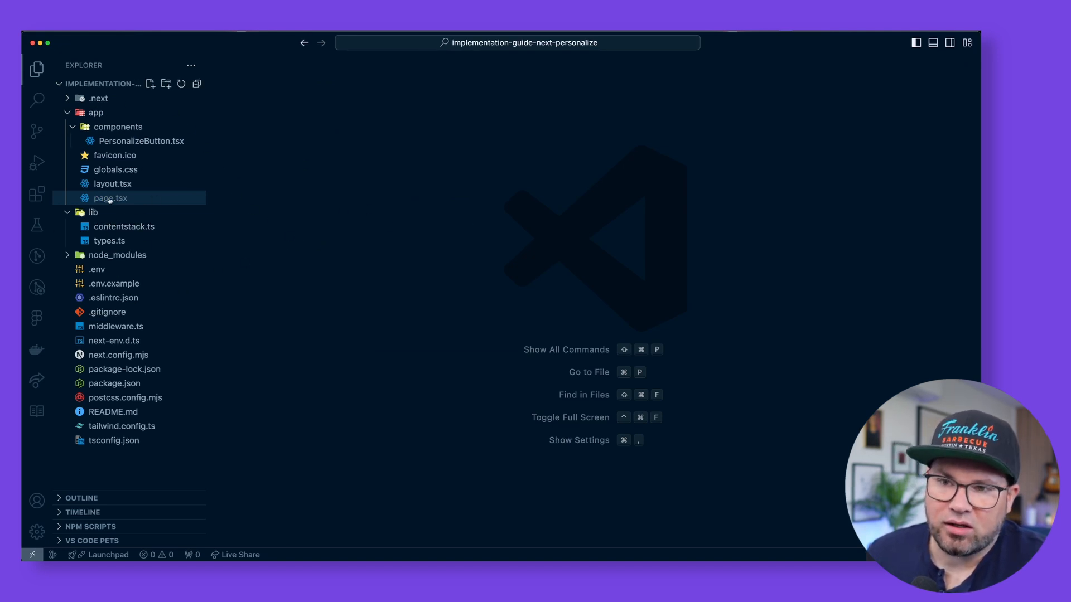
mouse_move(110, 197)
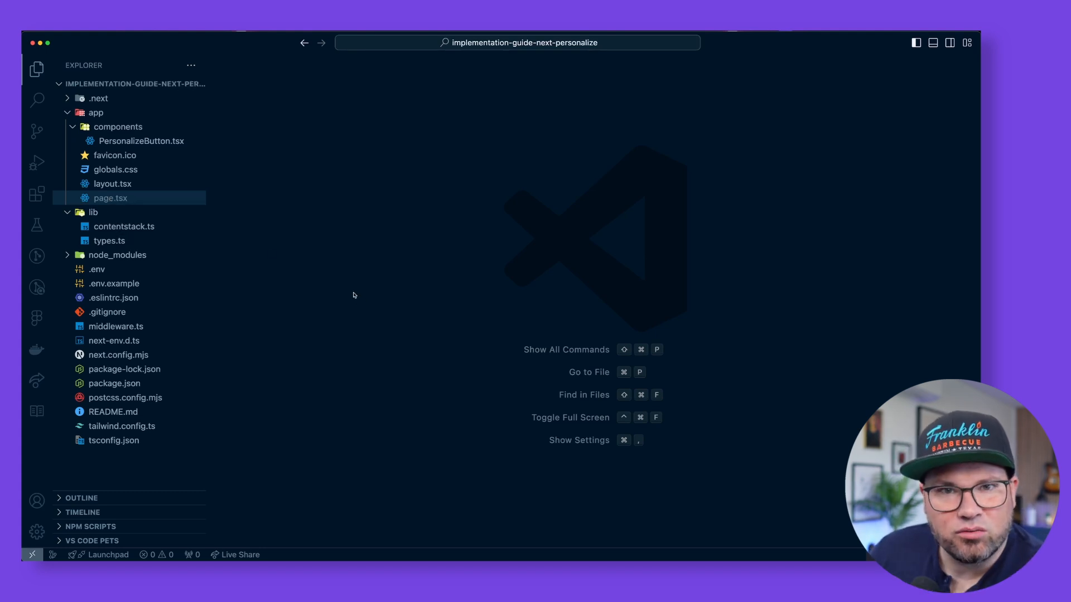
left_click(115, 325)
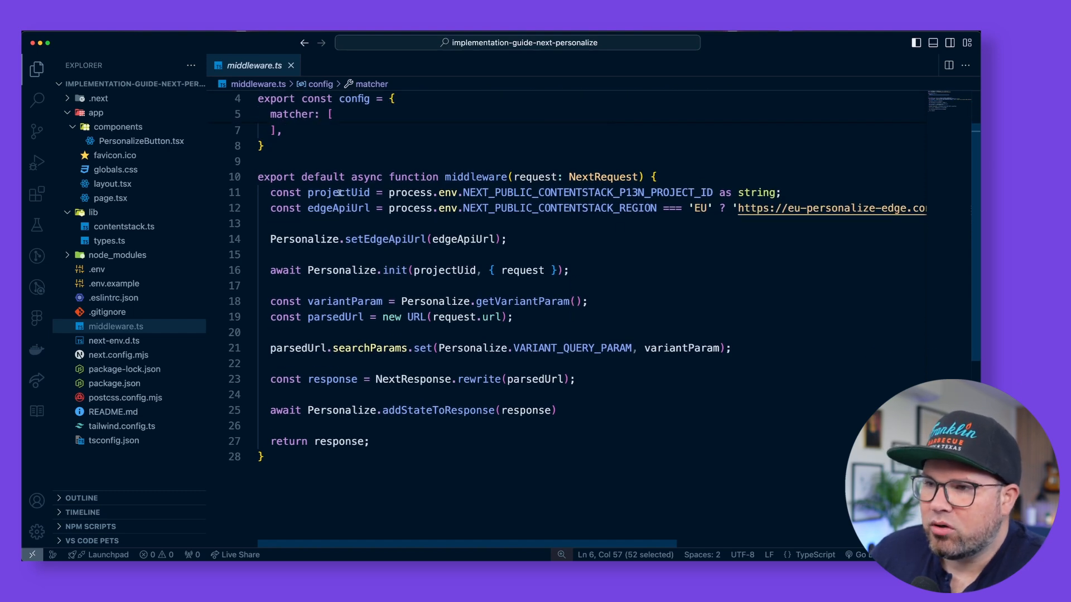
double_click(338, 192)
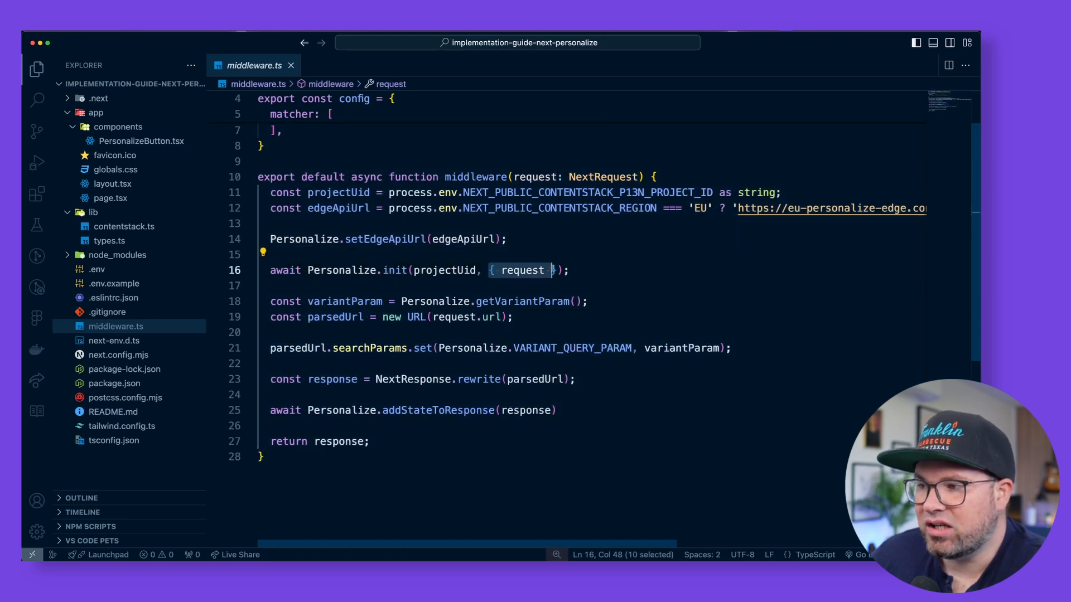
key("shift+right")
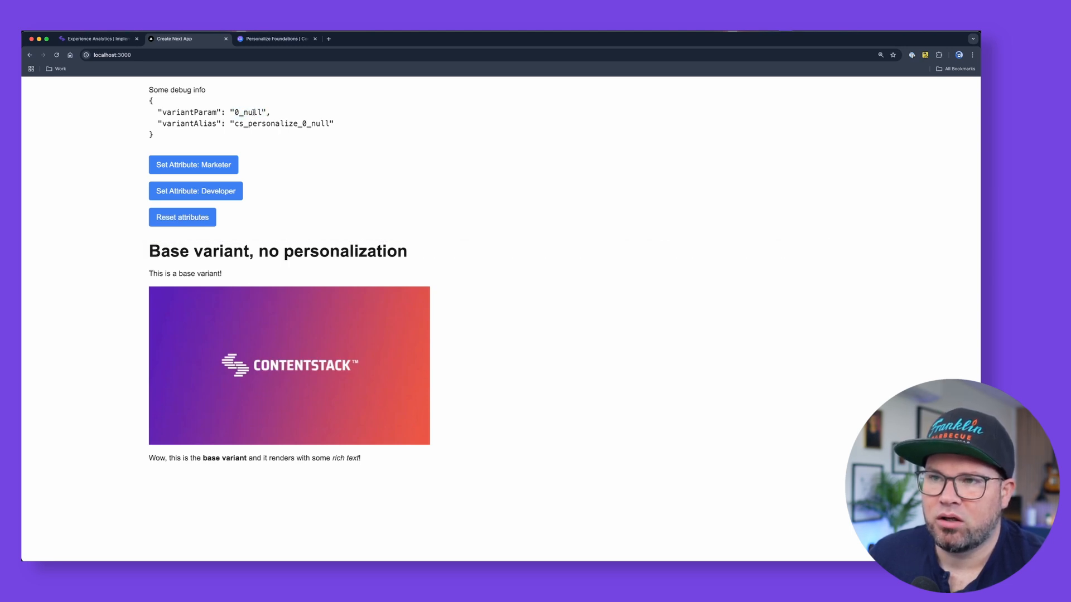
Step: Set the marketer attribute to render the 'So you like to personalize?' variant (0_0), then return to middleware.ts
left_click(193, 165)
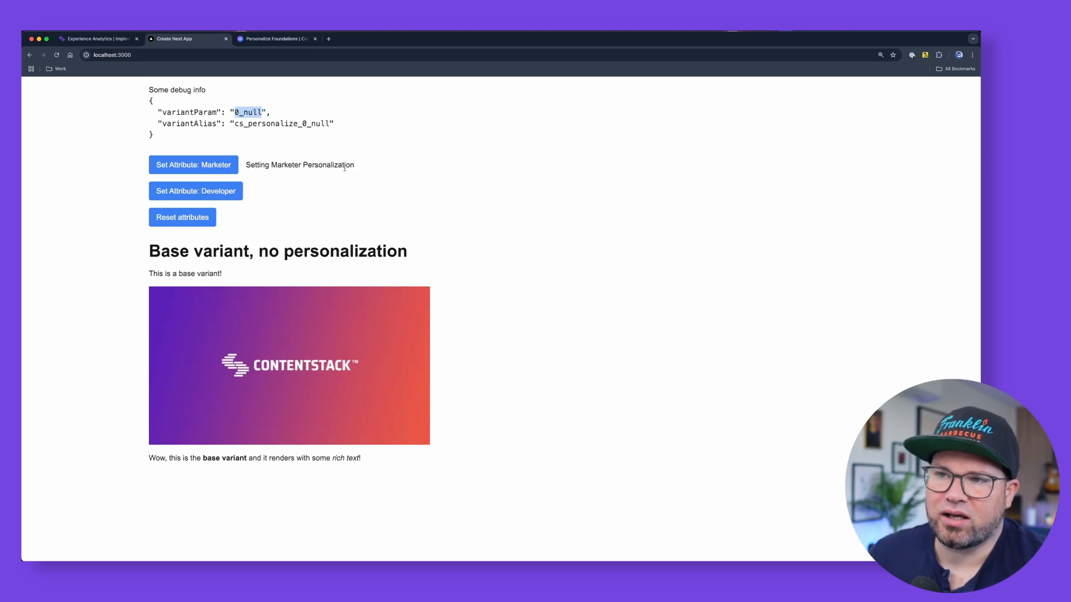
left_click(193, 165)
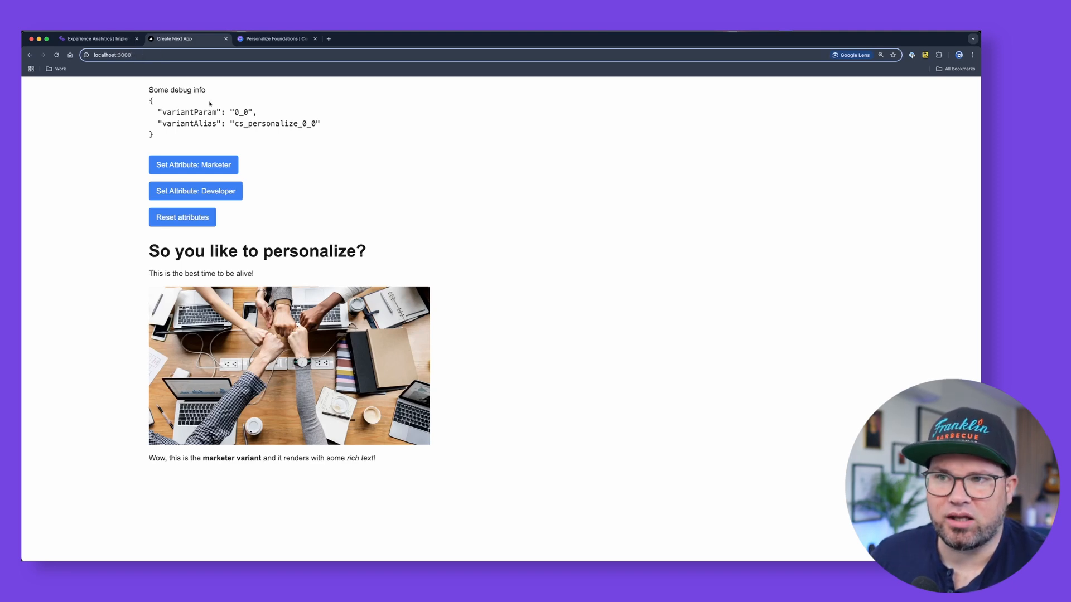
left_click(96, 38)
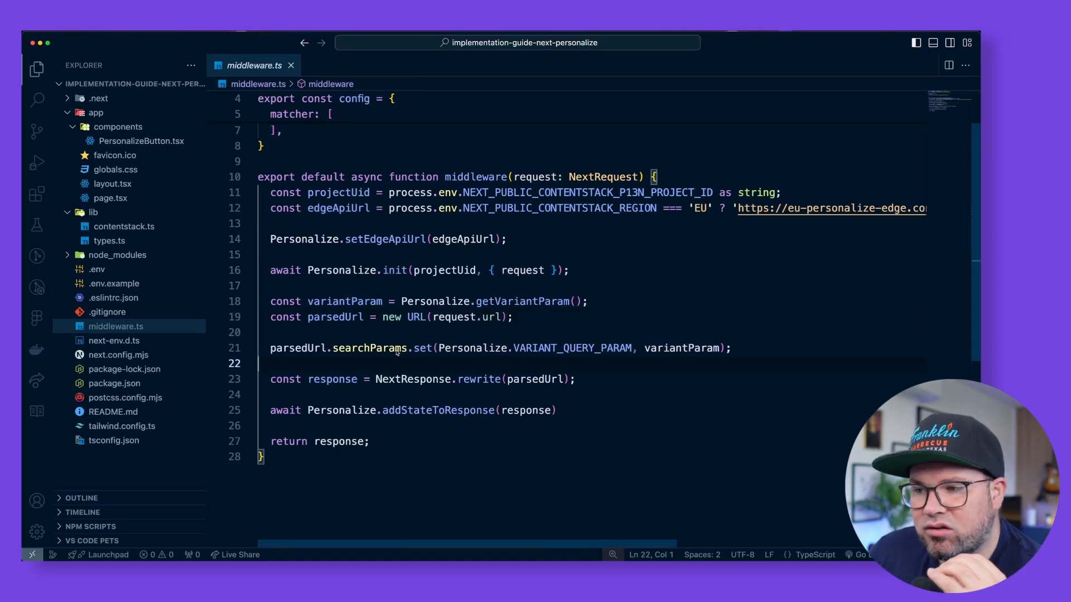
mouse_move(371, 348)
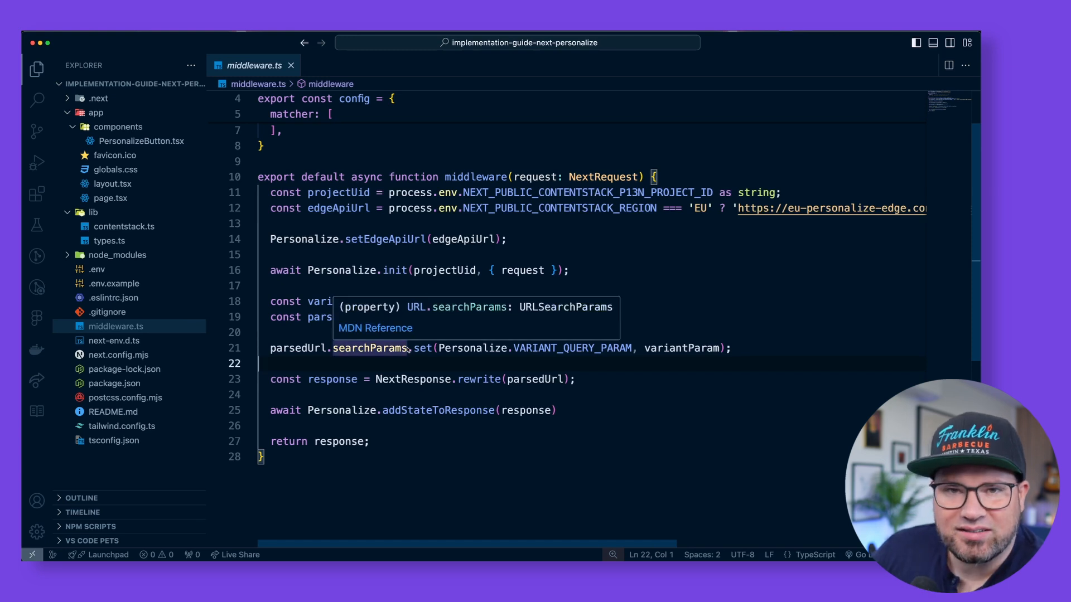
Step: Point out the variant query parameter rewrite and the addStateToResponse call in middleware.ts
left_click(309, 348)
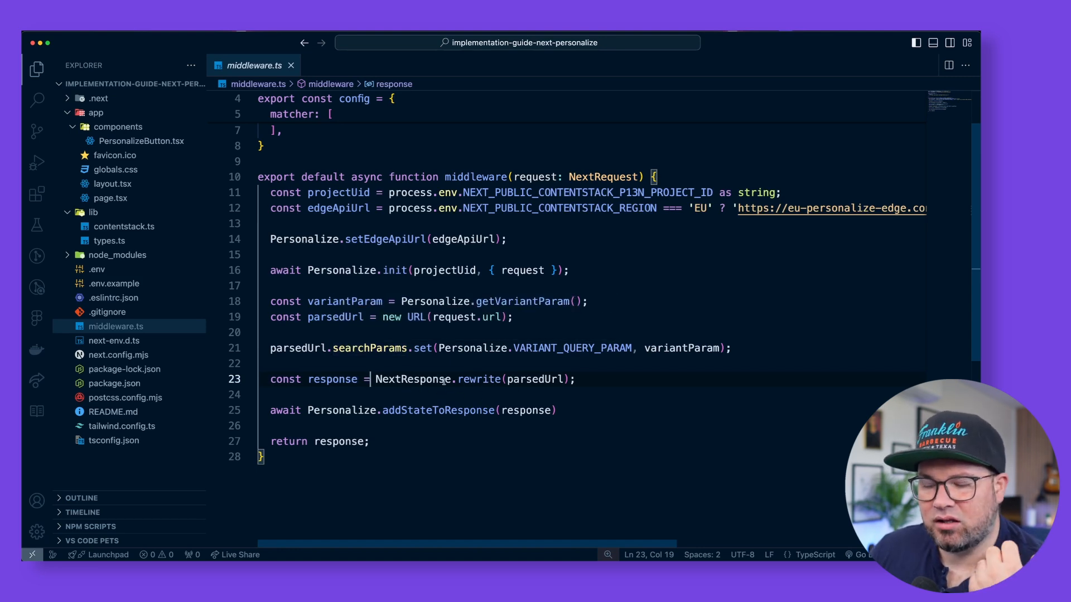
mouse_move(473, 348)
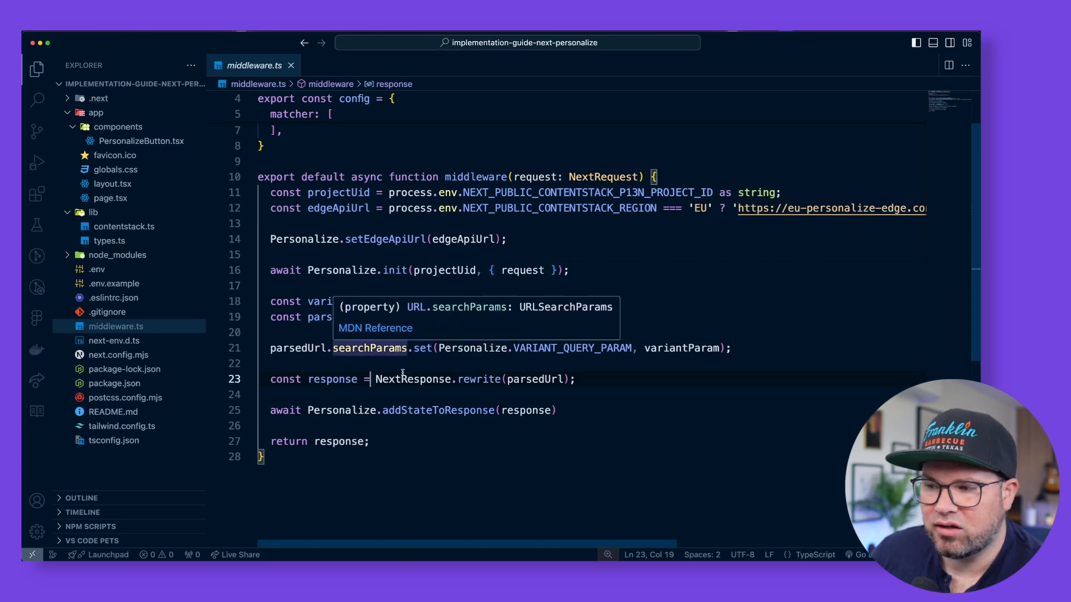
double_click(438, 410)
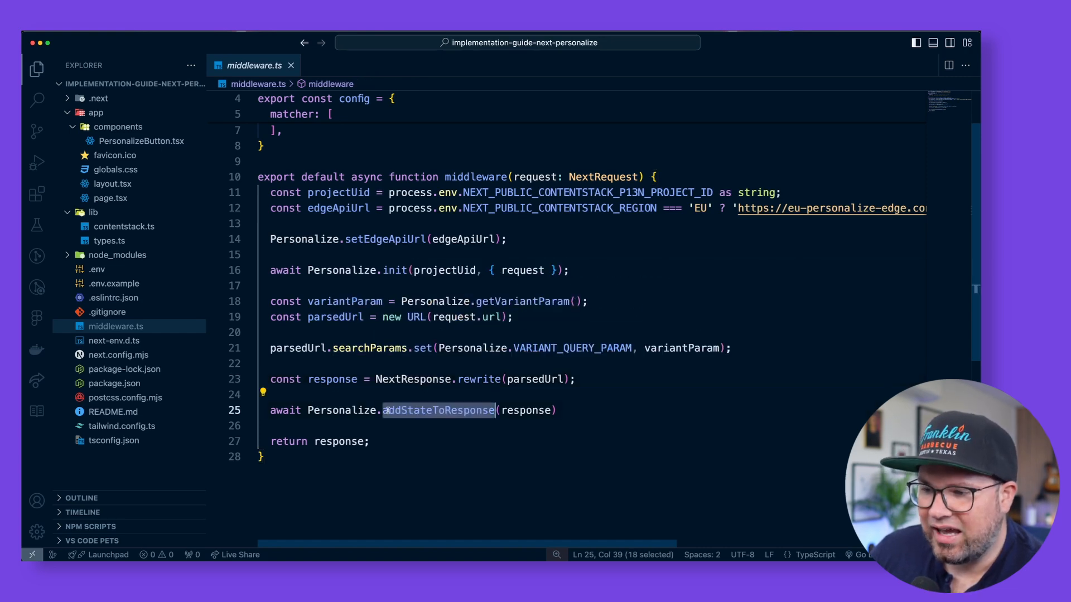
mouse_move(437, 410)
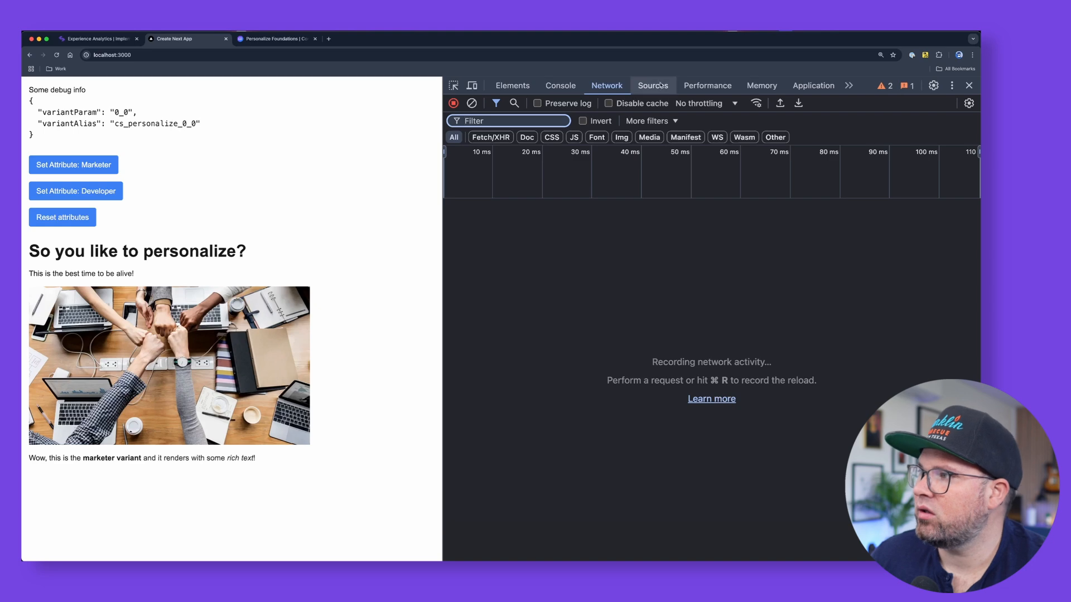
Step: Inspect the cs-personalize activeVariants cookie under Application > Cookies in DevTools
left_click(813, 86)
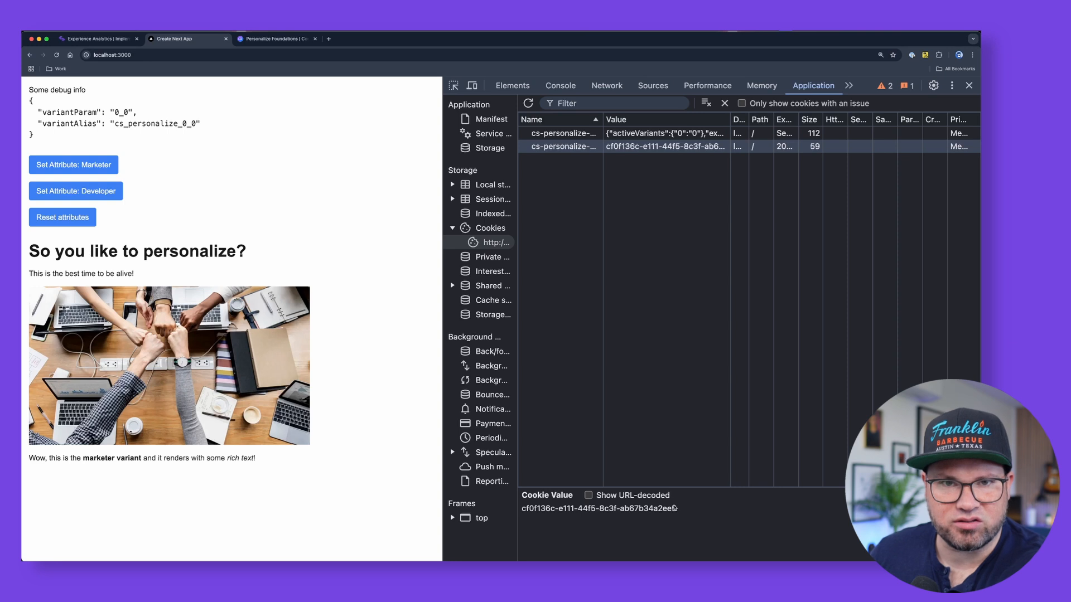
left_click(560, 133)
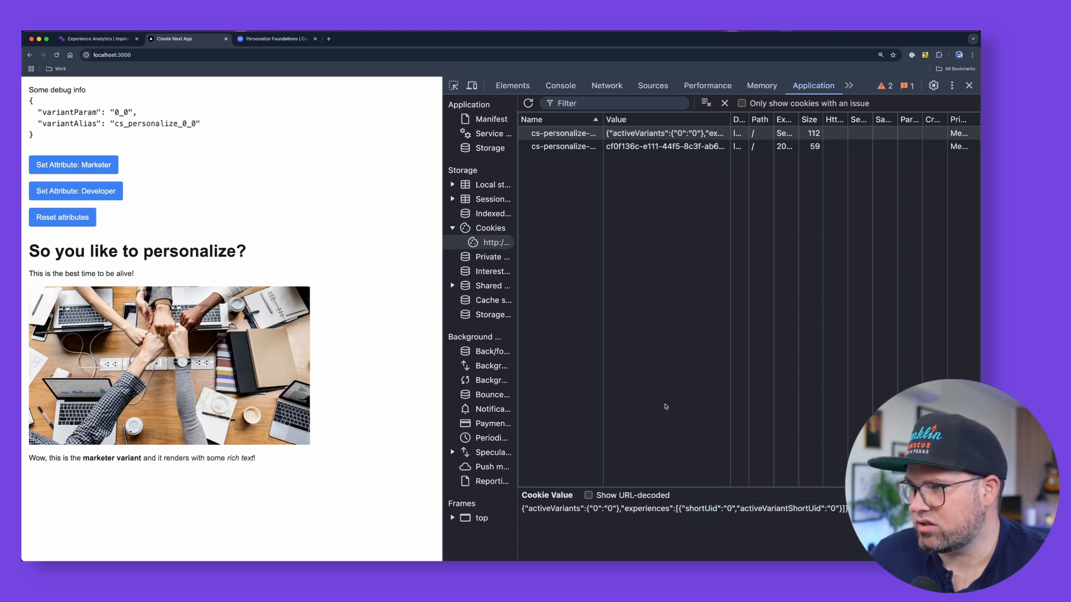
Step: Set the Marketer then Developer attribute so the page renders the developer variant (0_4)
left_click(73, 165)
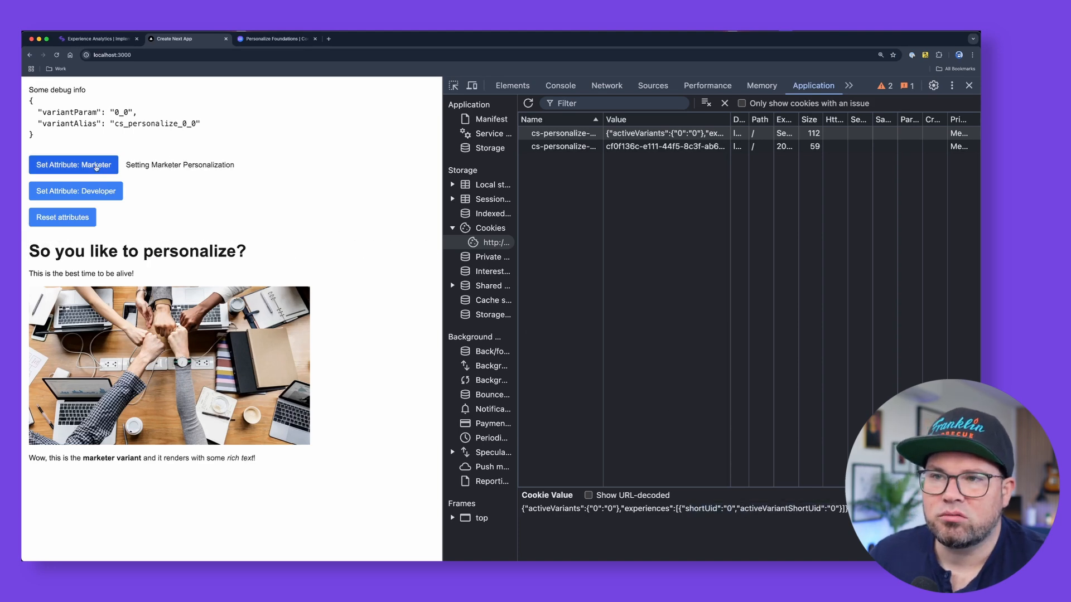
left_click(74, 191)
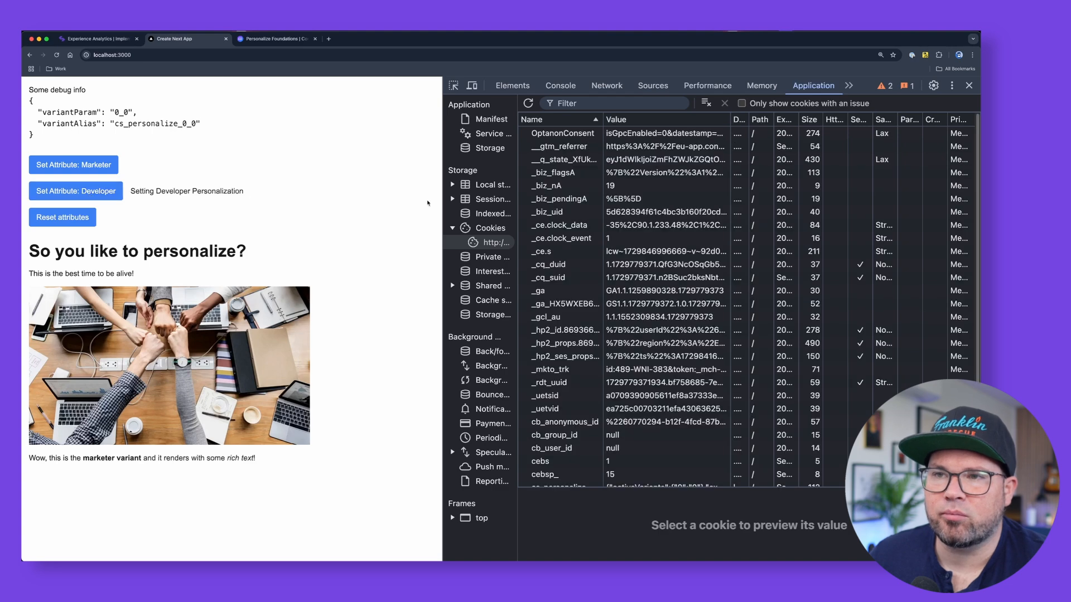
left_click(75, 191)
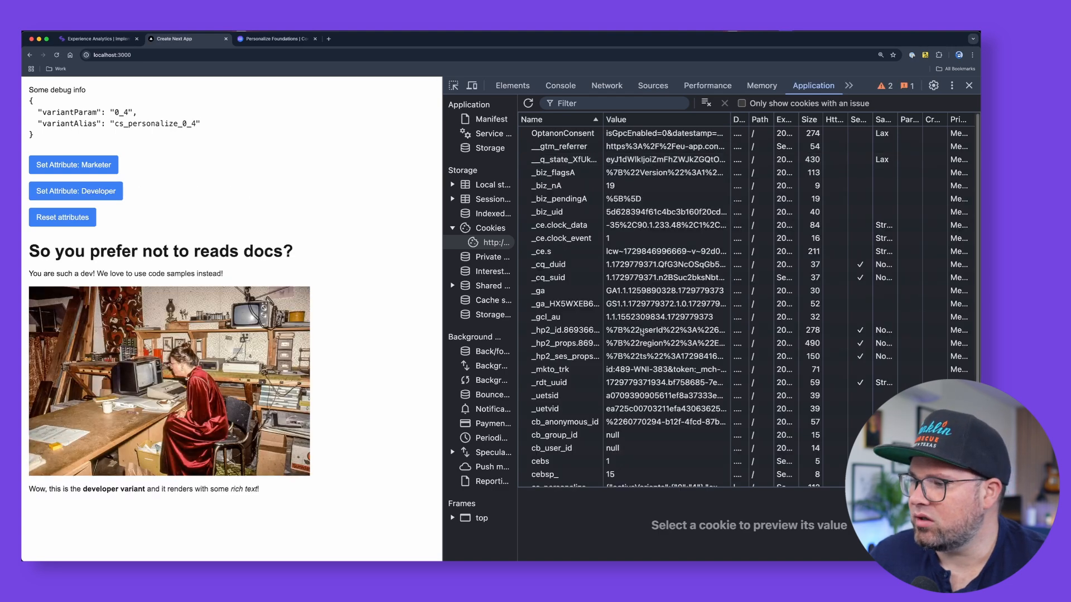
left_click(563, 454)
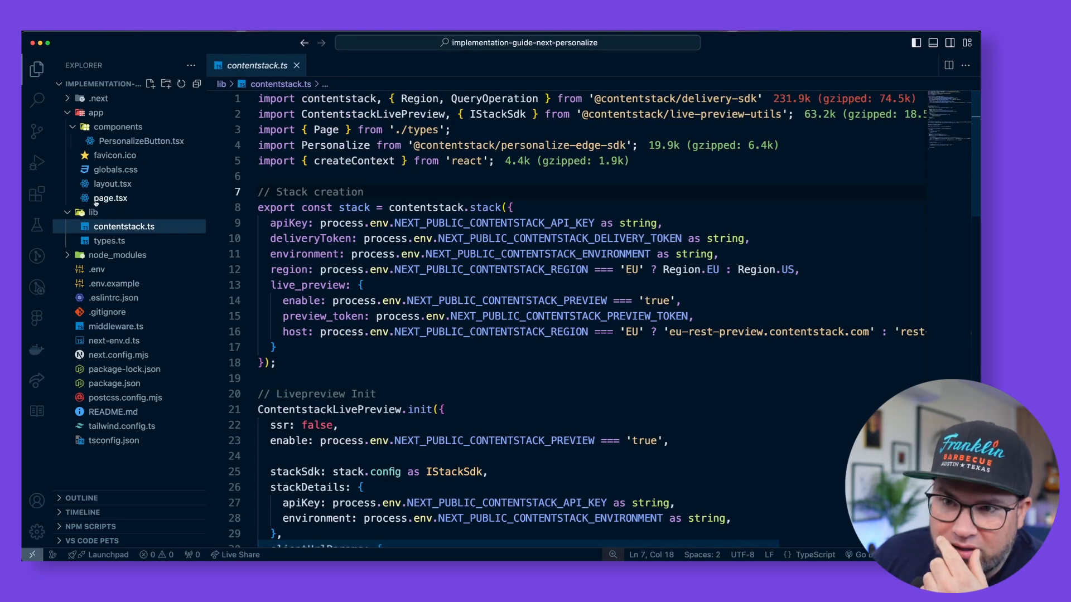
Step: Walk through contentstack.ts's stack creation, Live Preview setup and the Personalize createContext call
left_click_drag(270, 223, 275, 363)
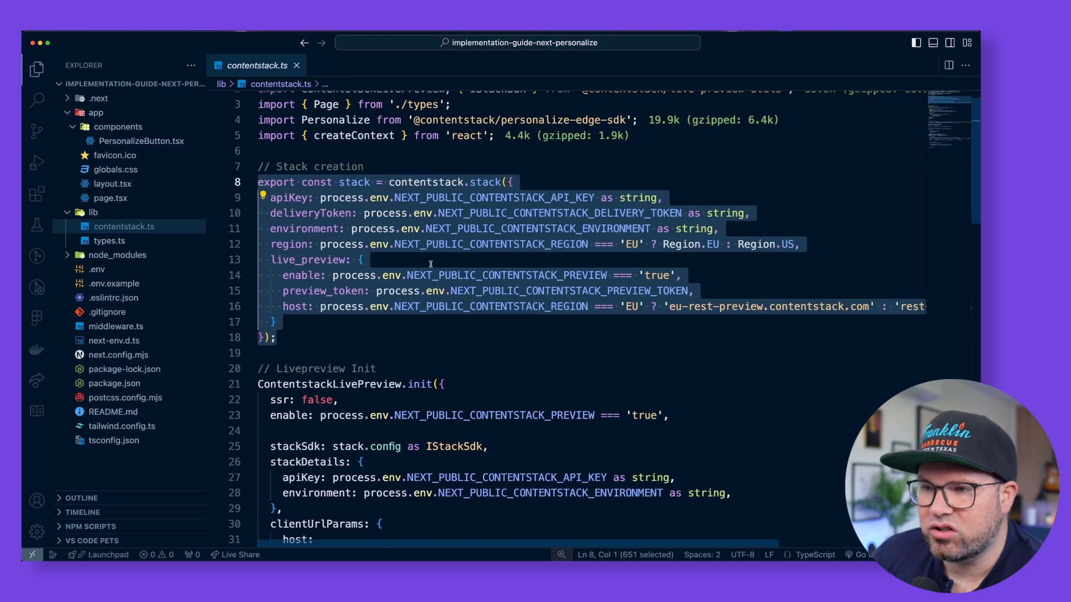
scroll("down", 3)
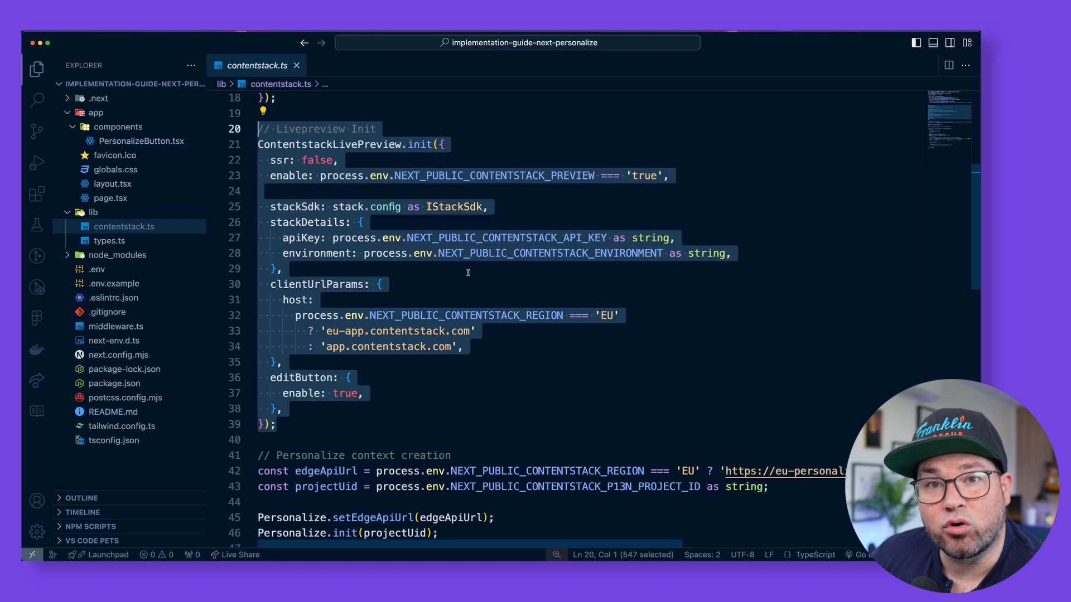
scroll("down", 3)
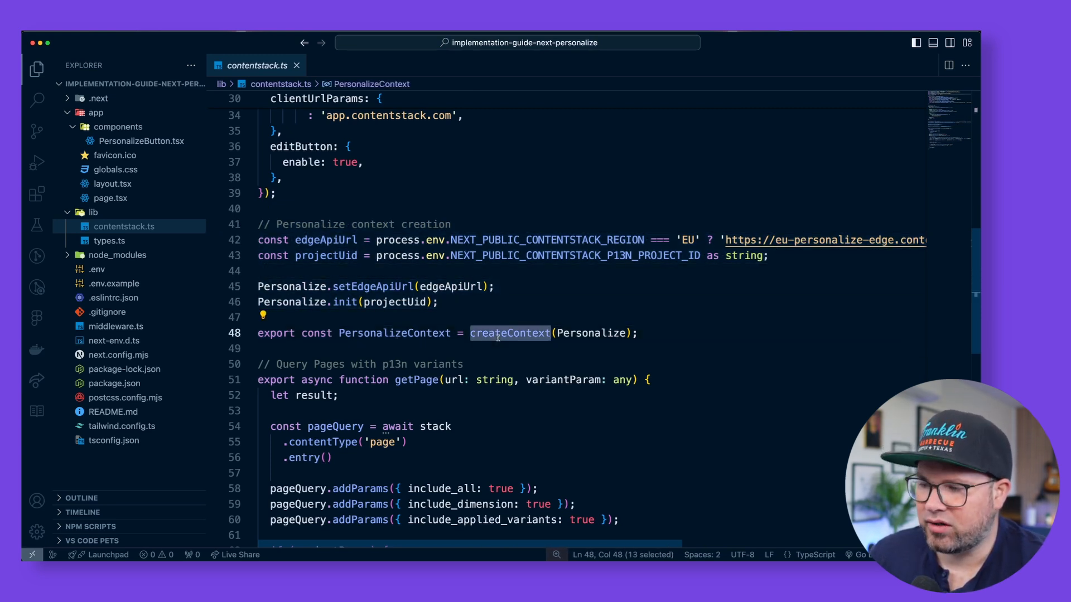
double_click(393, 334)
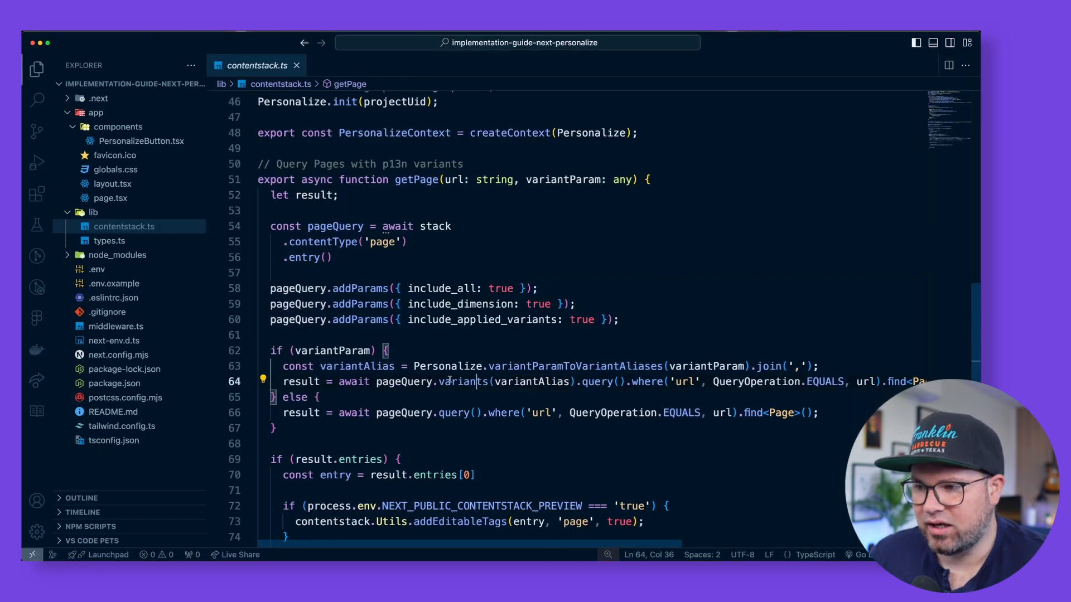
Step: Highlight the variants(variantAlias) getPage query, then move on to app/page.tsx
left_click_drag(438, 381, 575, 382)
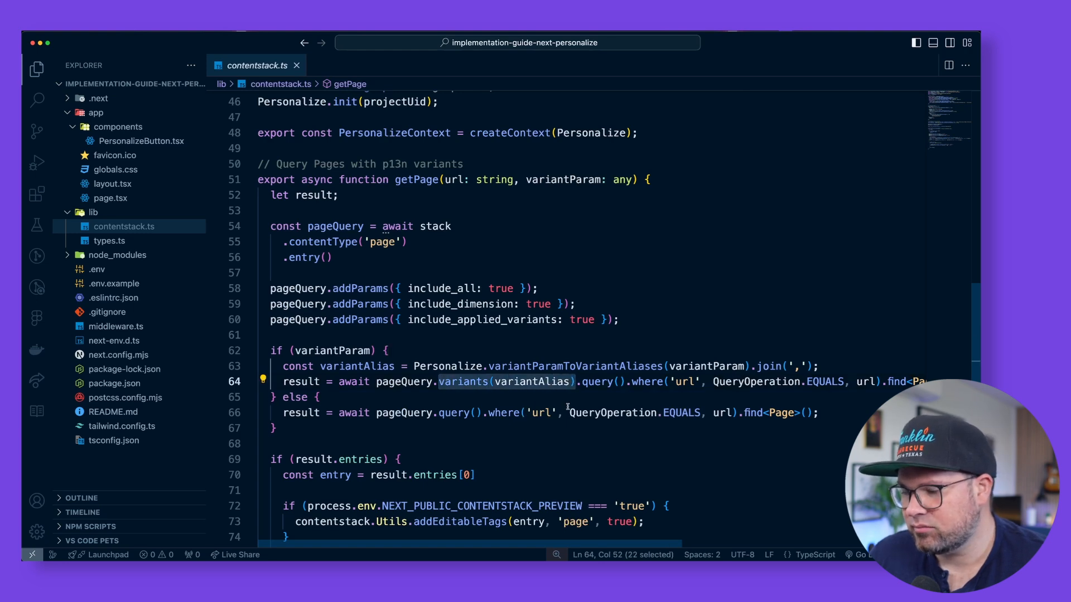
scroll("down", 3)
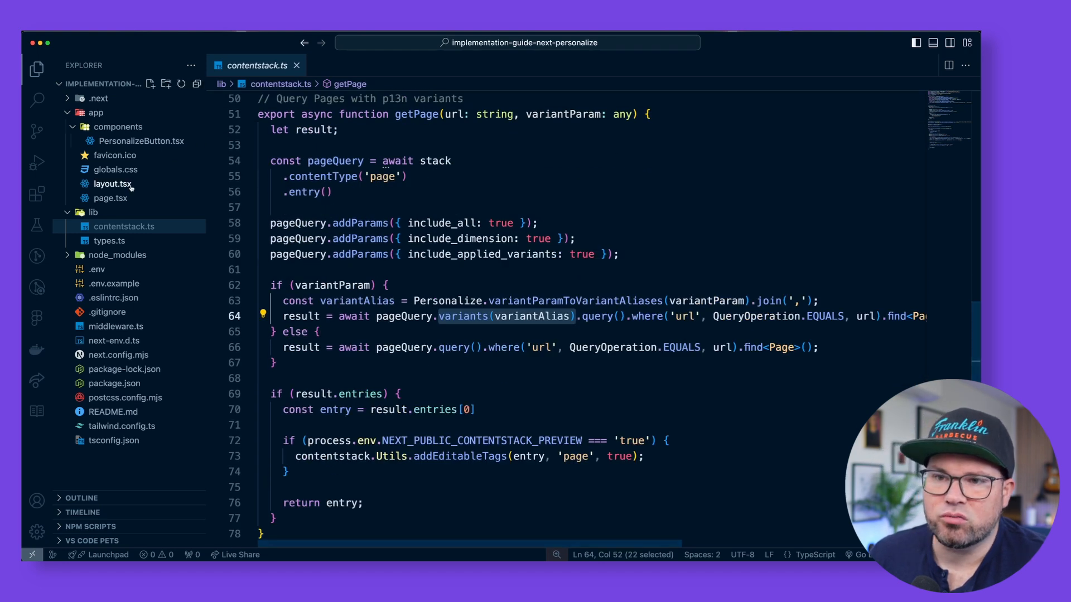
left_click(111, 197)
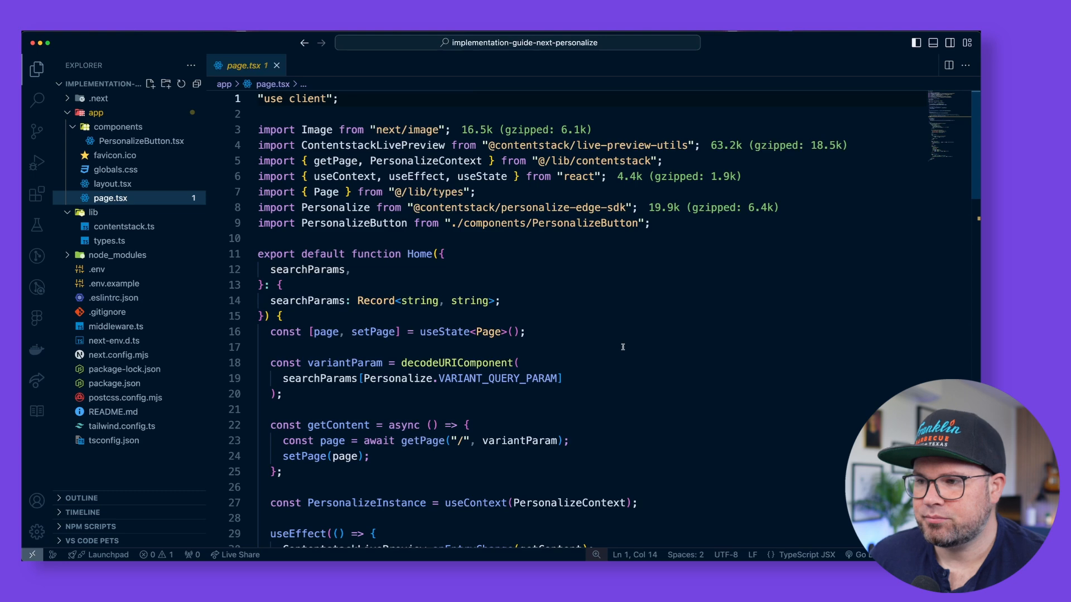
Step: Highlight getContent passing variantParam to getPage in page.tsx
scroll("down", 3)
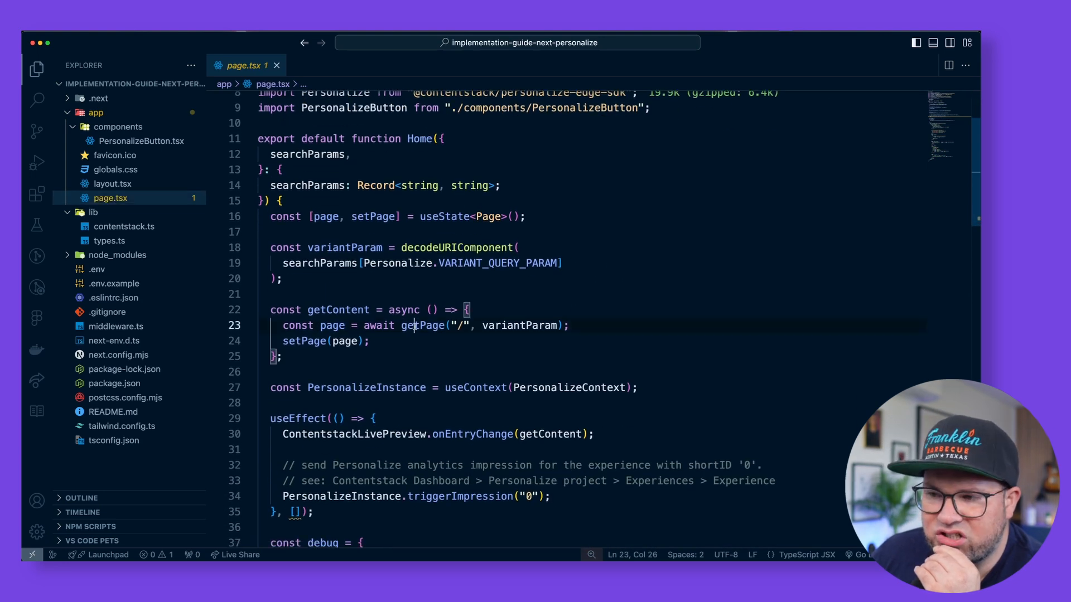
double_click(422, 325)
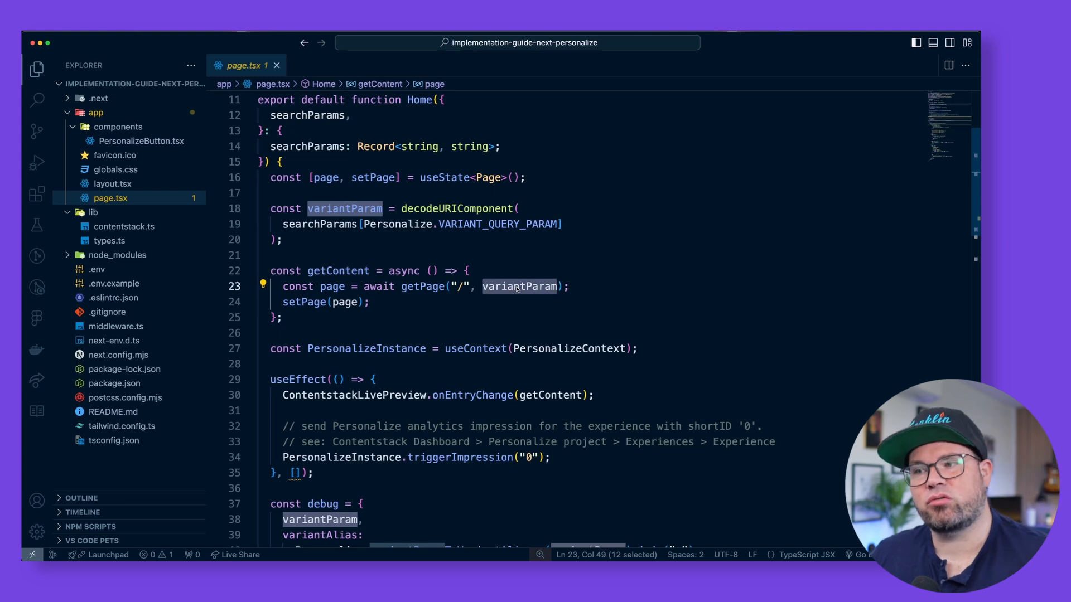
left_click(344, 209)
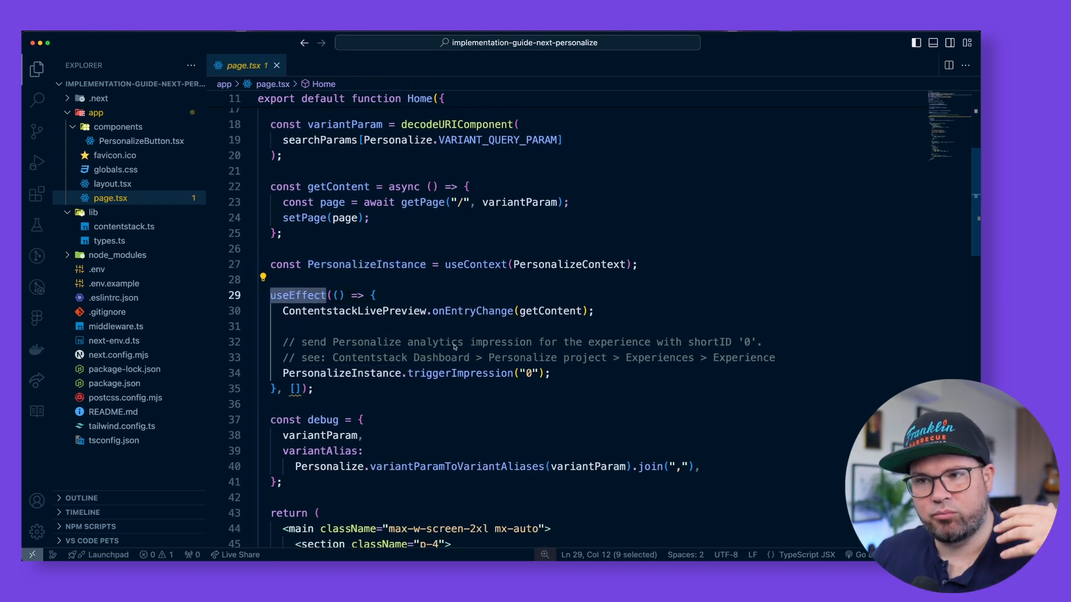
Step: Review the useEffect with the Live Preview onEntryChange subscription and triggerImpression('0'), then go to Contentstack
double_click(472, 311)
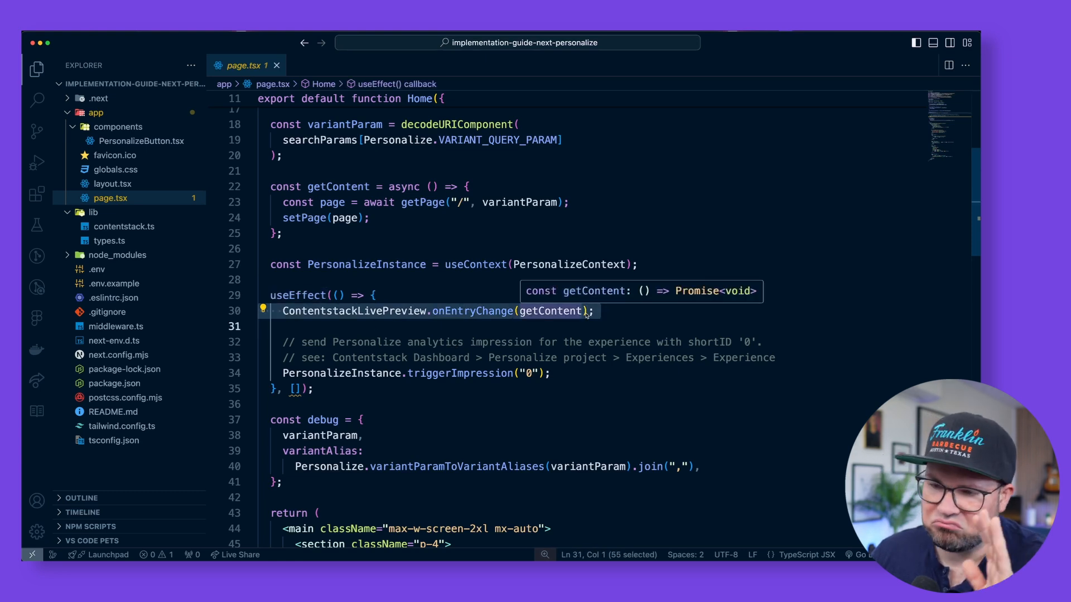
scroll("down", 3)
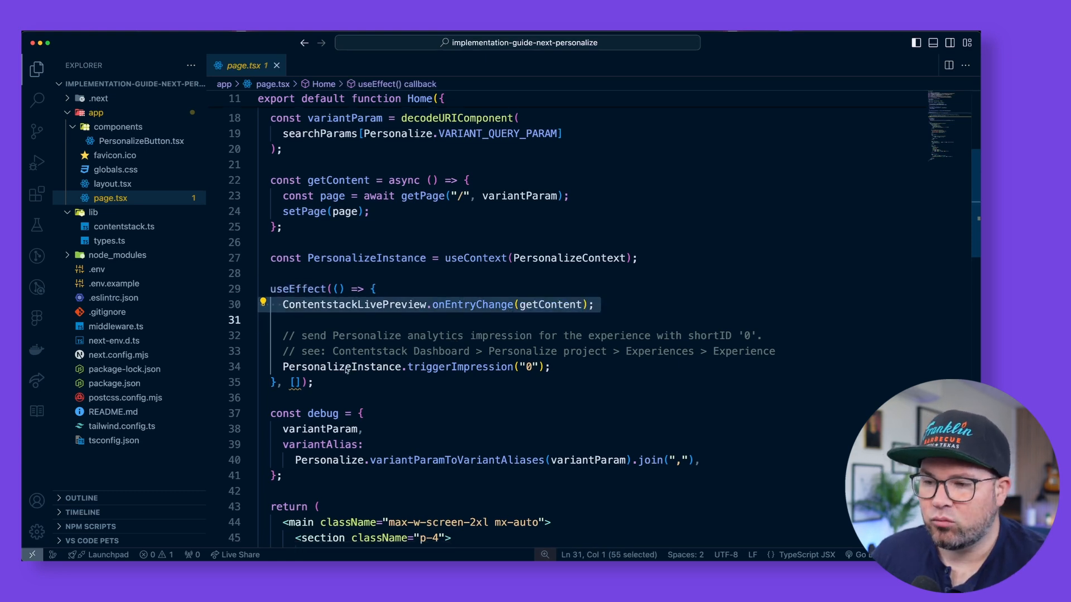
double_click(343, 367)
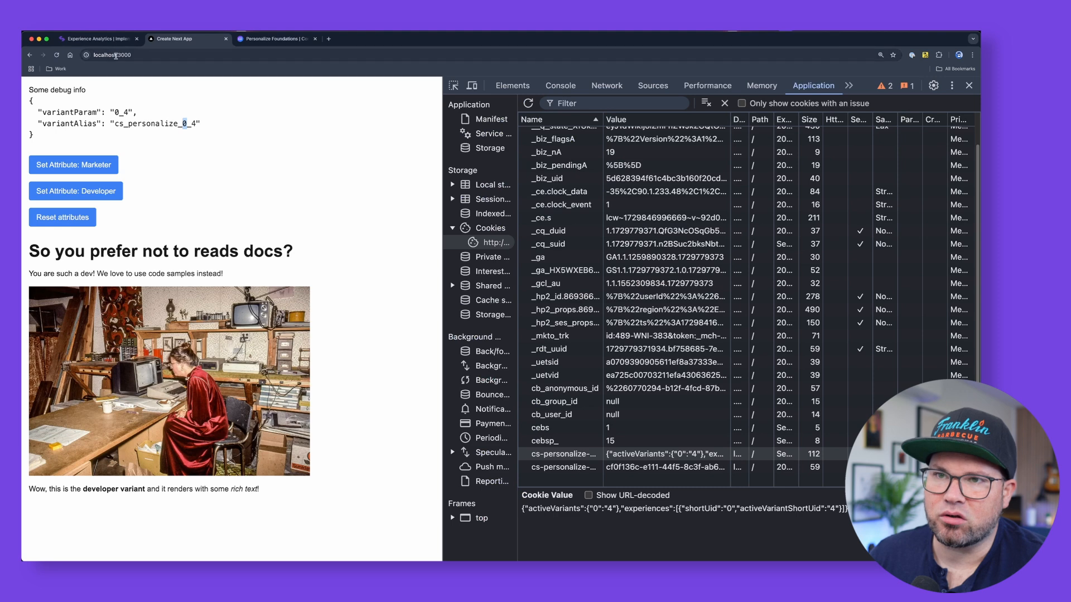
left_click(96, 38)
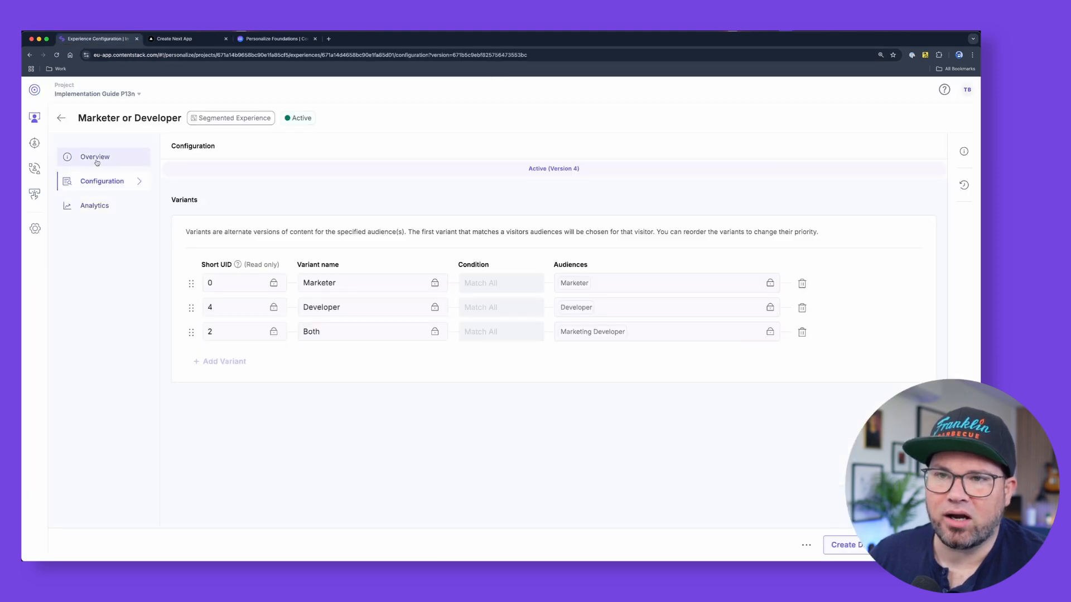
Step: Confirm Short UID 0 matches triggerImpression('0'), revisit the experience analytics, then return to localhost
left_click(60, 117)
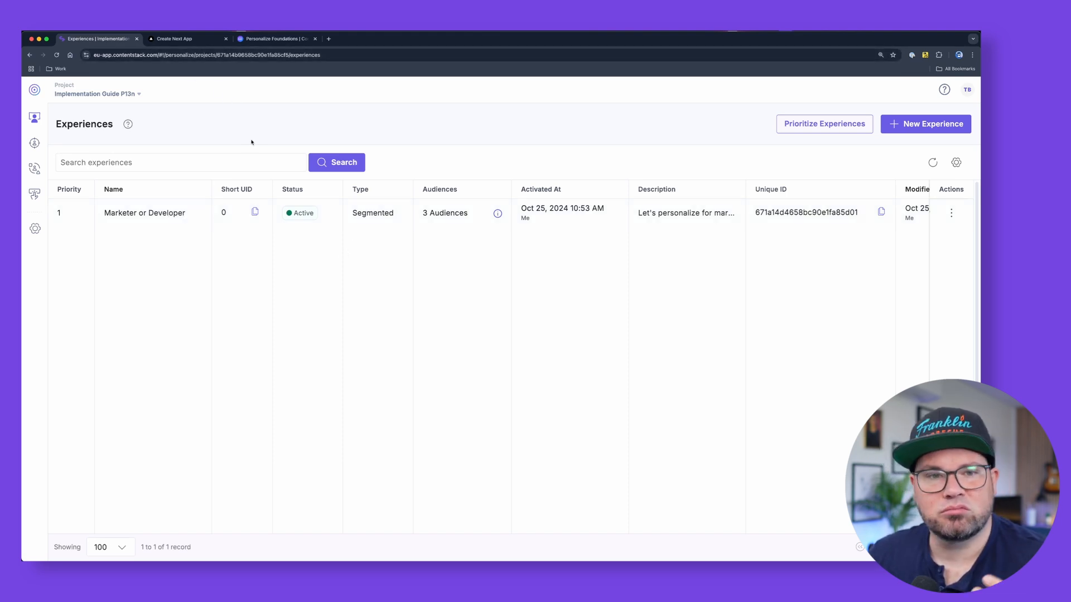
left_click(144, 212)
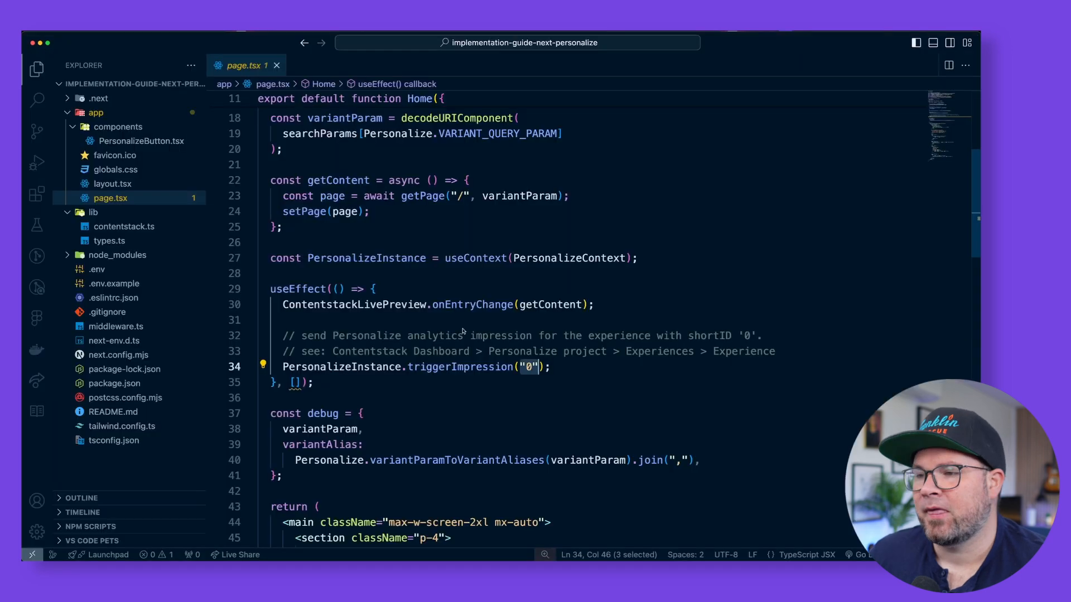
scroll("down", 3)
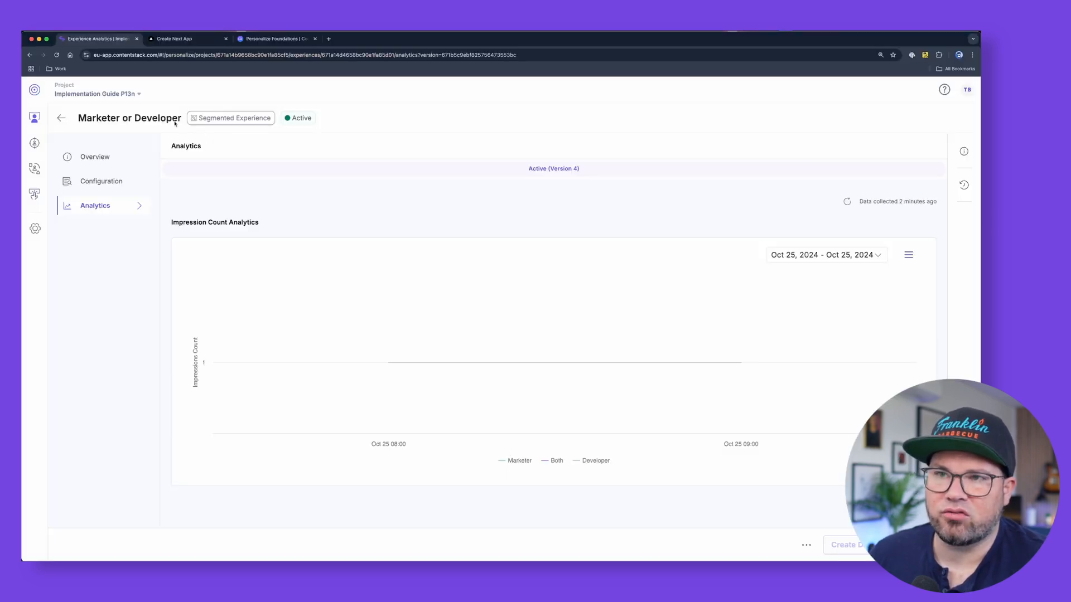
left_click(174, 38)
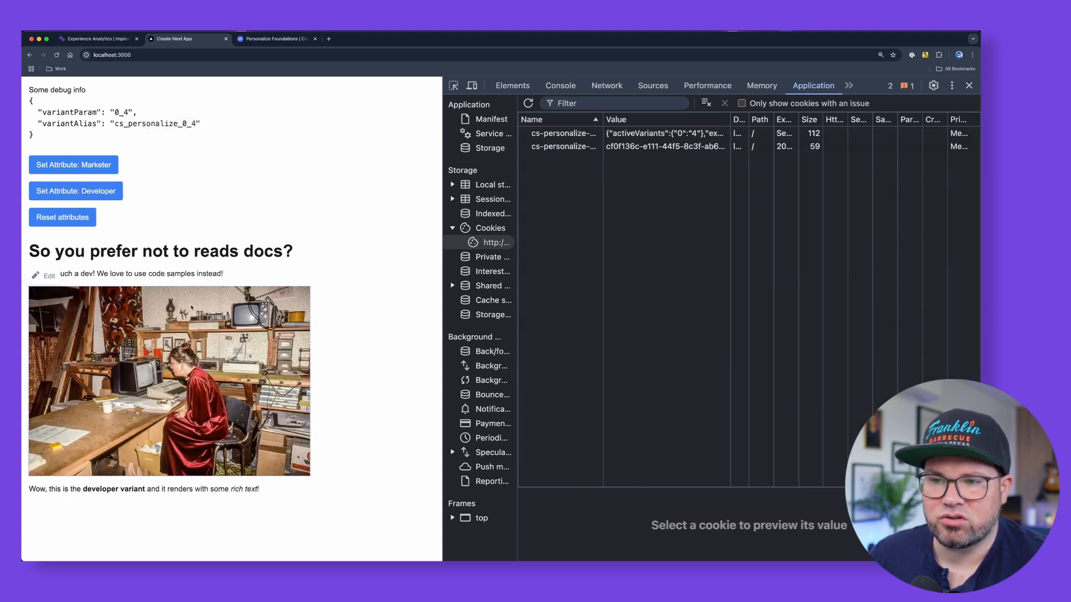
Step: Reset the visitor's attributes so localhost shows the base variant (0_null) again
left_click(63, 218)
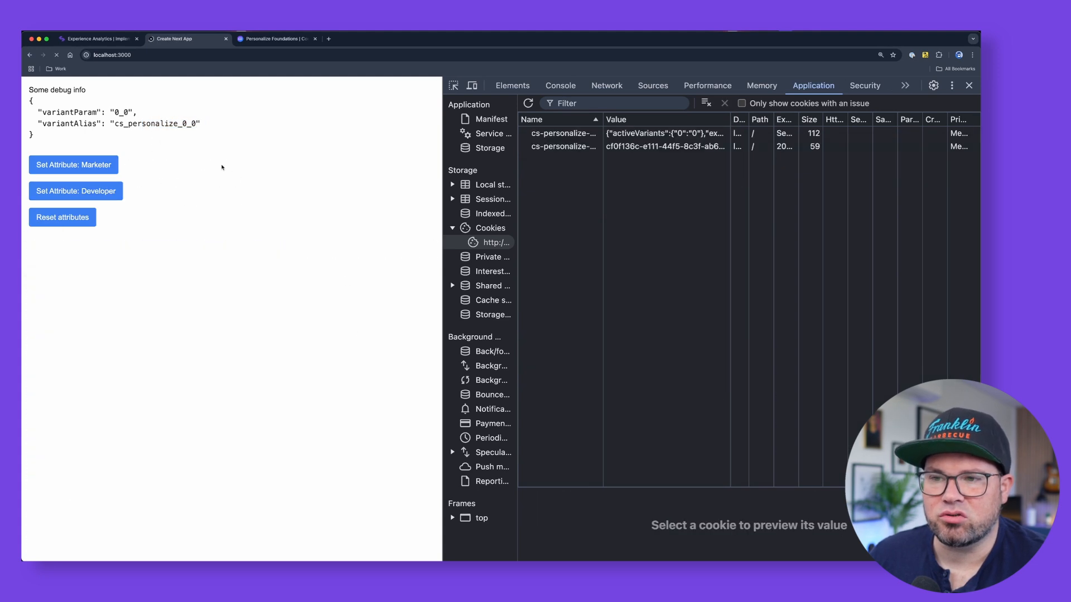
left_click(62, 218)
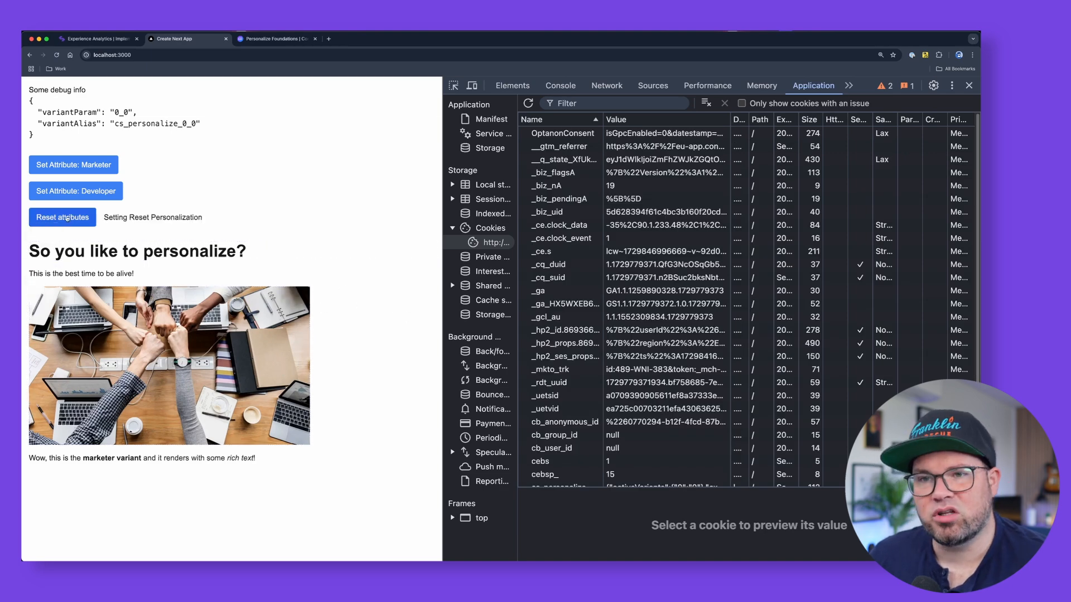
left_click(63, 218)
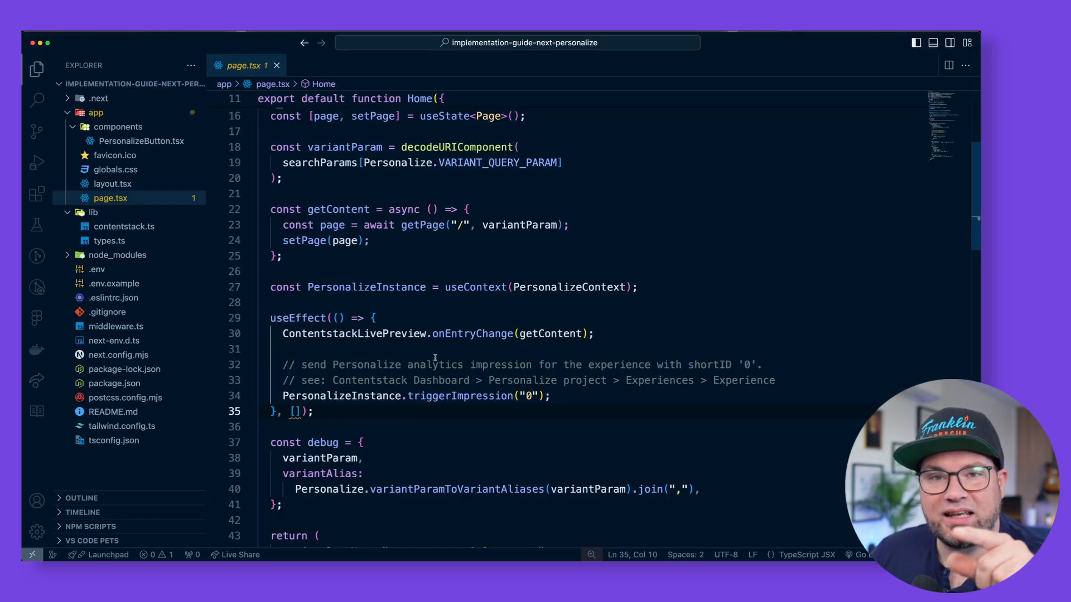
scroll("down", 3)
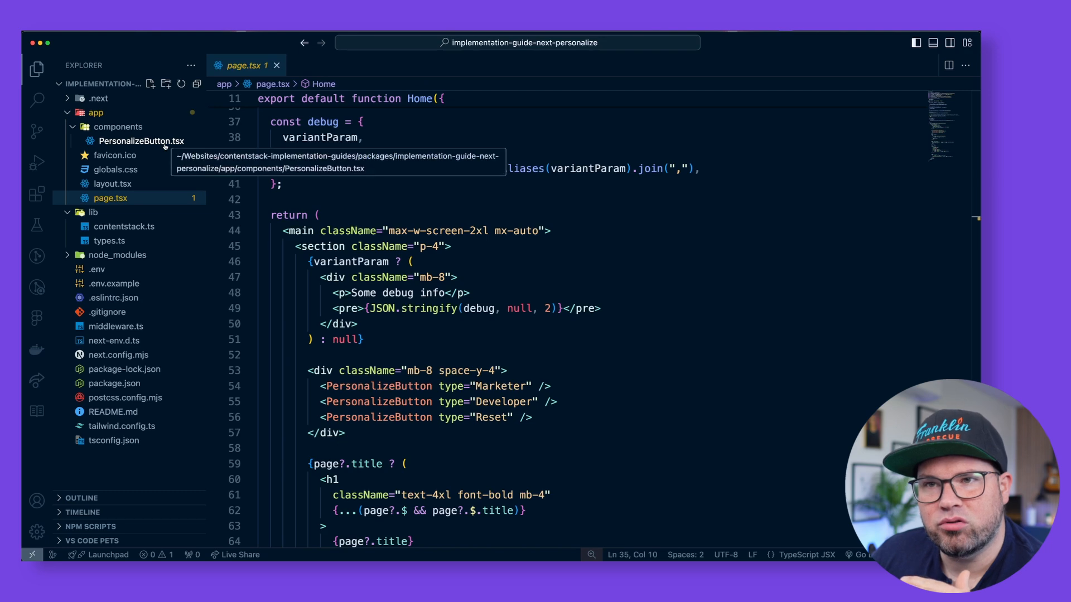
Step: Look at PersonalizeButton.tsx's handleClick attribute switch and mark the visitor as a marketer
left_click(144, 140)
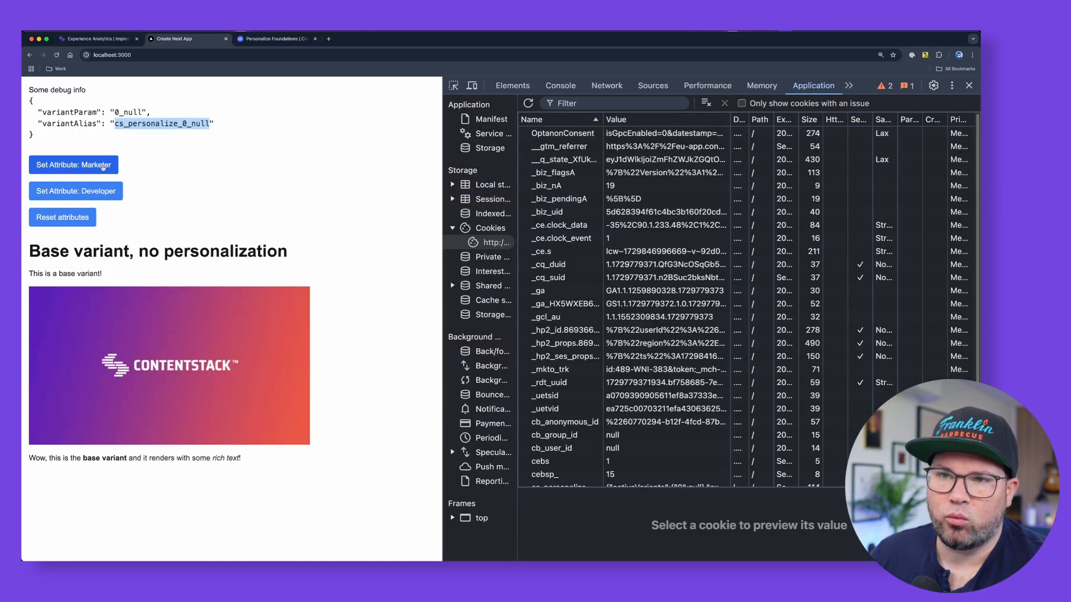
left_click(74, 165)
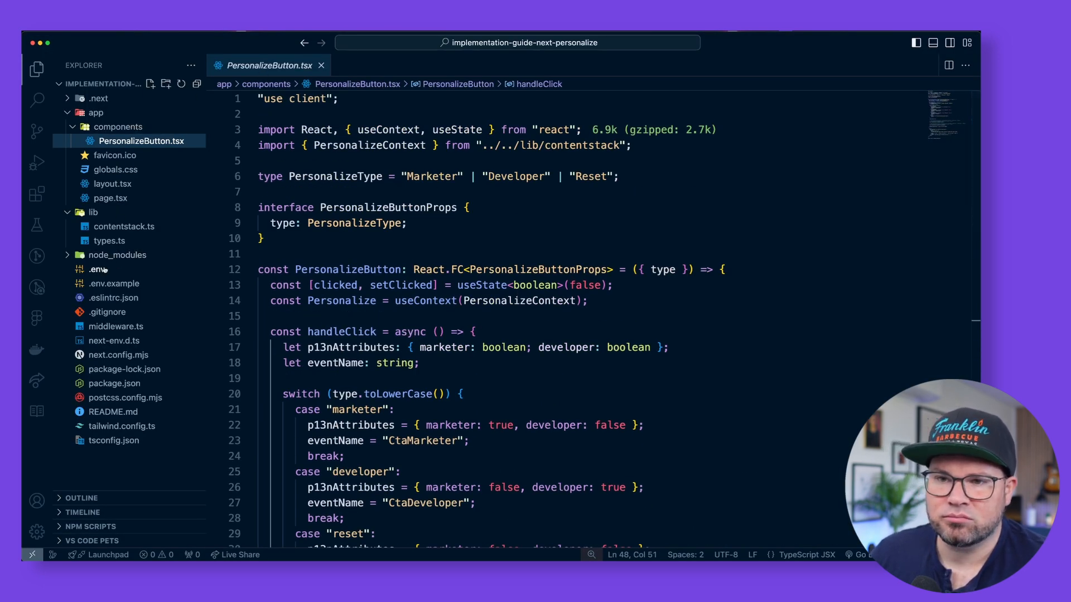
Step: From the home page's Marketer button, open PersonalizeButton.tsx and locate its p13nAttributes variable
left_click(111, 198)
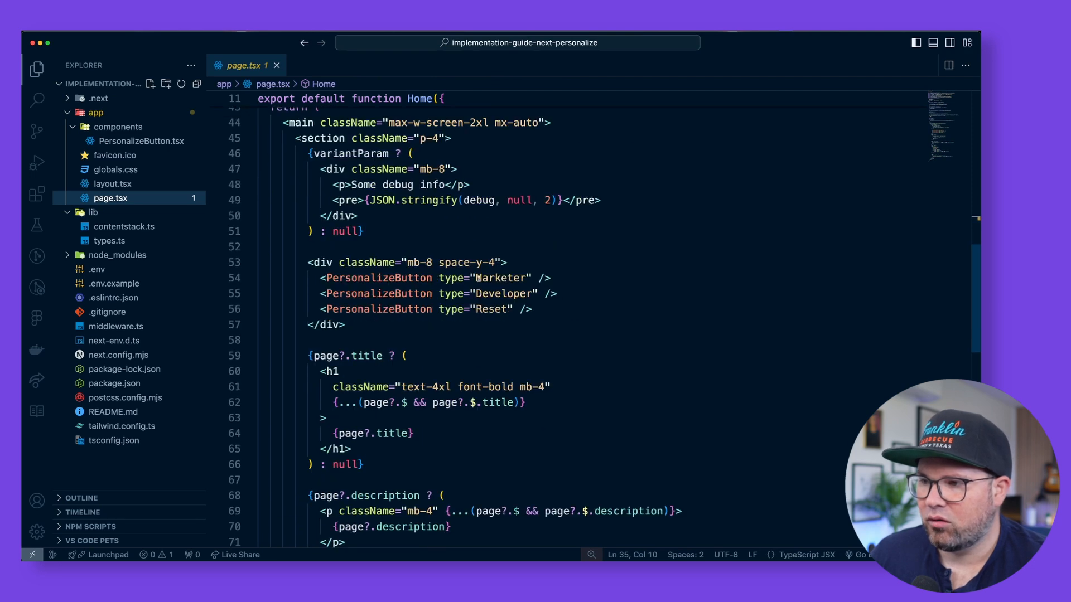
double_click(501, 278)
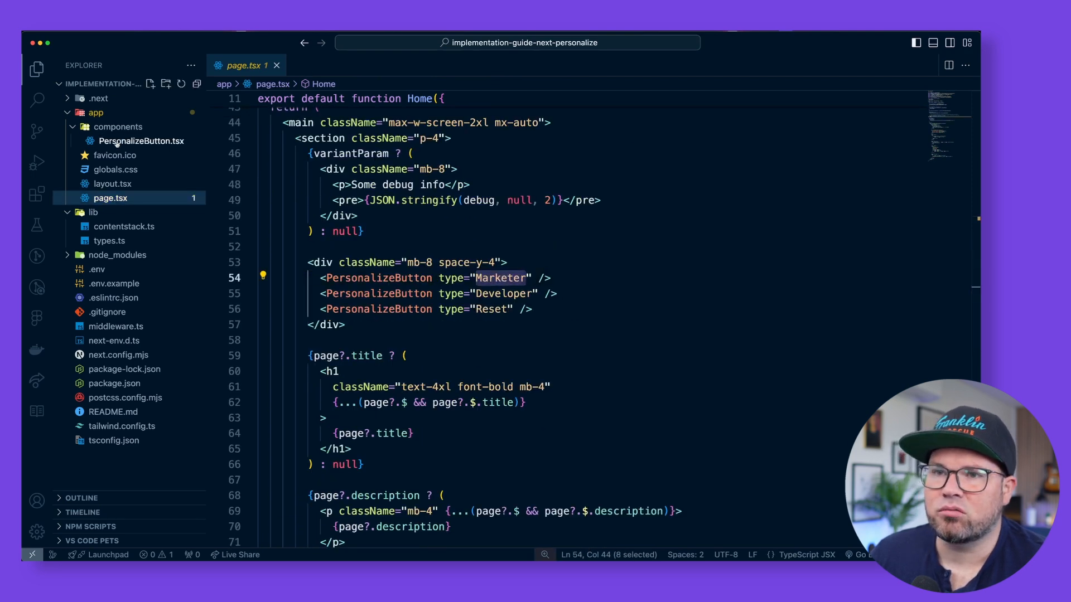
left_click(142, 140)
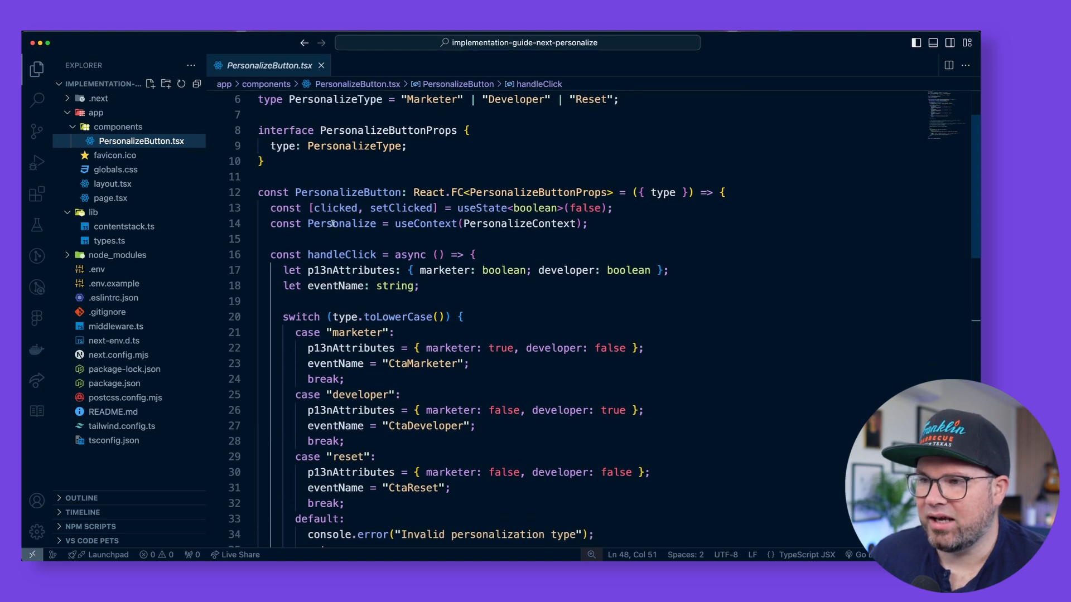
double_click(341, 223)
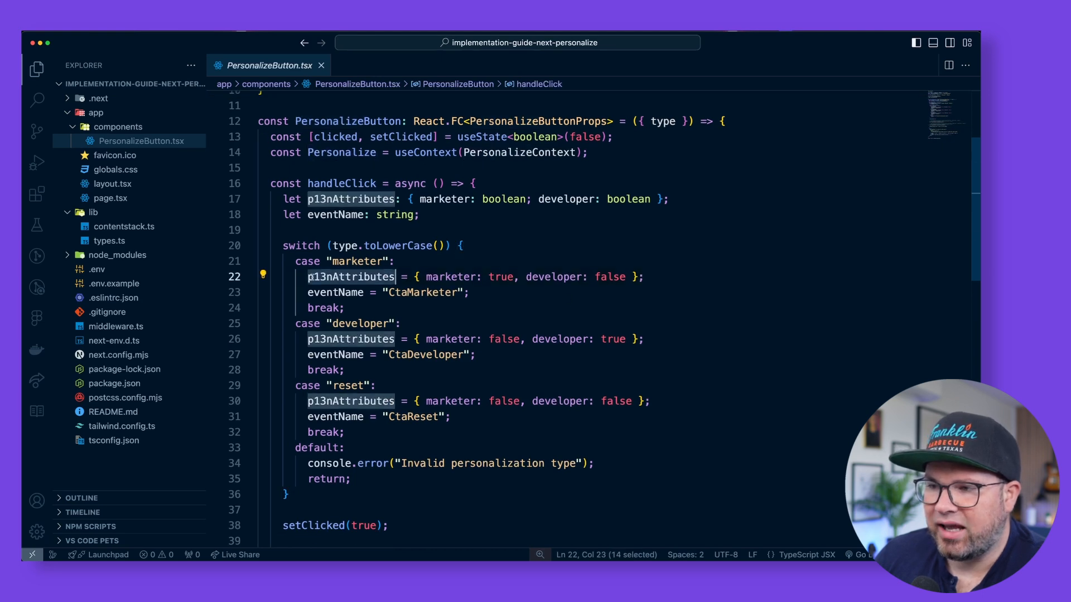
Step: Compare against the project's attributes list and find the attributes passed to Personalize.set
left_click(555, 276)
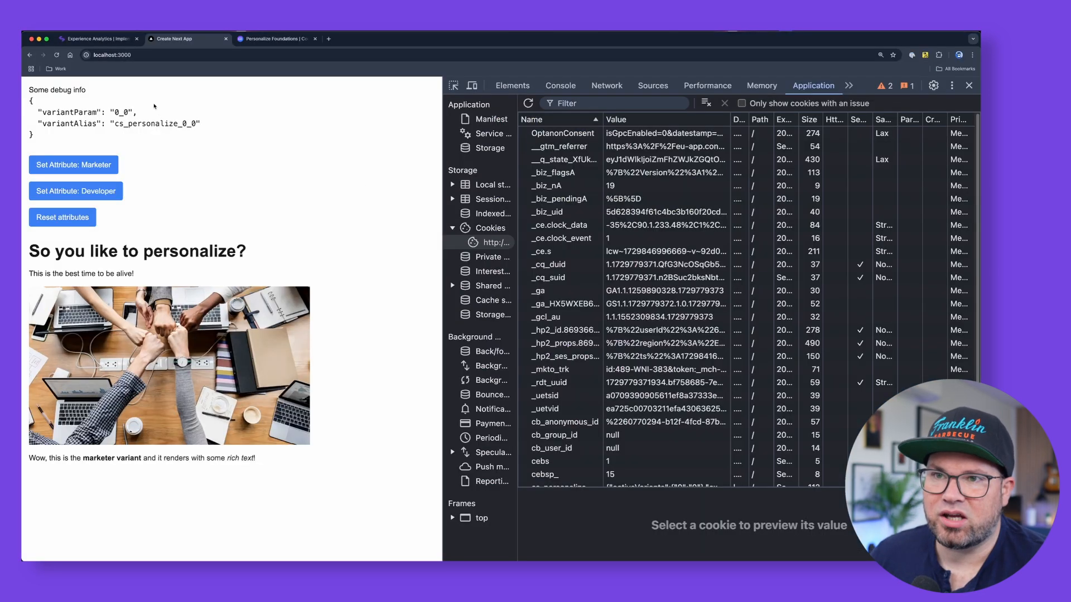
left_click(96, 38)
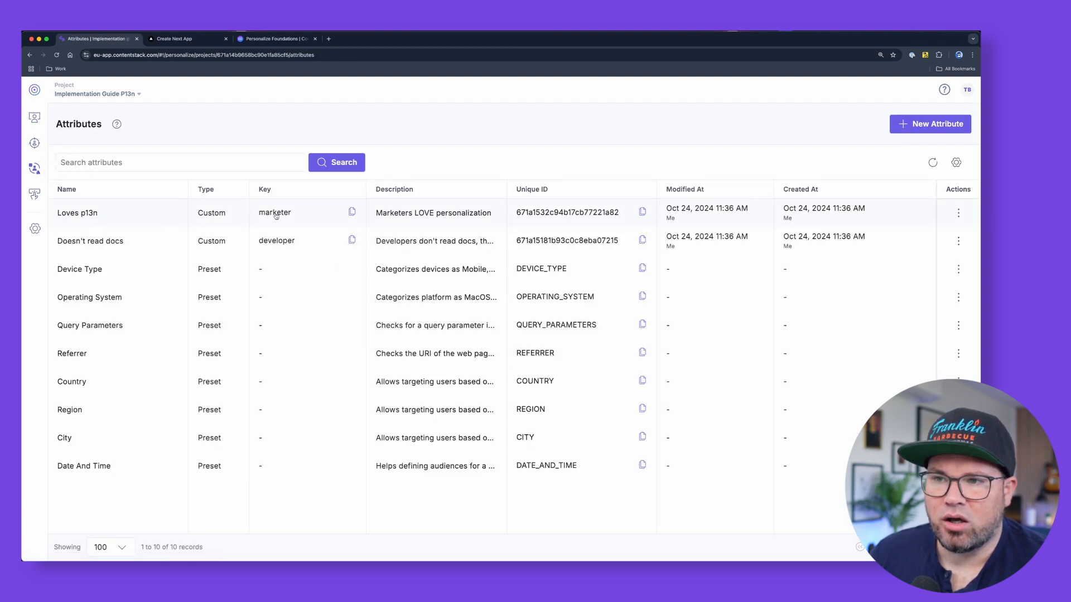
mouse_move(135, 68)
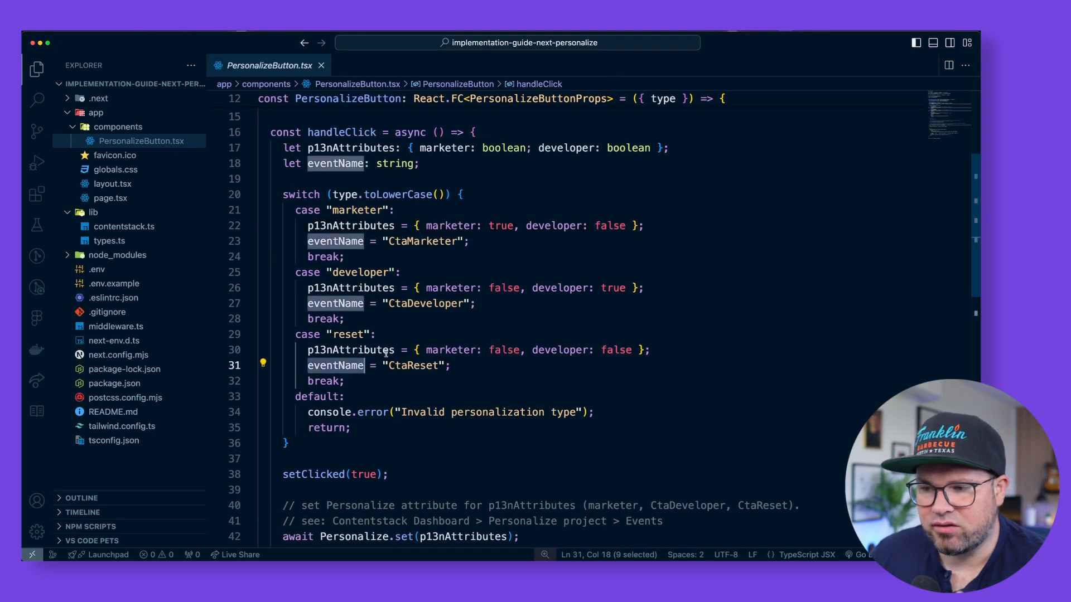
scroll("down", 3)
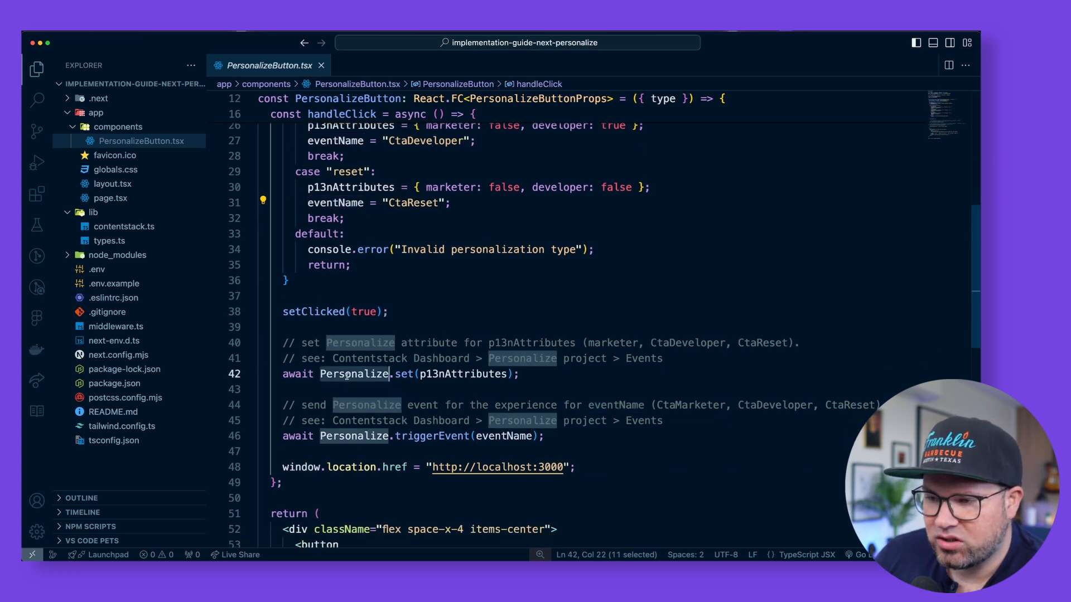
double_click(464, 374)
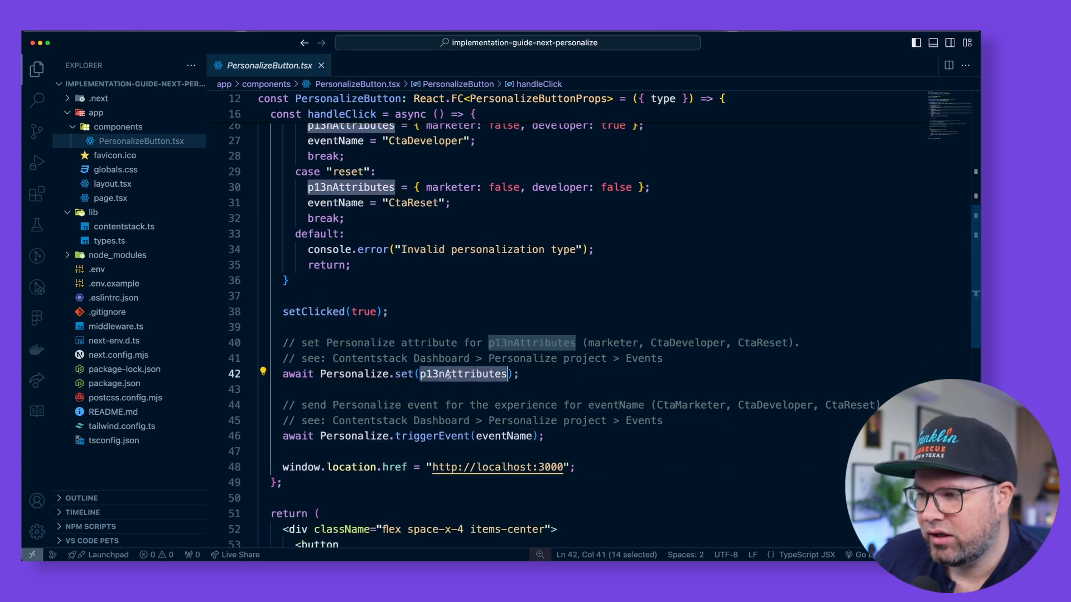
Step: Review the set attribute call and the triggerEvent call in handleClick
scroll("down", 3)
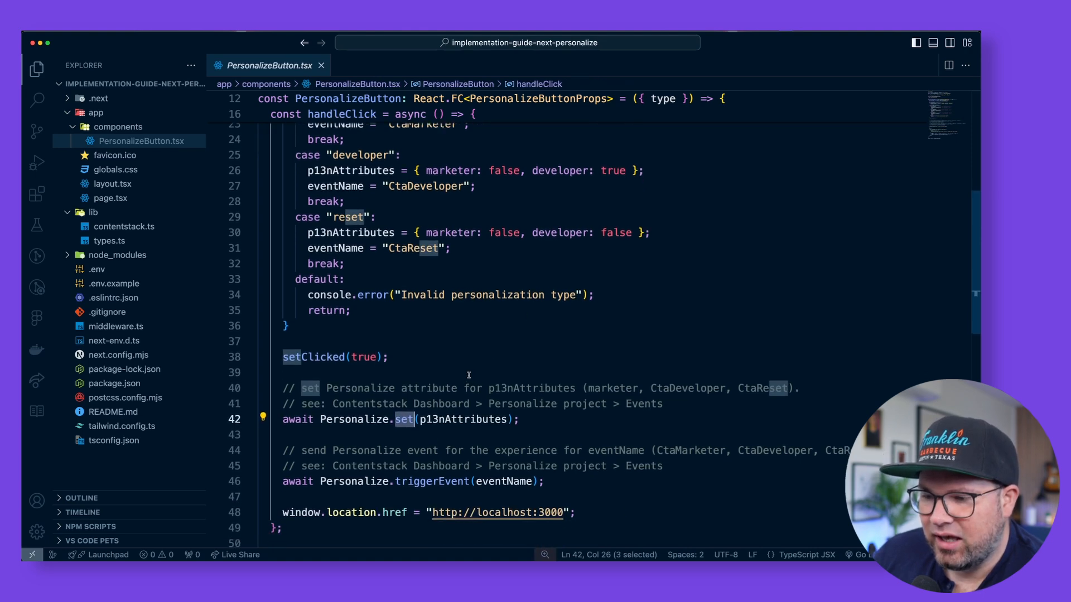
double_click(432, 481)
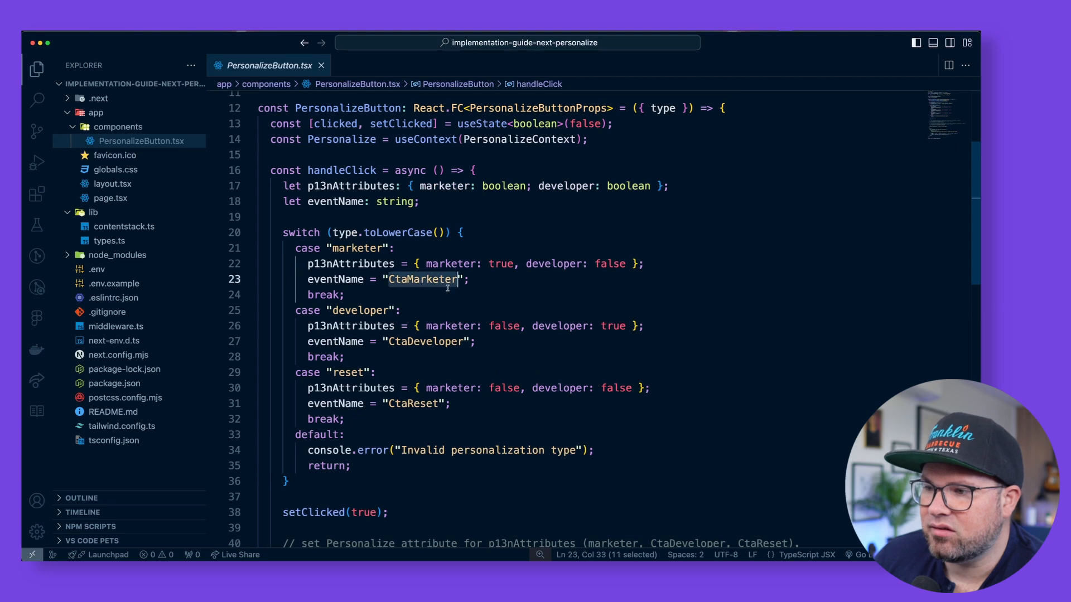
scroll("down", 3)
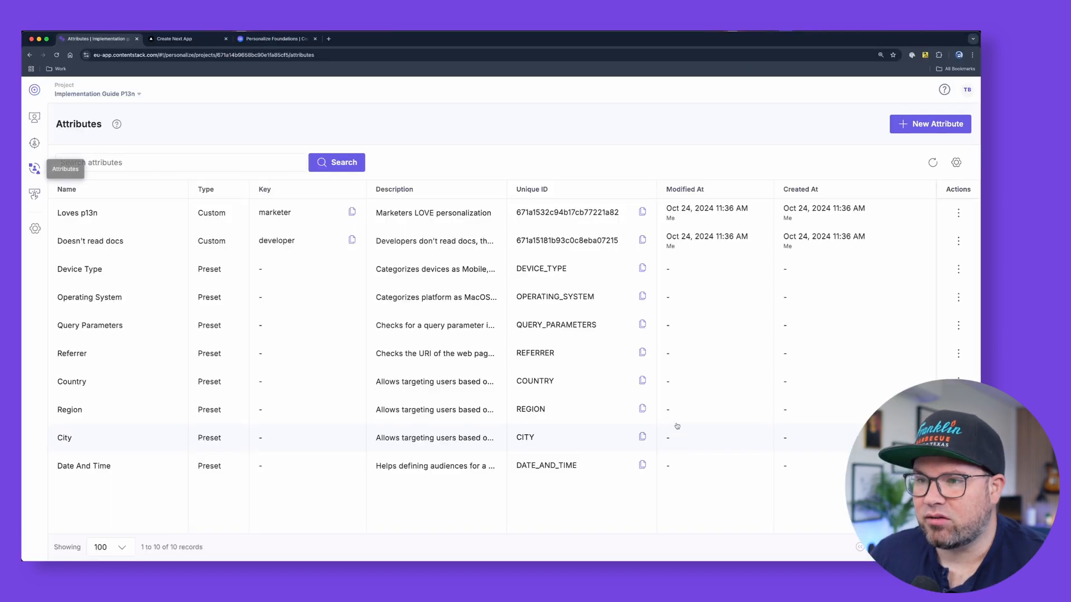
Step: On the local site with Network logging preserved, use 'Set Attribute: Developer' to mark the visitor as a developer
left_click(175, 37)
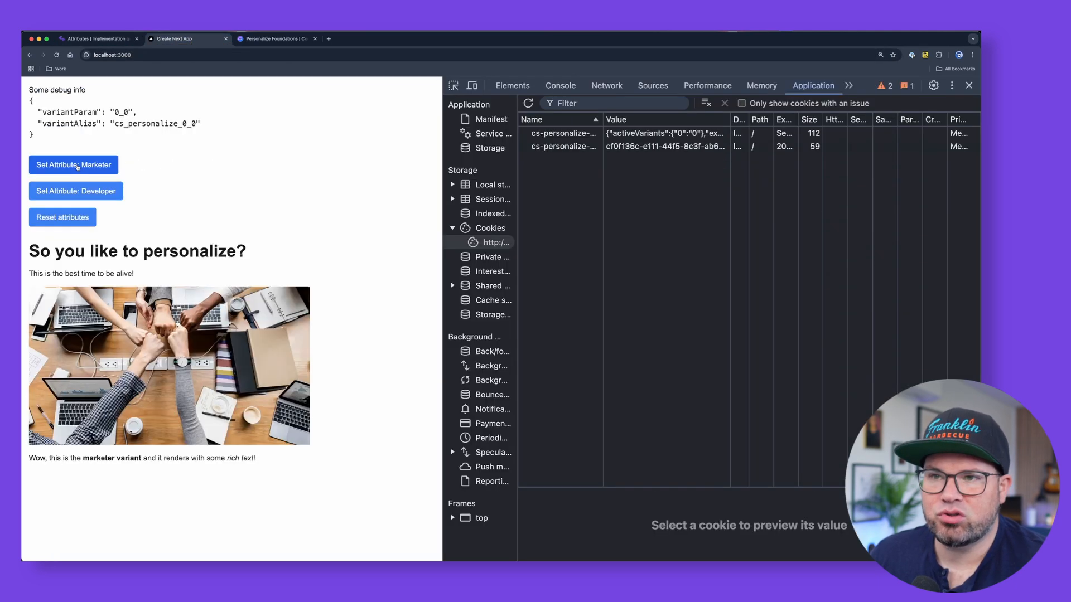
left_click(560, 86)
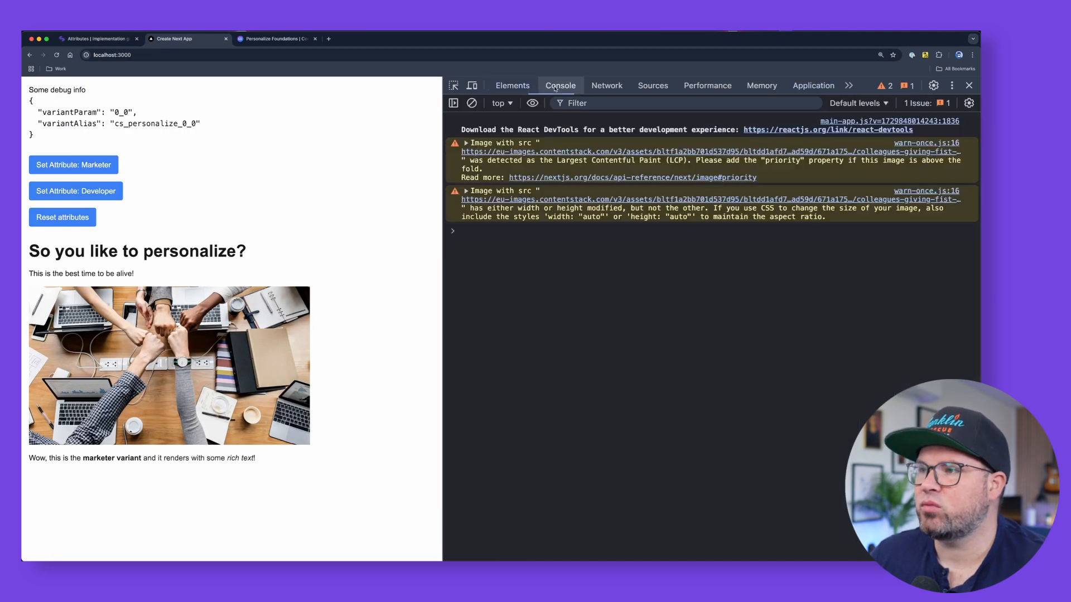
left_click(606, 85)
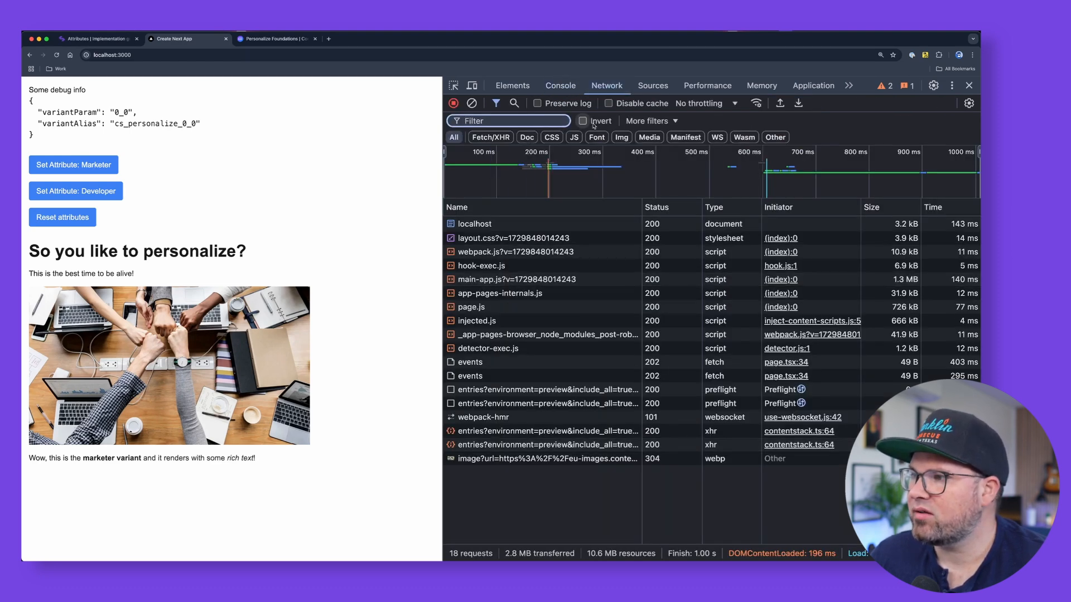
left_click(538, 102)
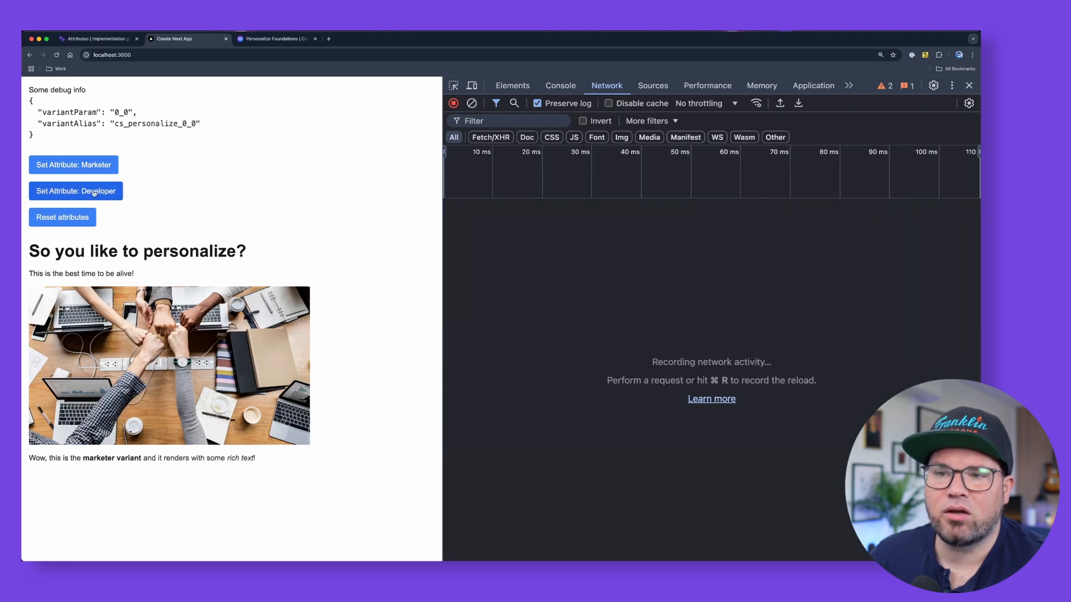
left_click(75, 191)
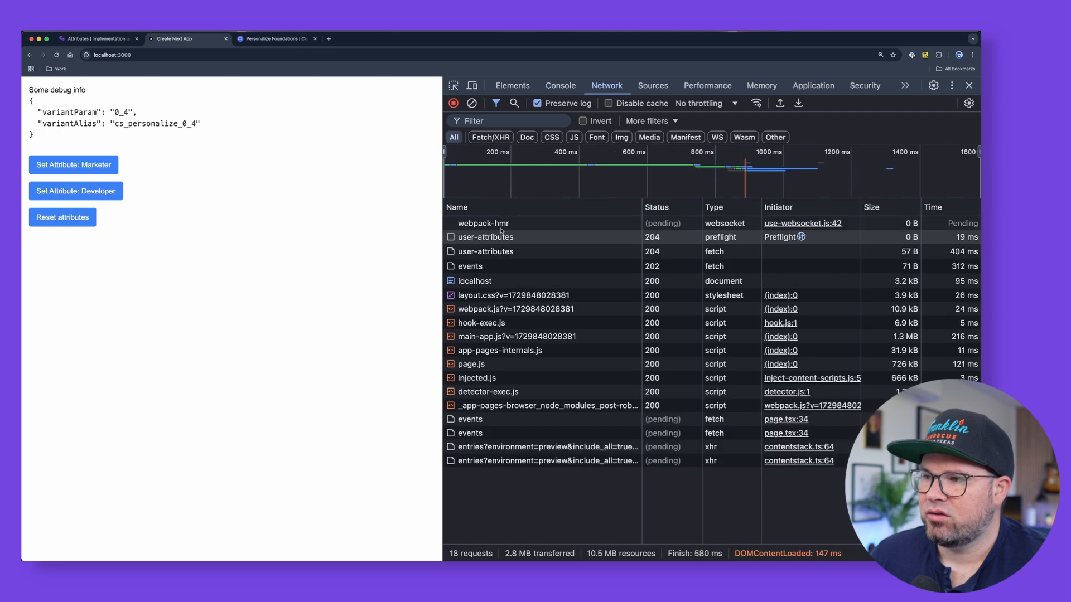
Step: Inspect the user-attributes payload {developer: true} and the events payload's CtaDeveloper entry
left_click(74, 191)
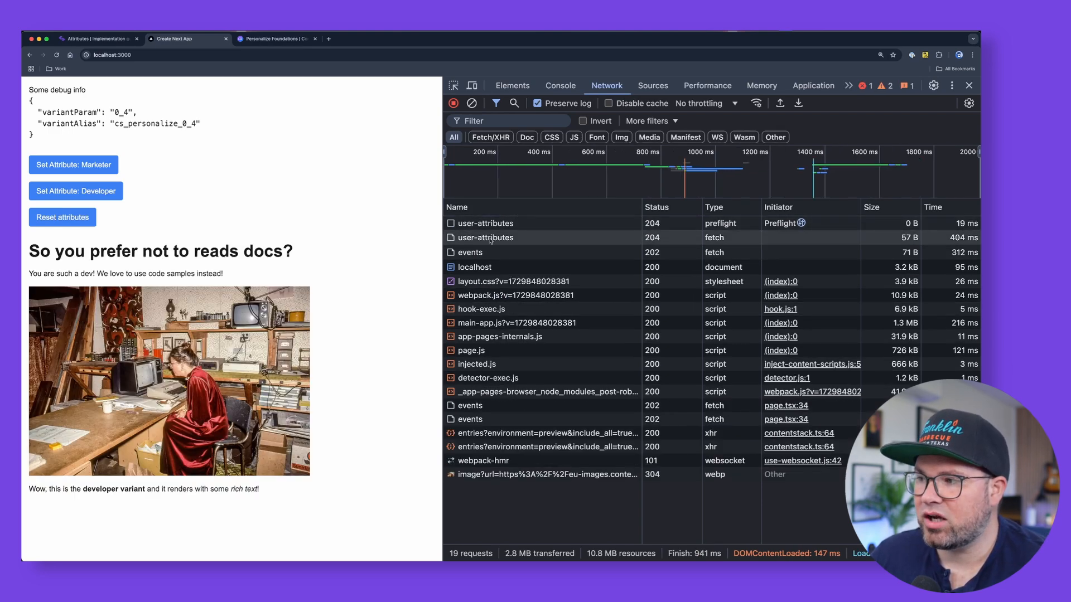
left_click(485, 236)
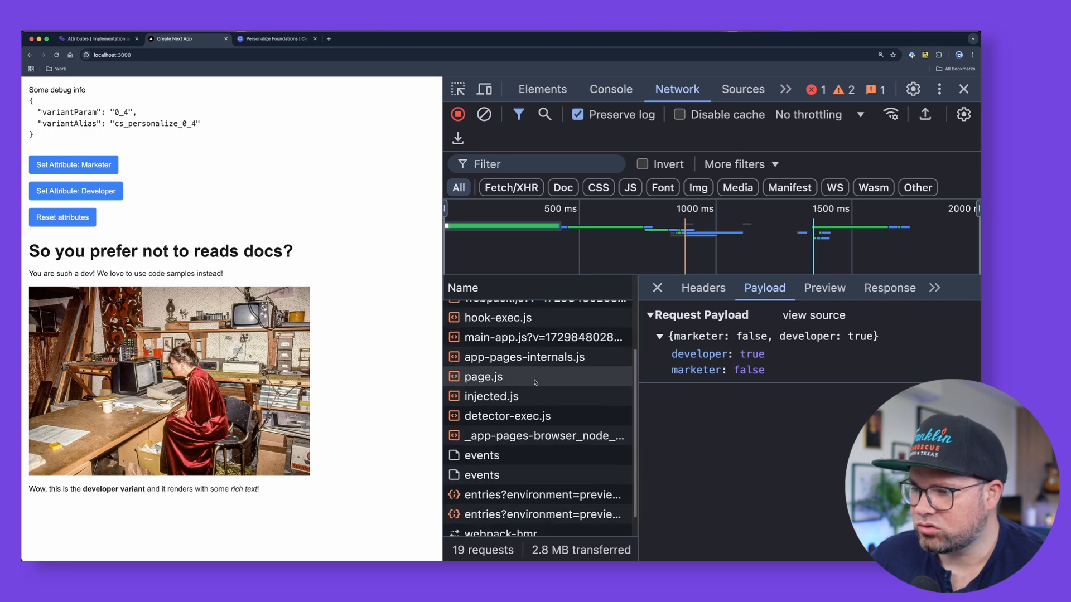
left_click(482, 475)
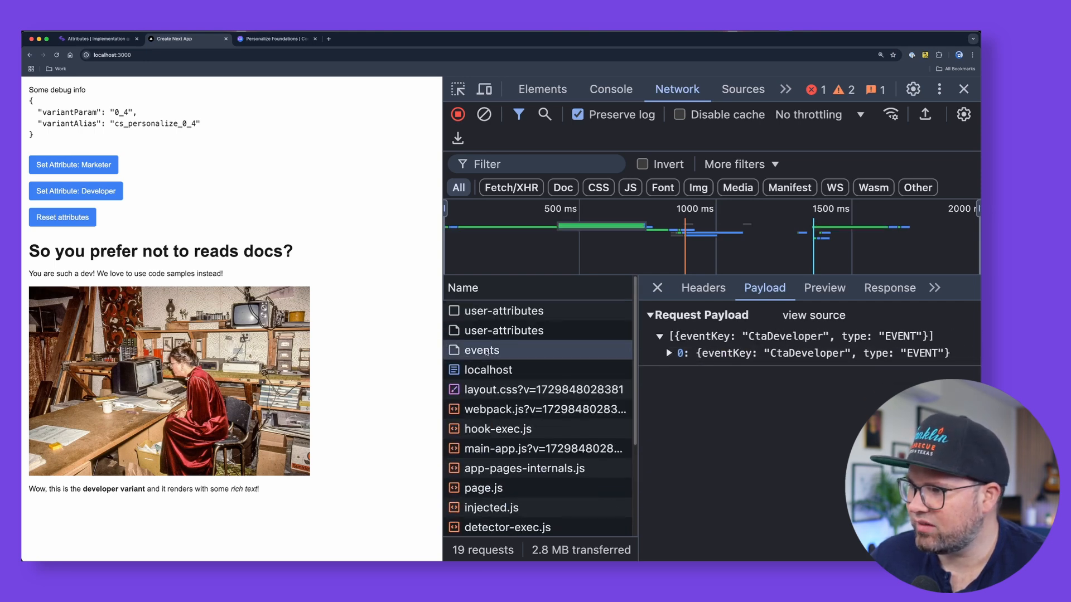
left_click(669, 353)
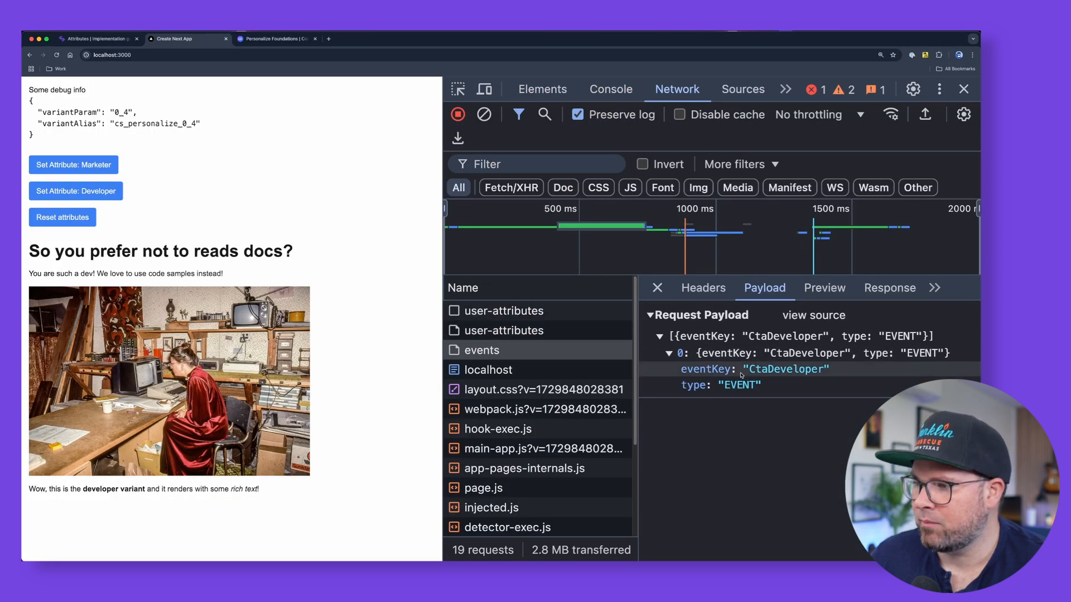
left_click(95, 38)
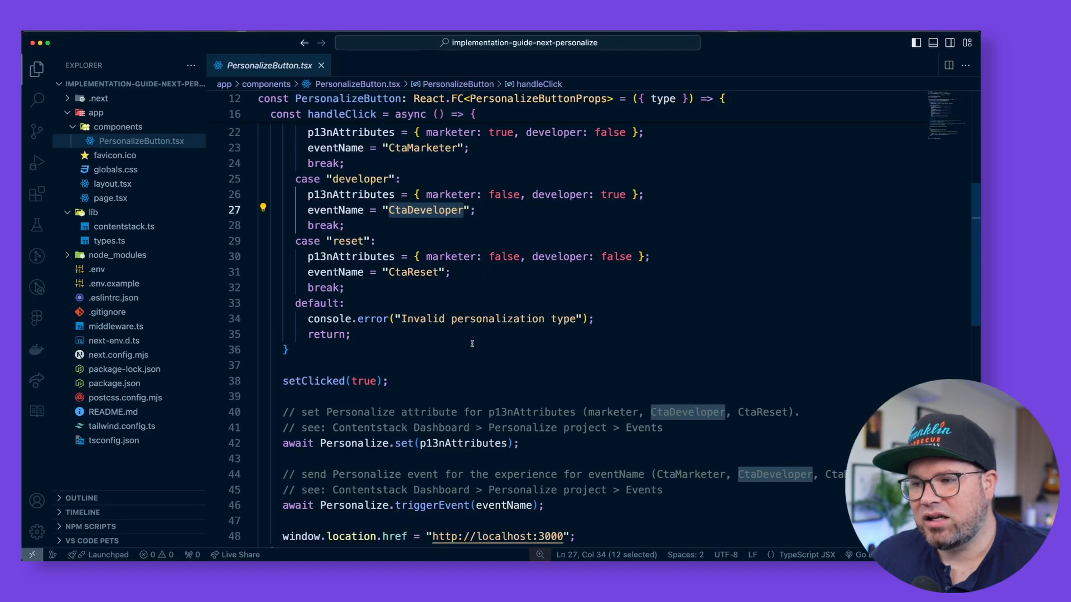
scroll("down", 3)
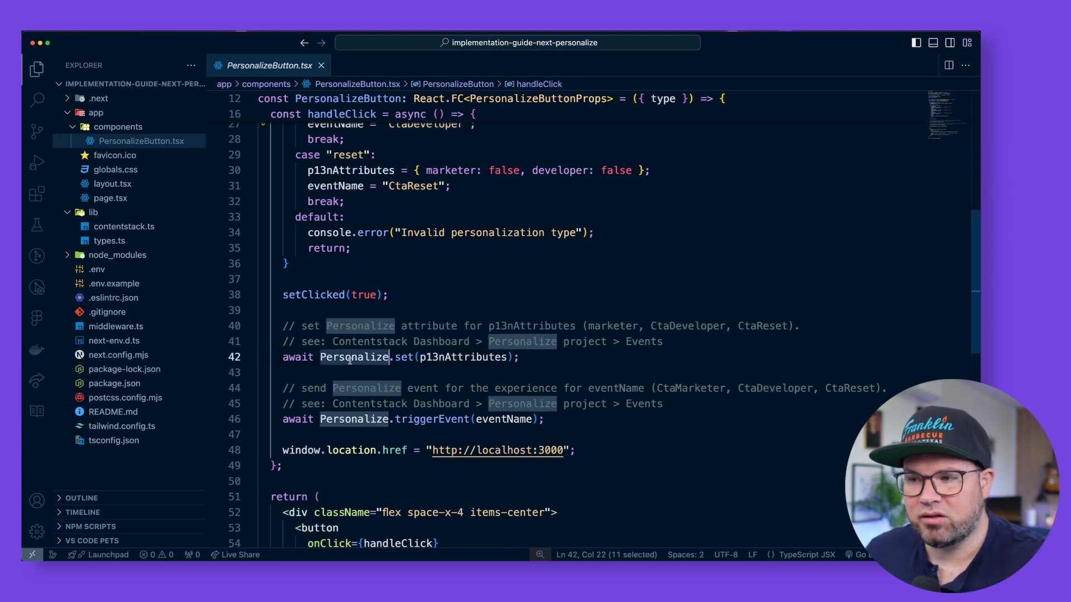
left_click(413, 418)
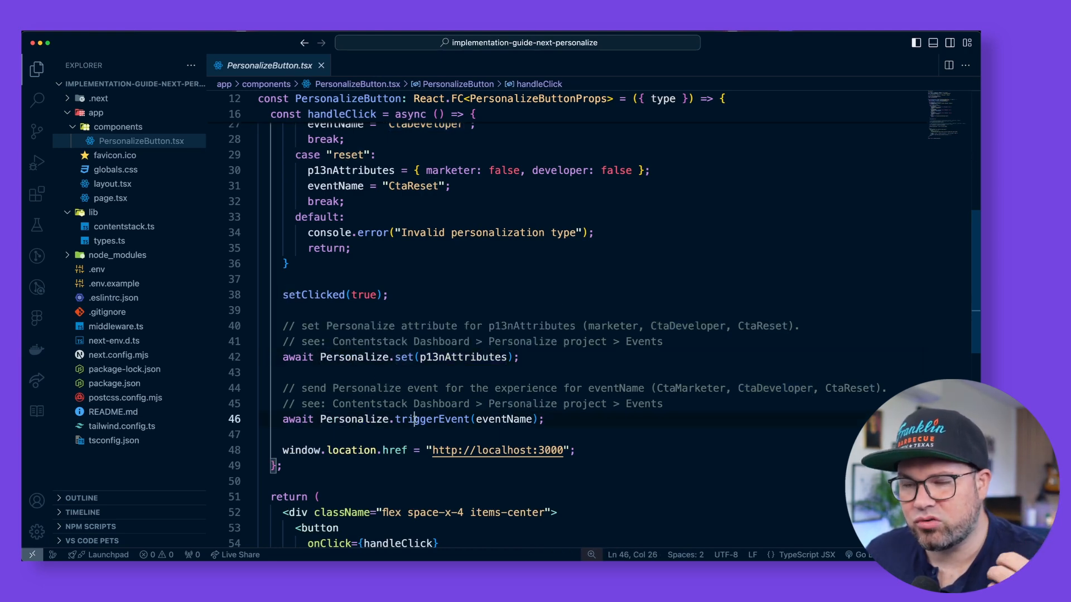
mouse_move(463, 357)
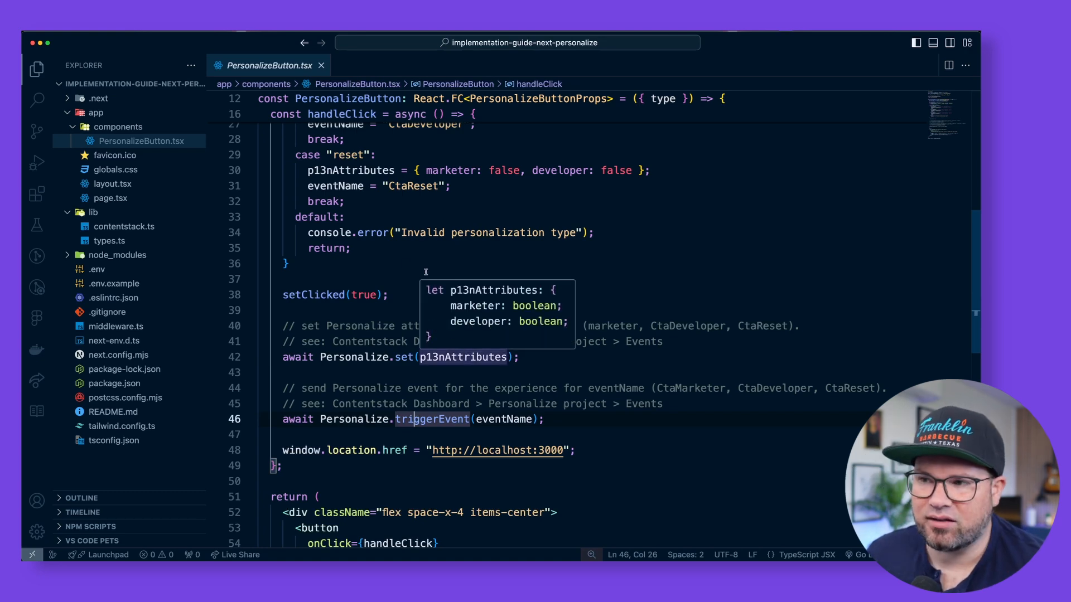
scroll("down", 3)
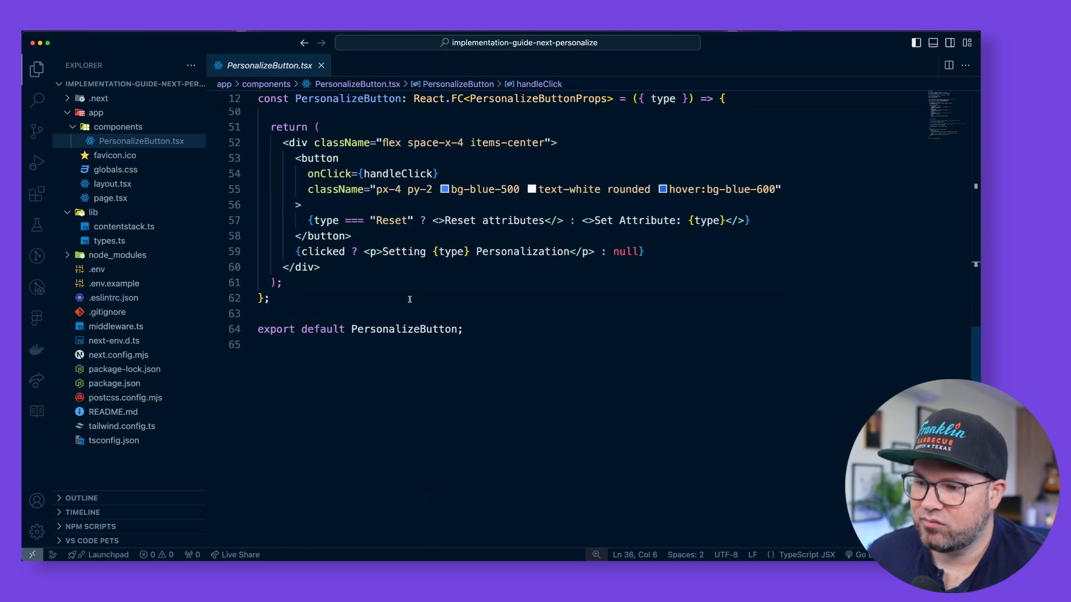